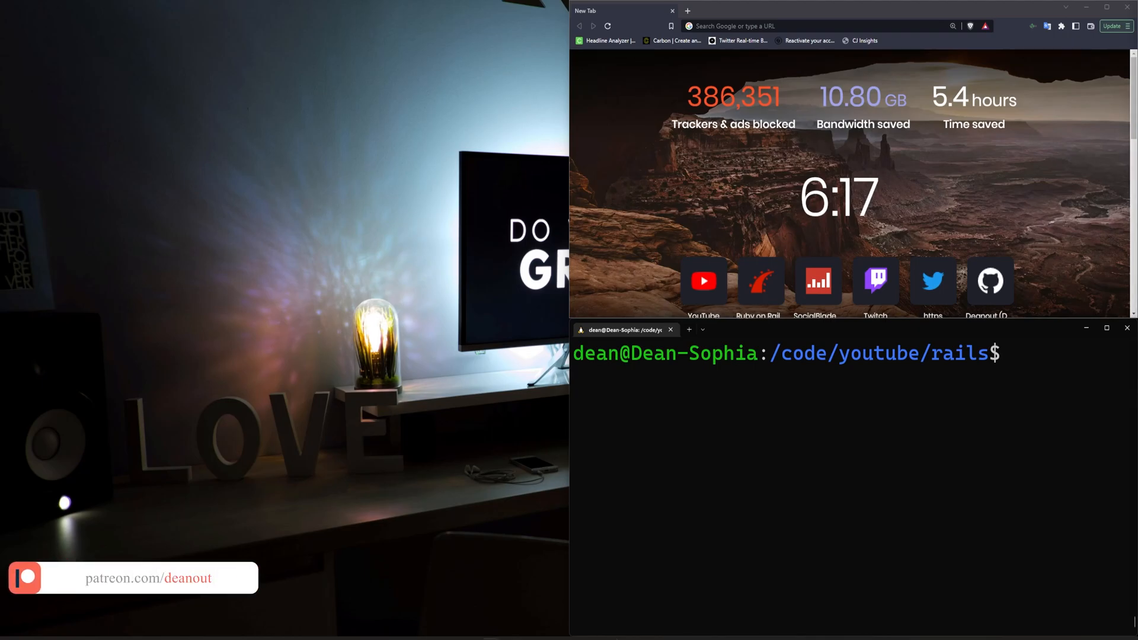
mouse_move(1044, 475)
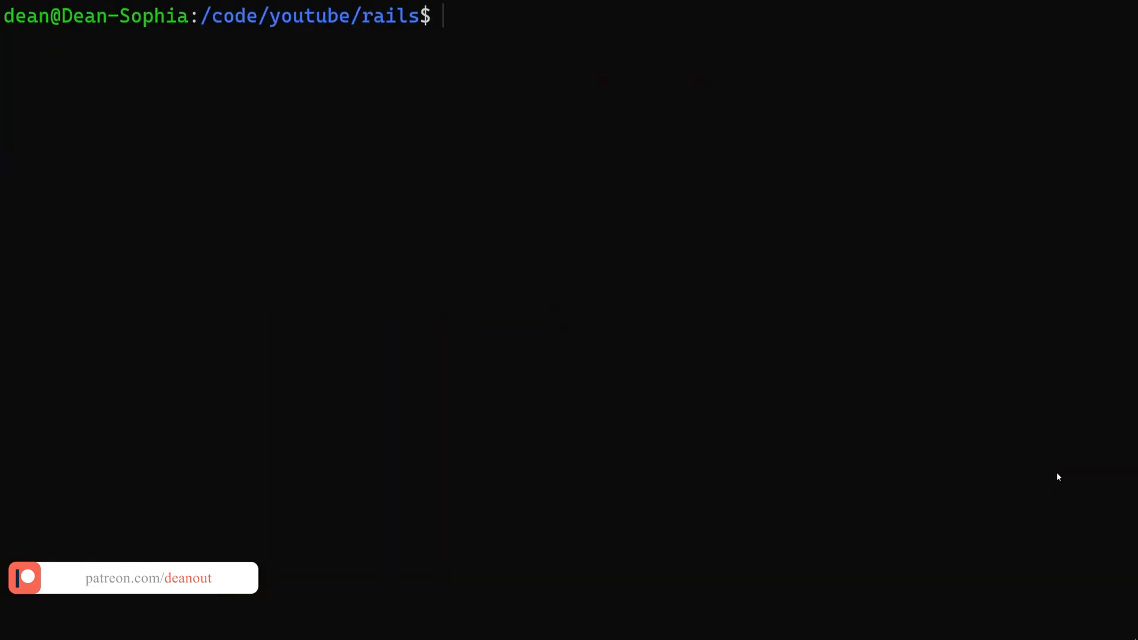
Generate a new Rails app 'unbuggable' with esbuild and Bootstrap (rails new unbuggable -j esbuild --css bootstrap).
type("rails new")
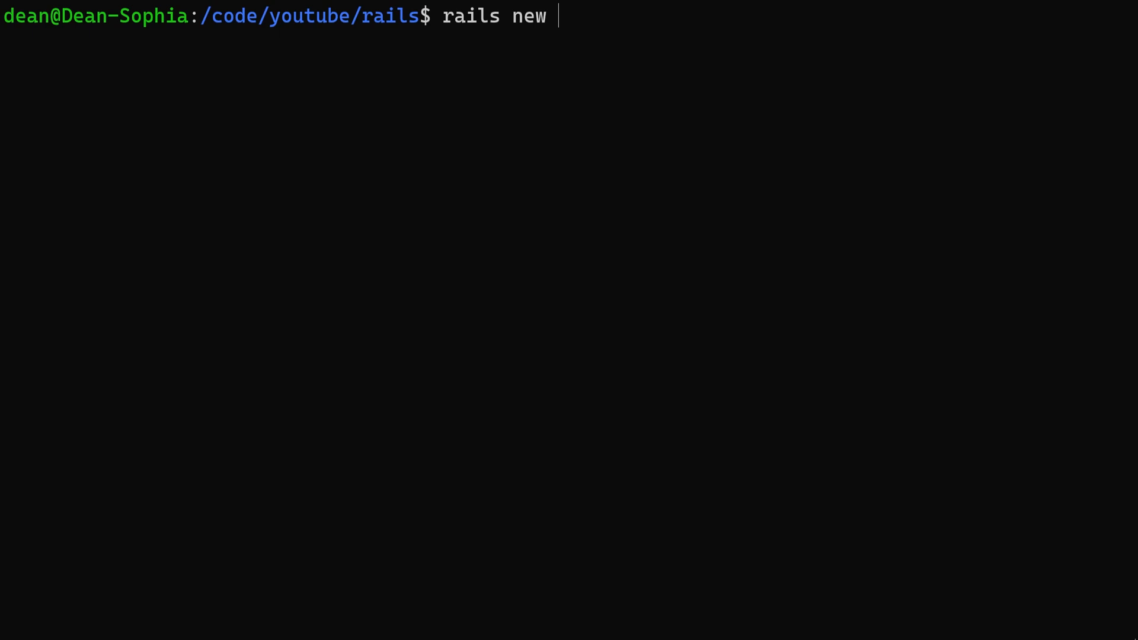
type("unbuggable")
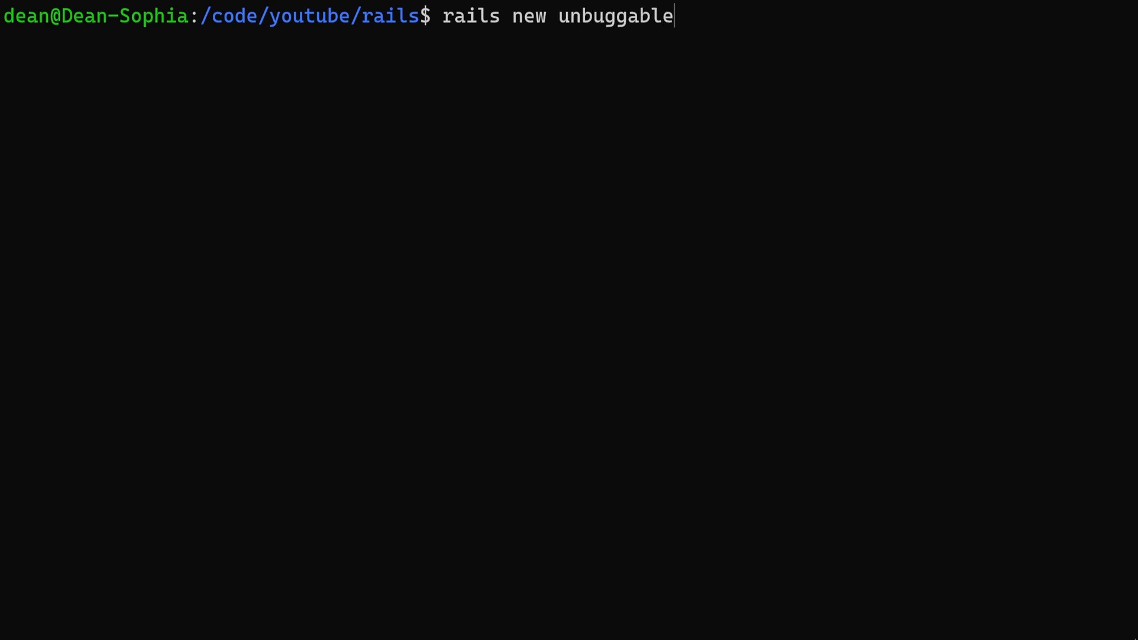
type("-j")
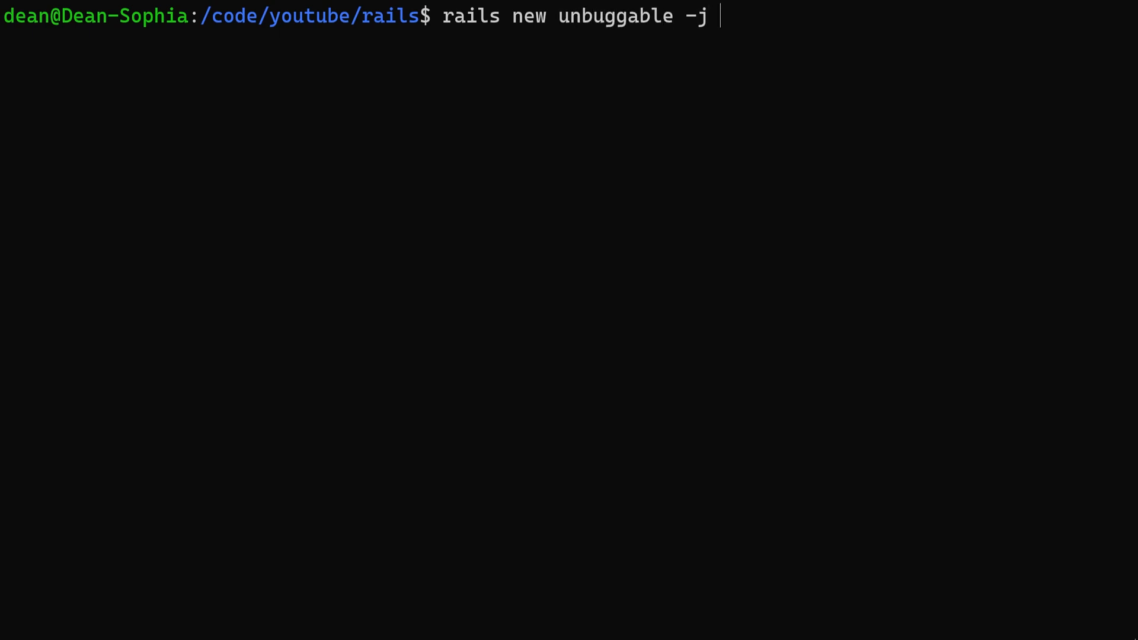
type("esbuild --")
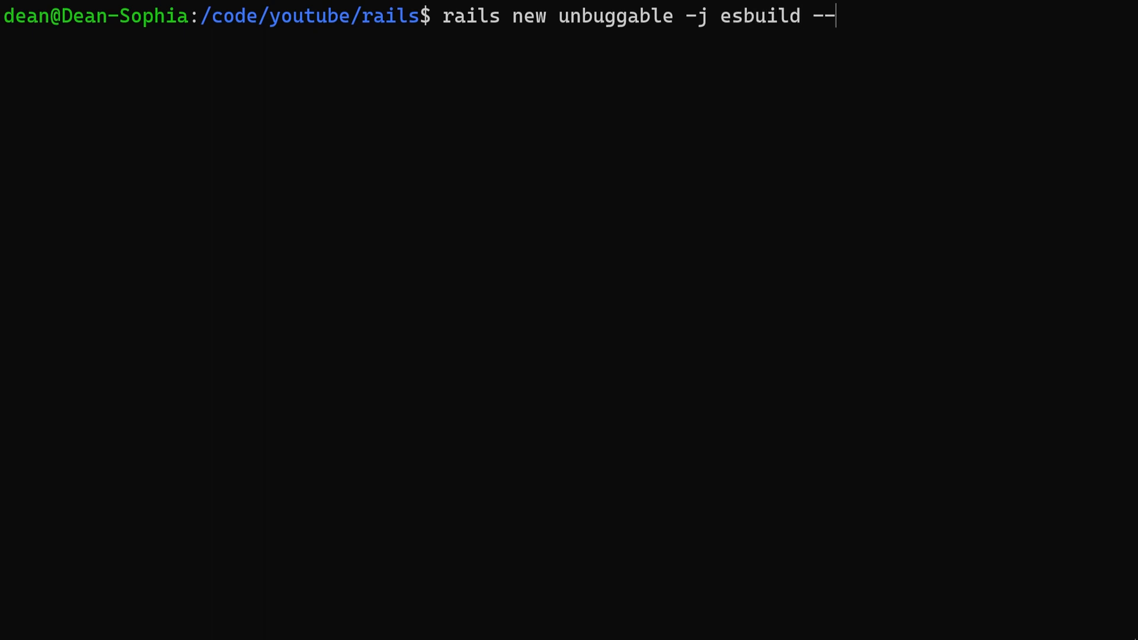
type("css bootstrap")
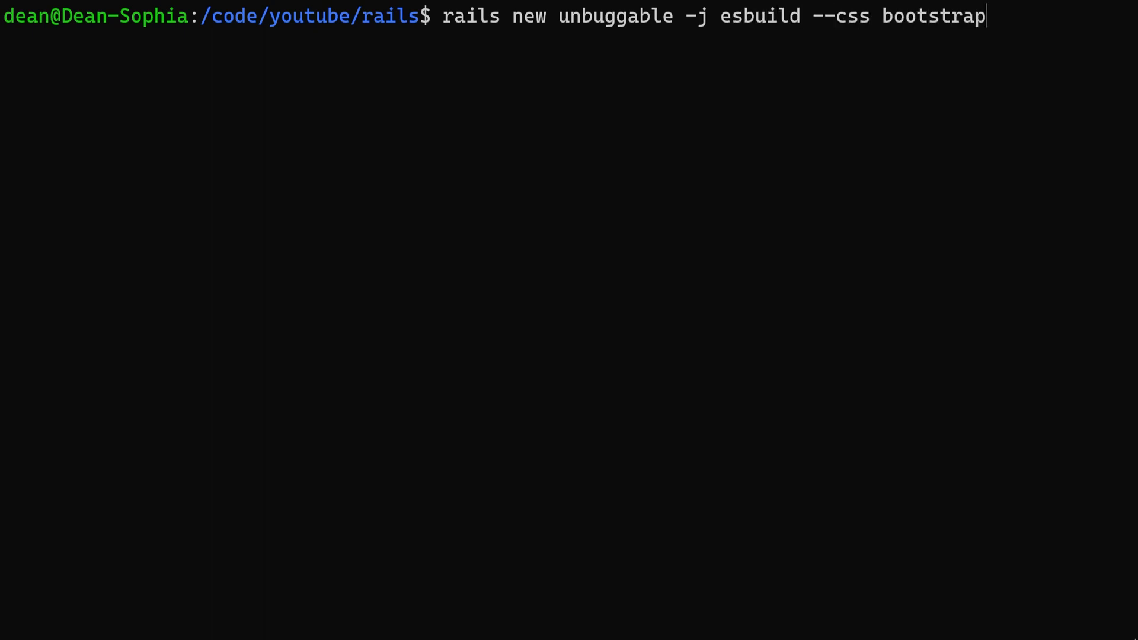
key("Return")
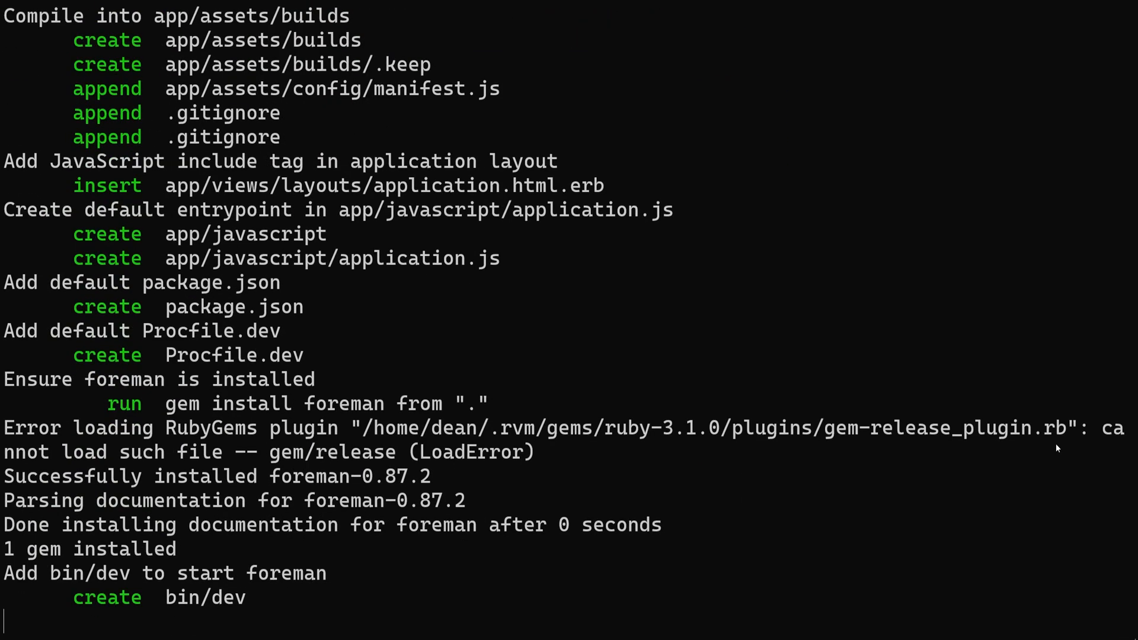
Follow the rails new output until installation finishes, then begin a cd command.
scroll("down", 3)
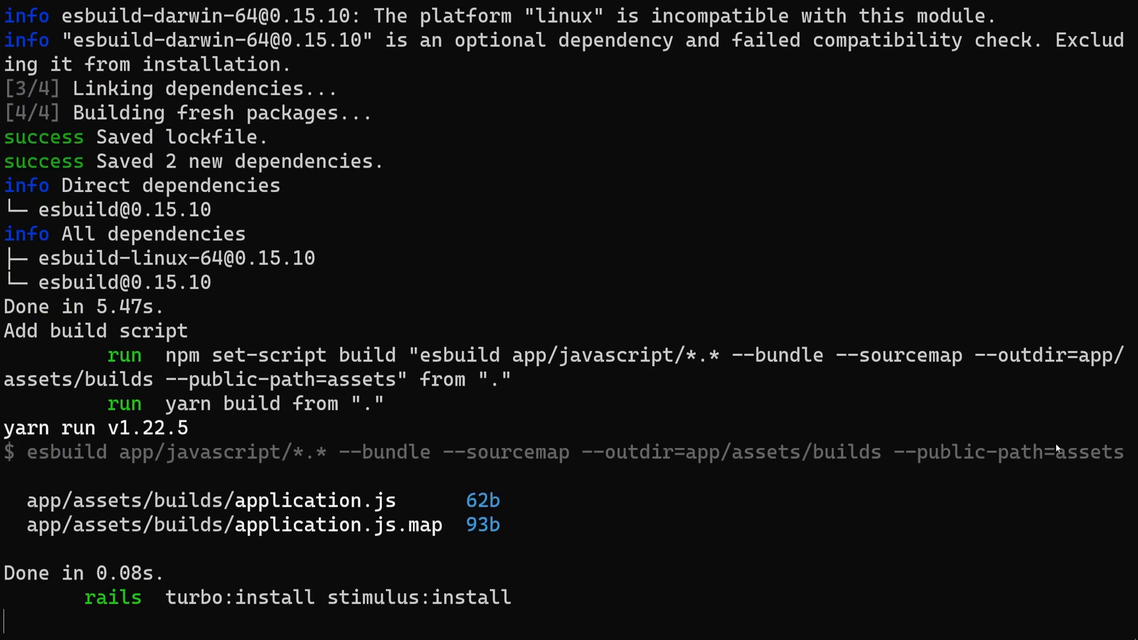
scroll("down", 3)
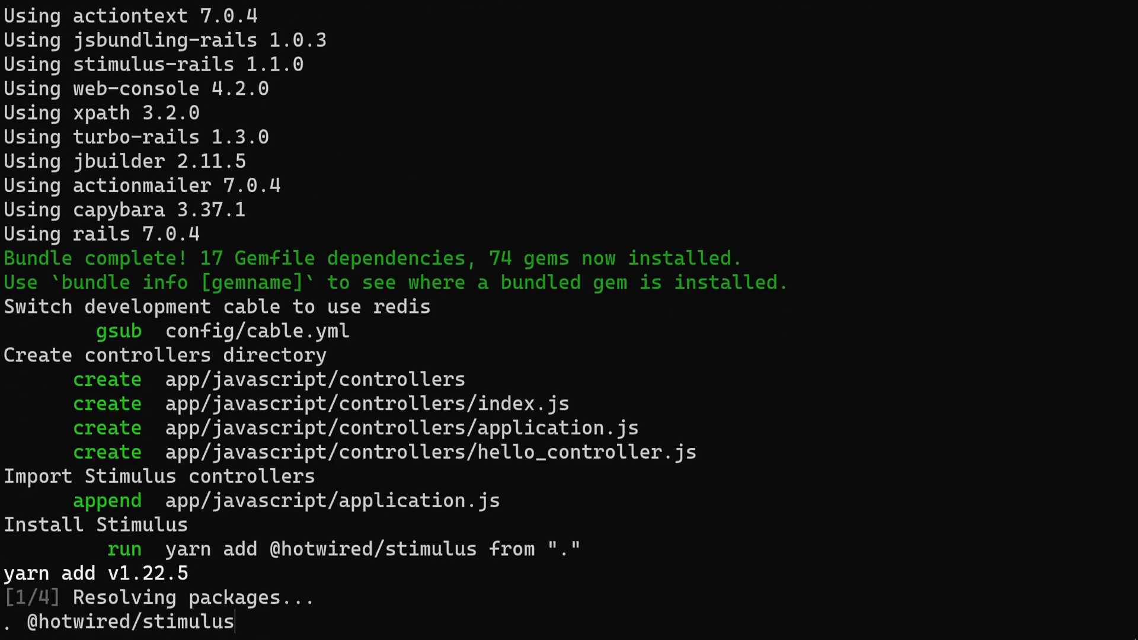
scroll("down", 3)
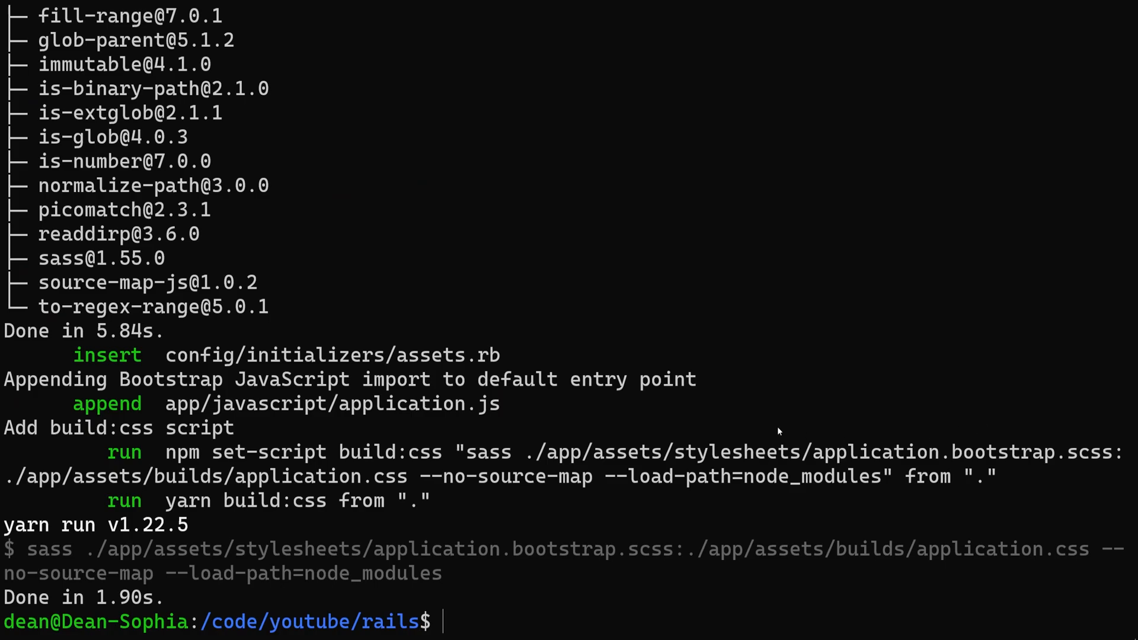
type("cd")
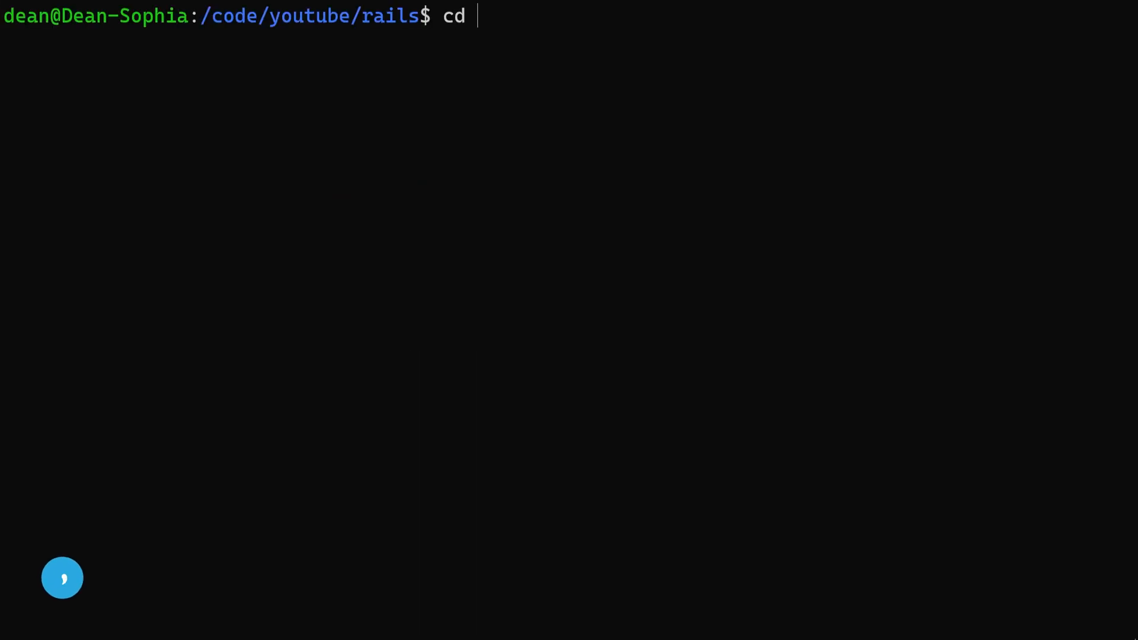
Enter the unbuggable folder and generate a Workout scaffold with a name field.
type("unb")
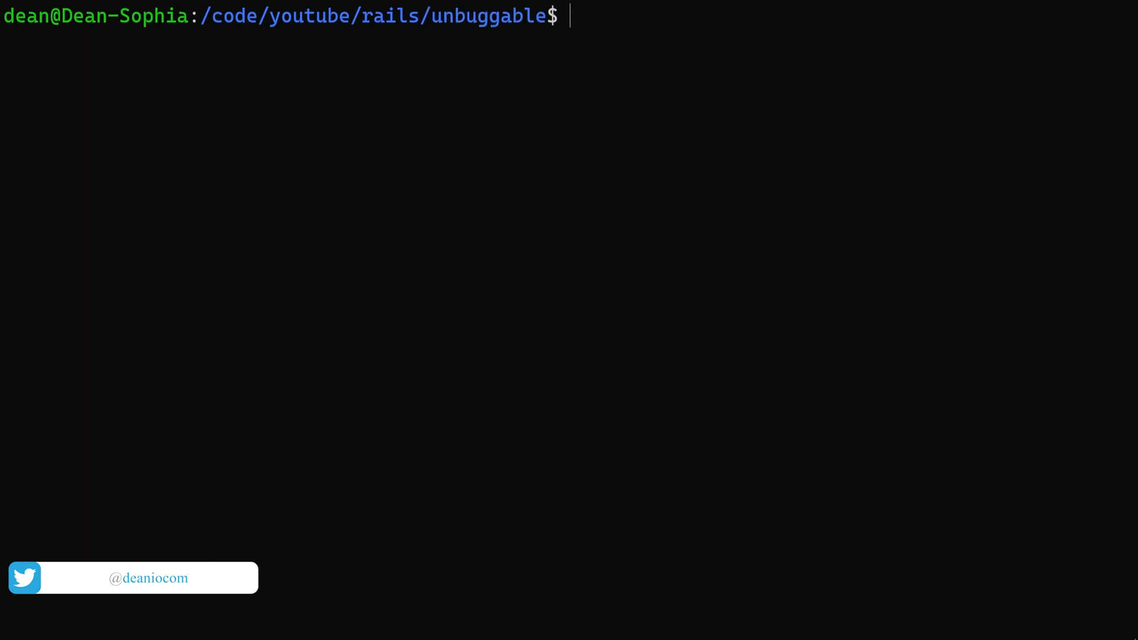
type("rails g")
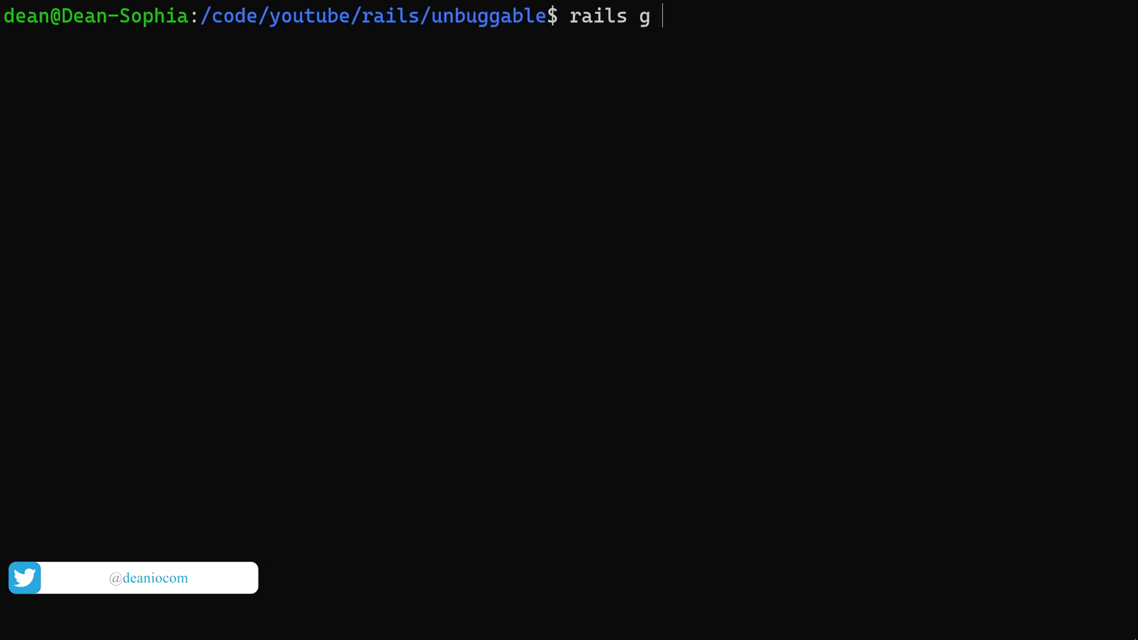
type("scaffold")
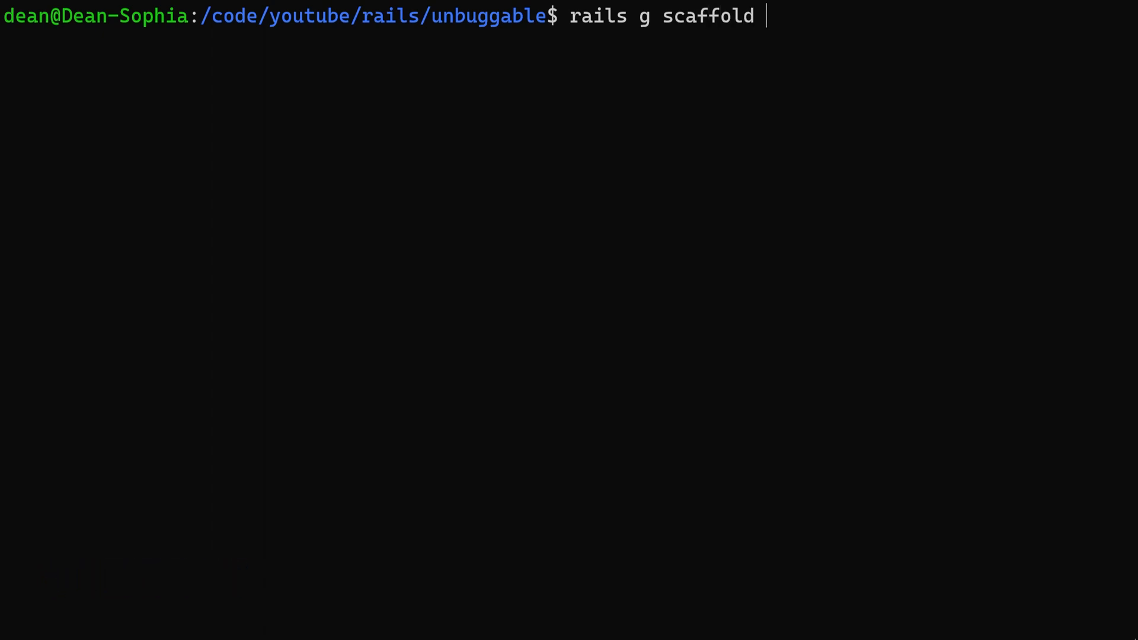
type("w")
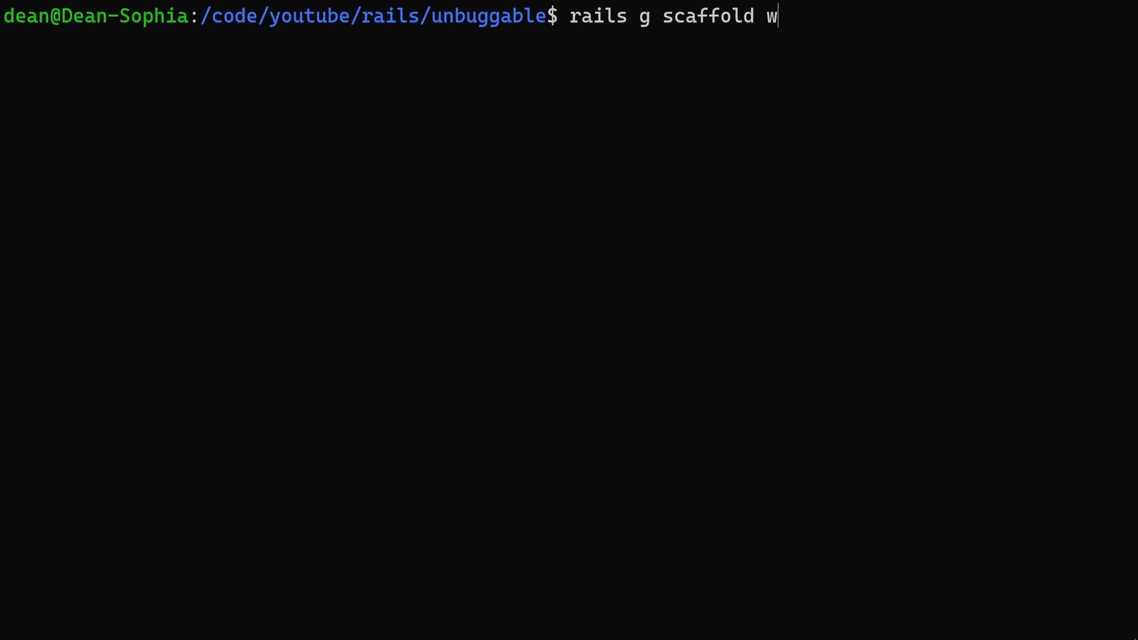
type("orkout")
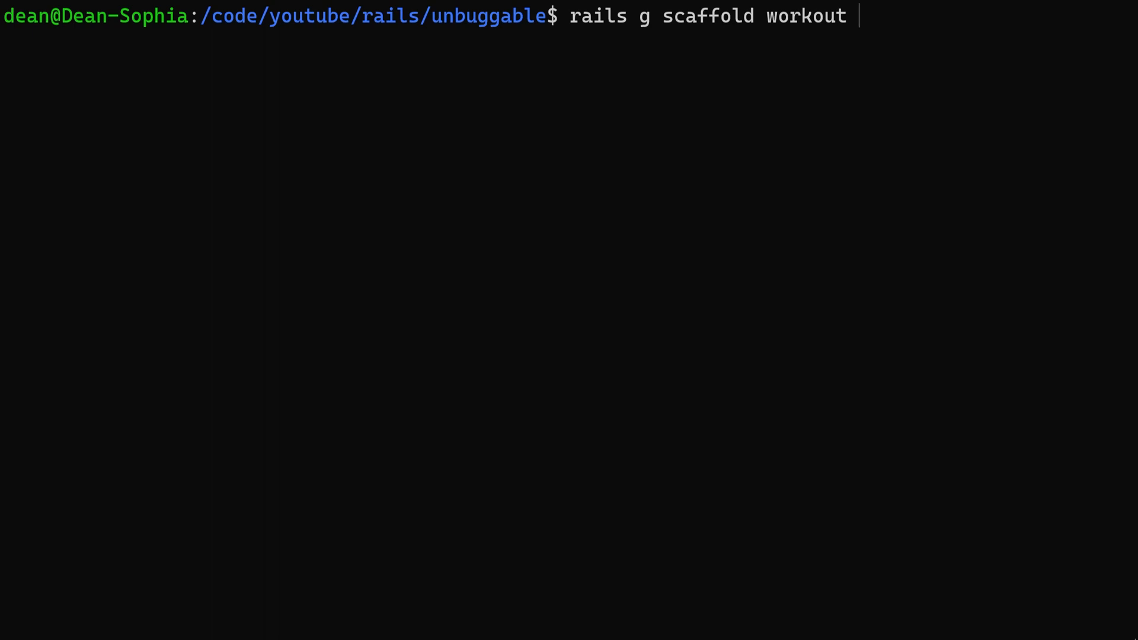
type("name")
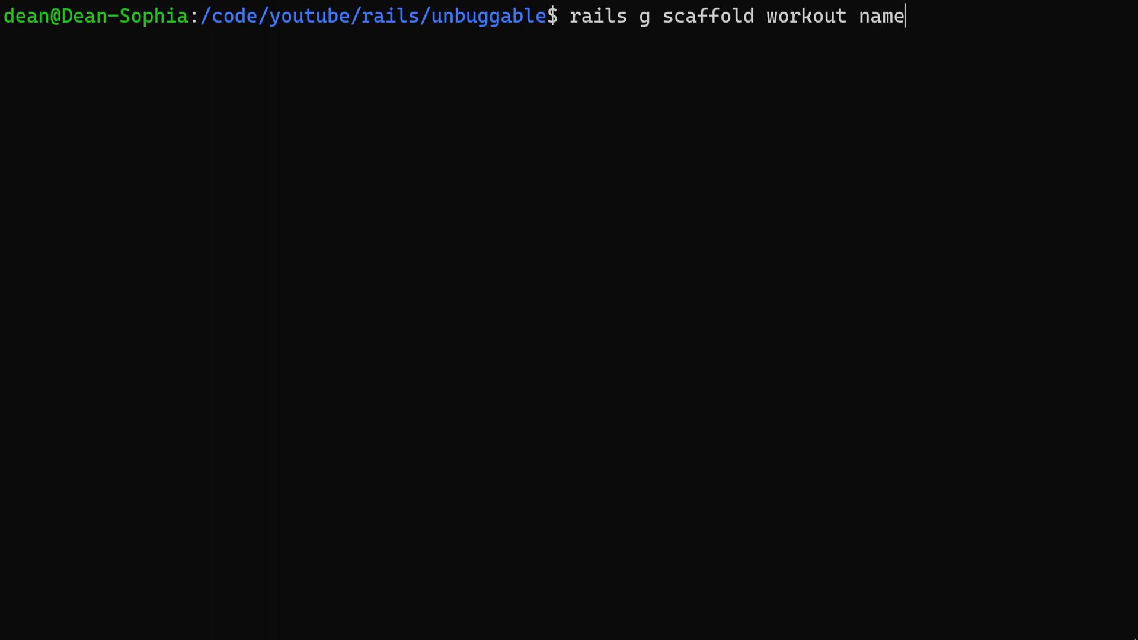
key("Return")
type("r")
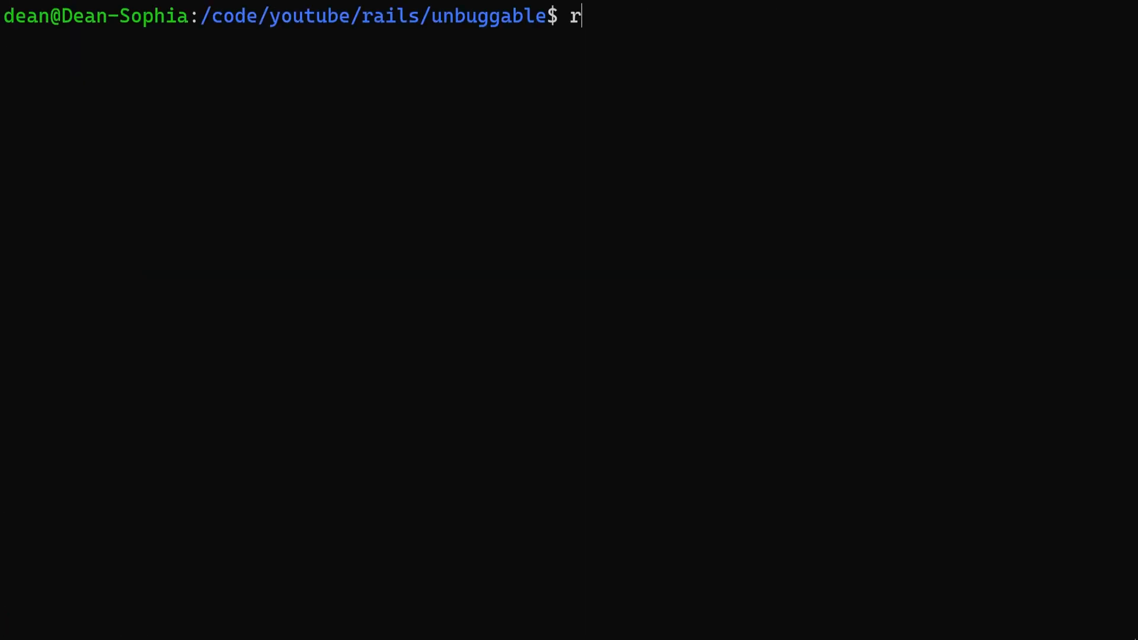
Generate an Exercise scaffold with name, workout:belongs_to, sets:integer and reps:integer fields.
type("ails g sca")
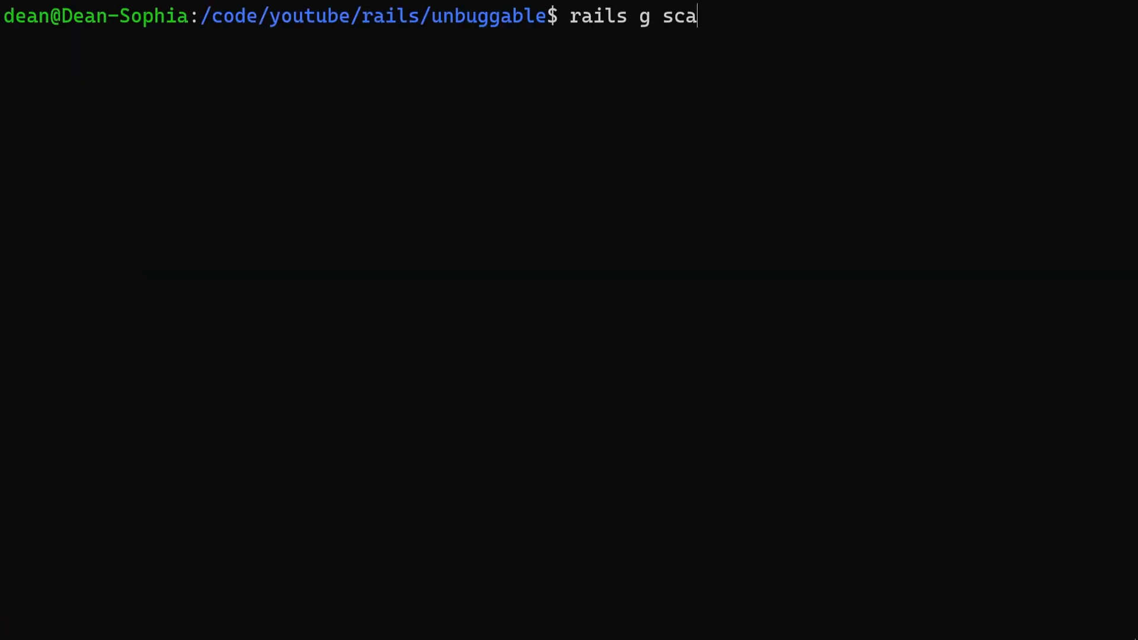
type("ffold exerc")
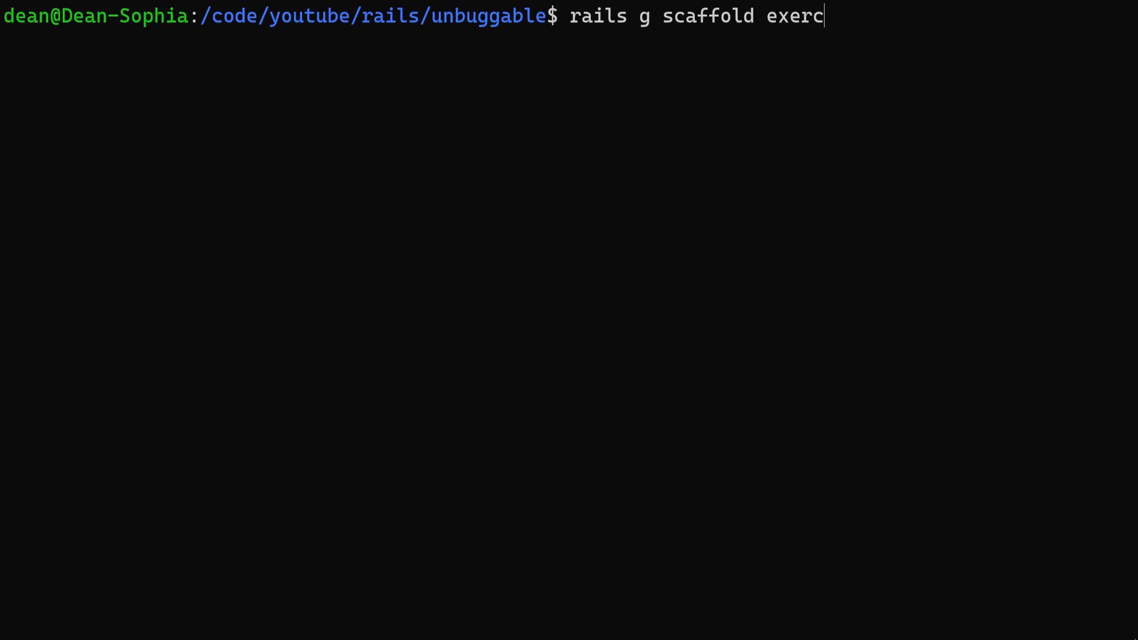
type("ise name")
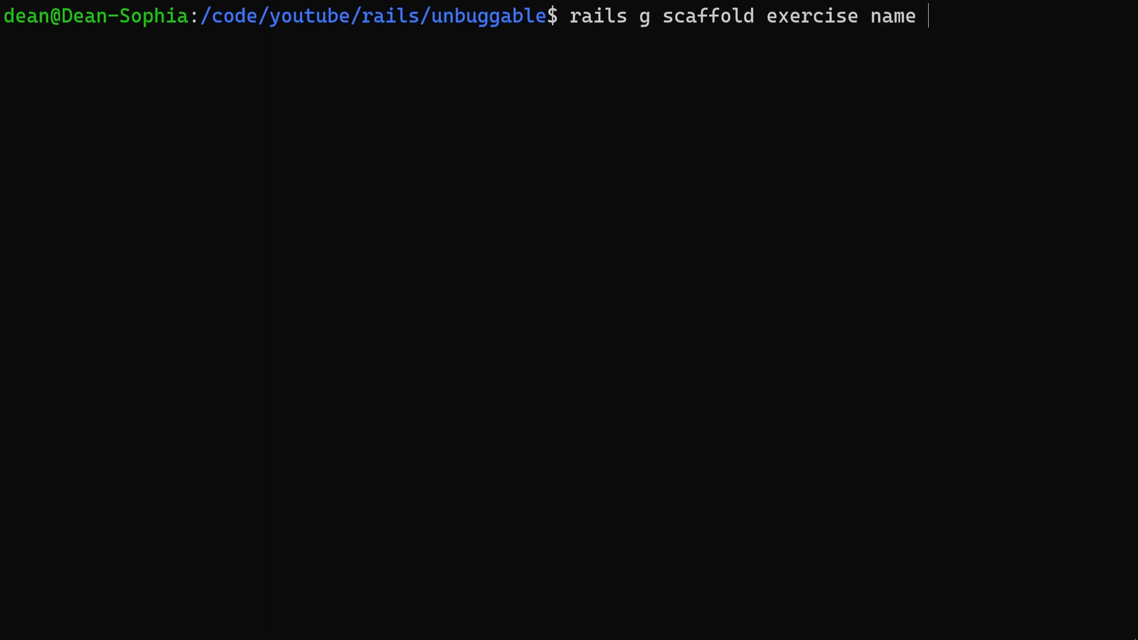
key("Return")
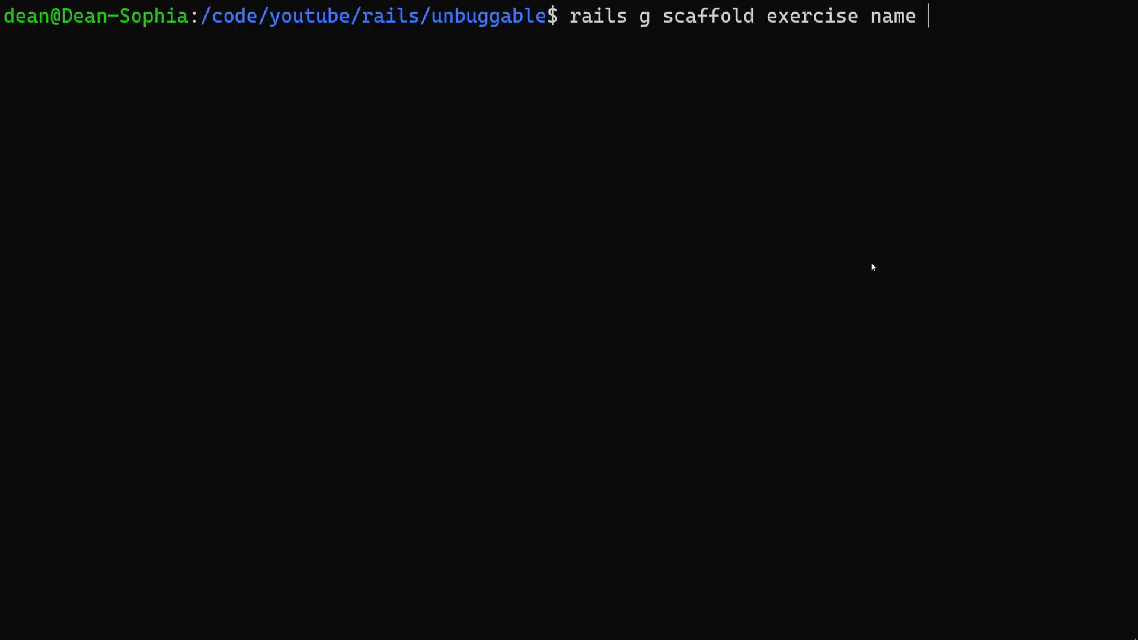
type("work")
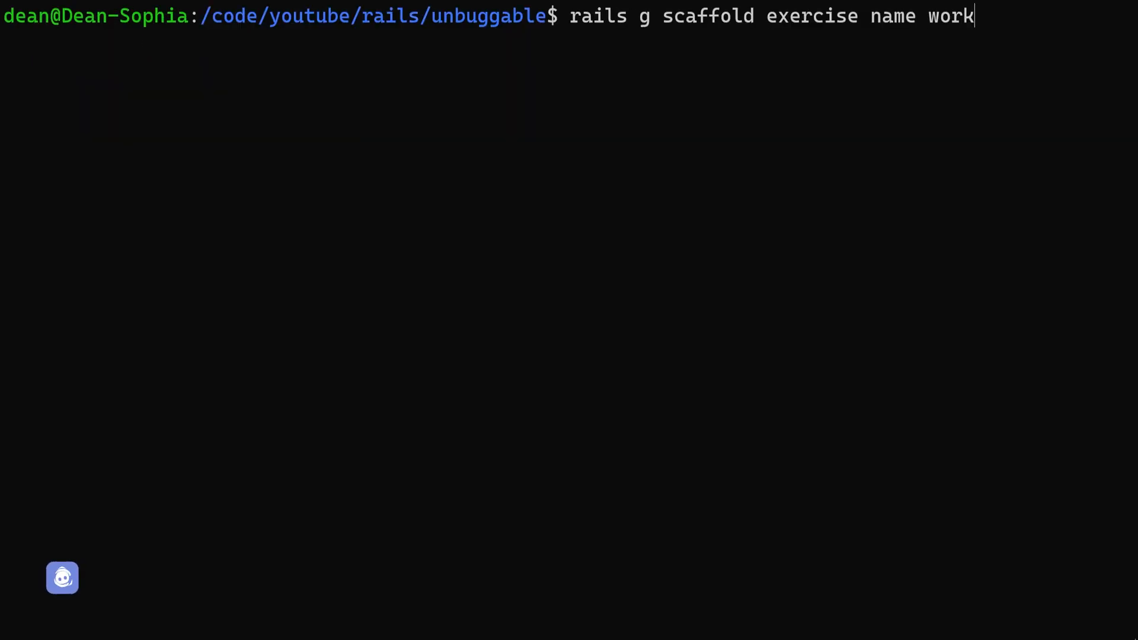
type("out:belongs_")
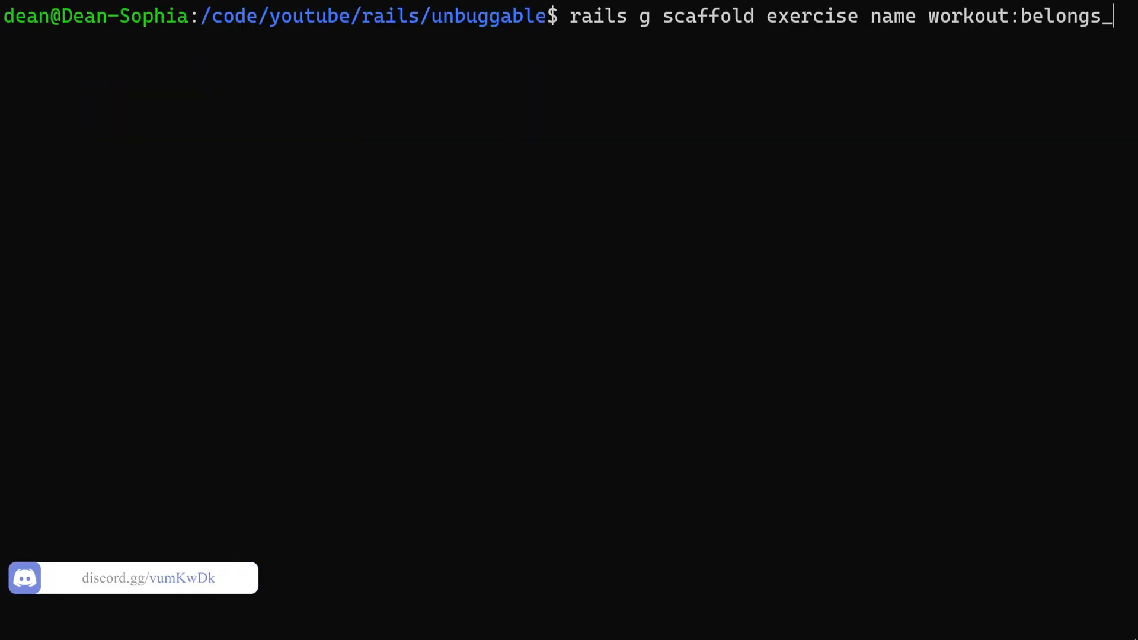
type("to")
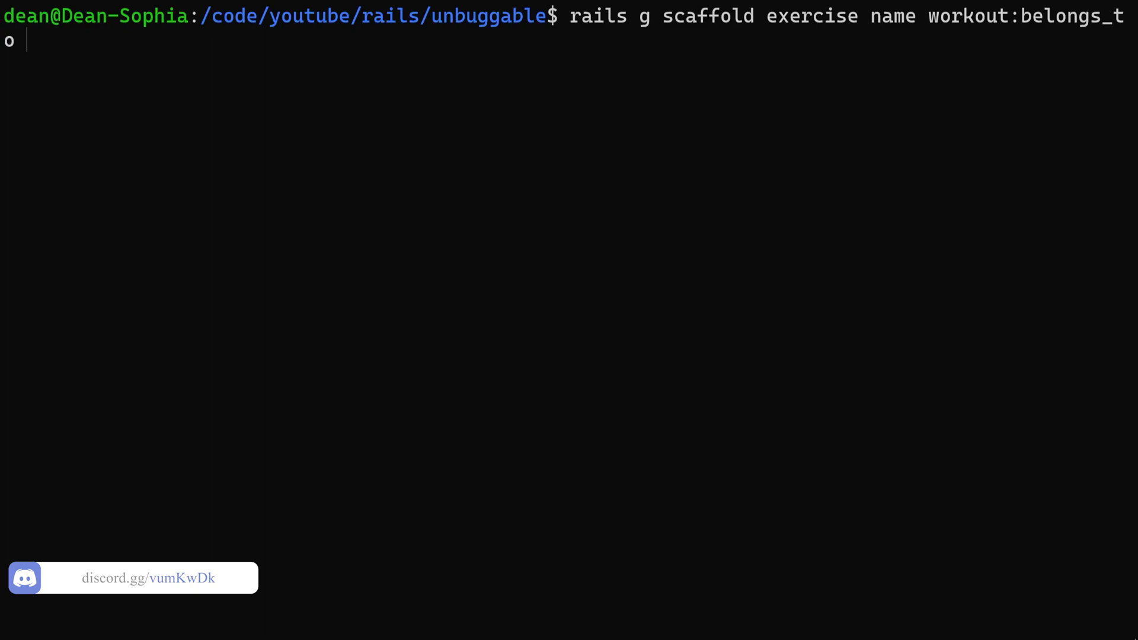
type("set::")
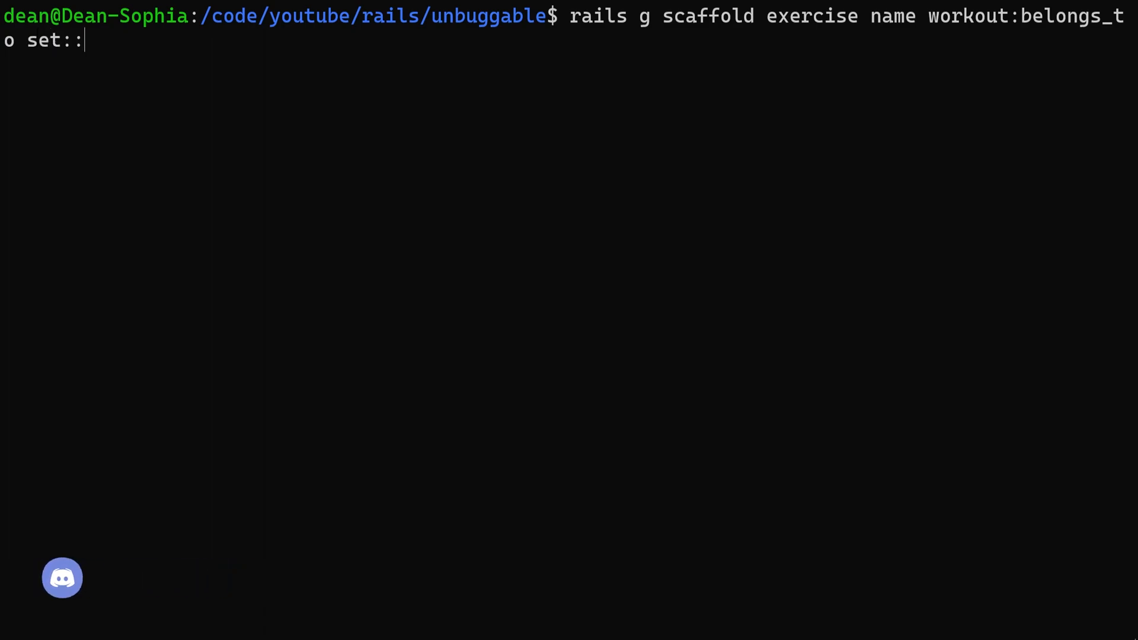
type("integer")
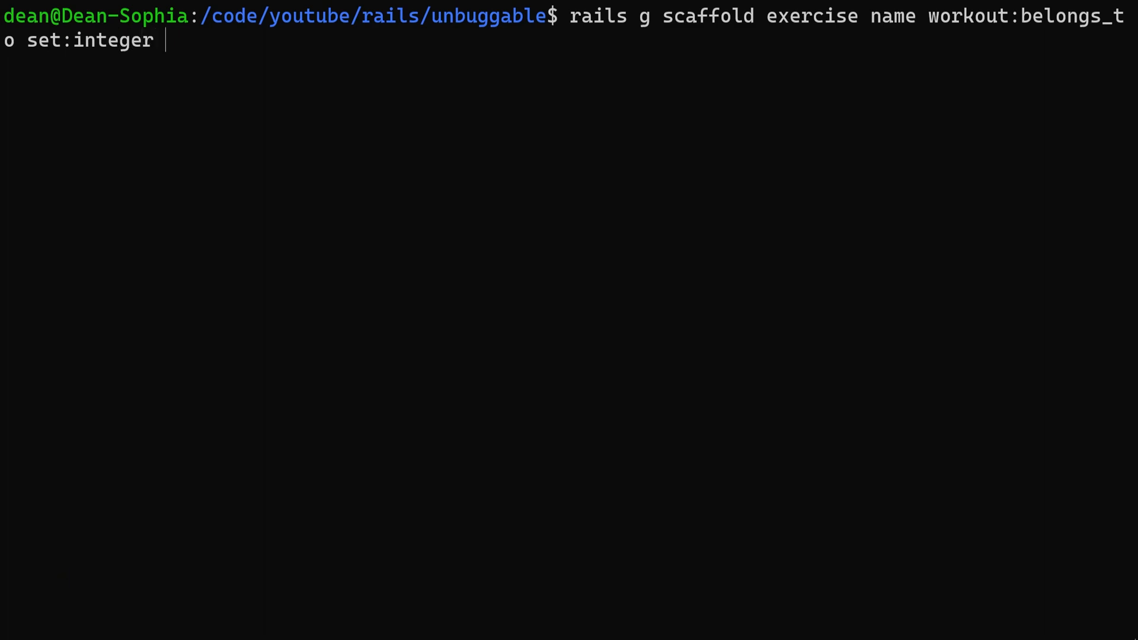
type("rep:integer")
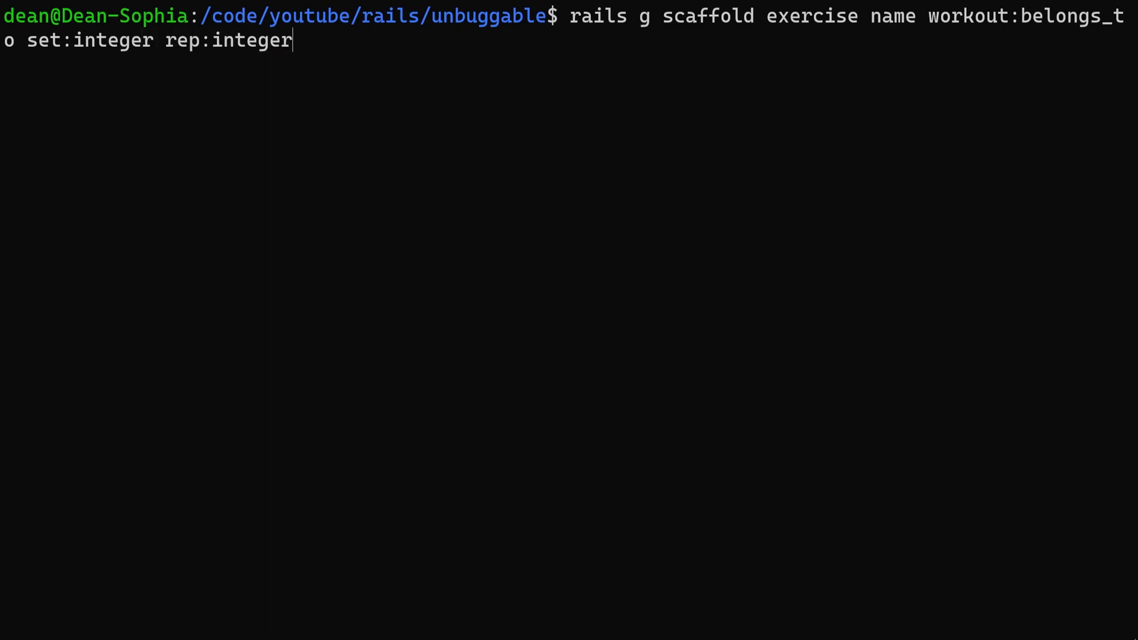
type("s")
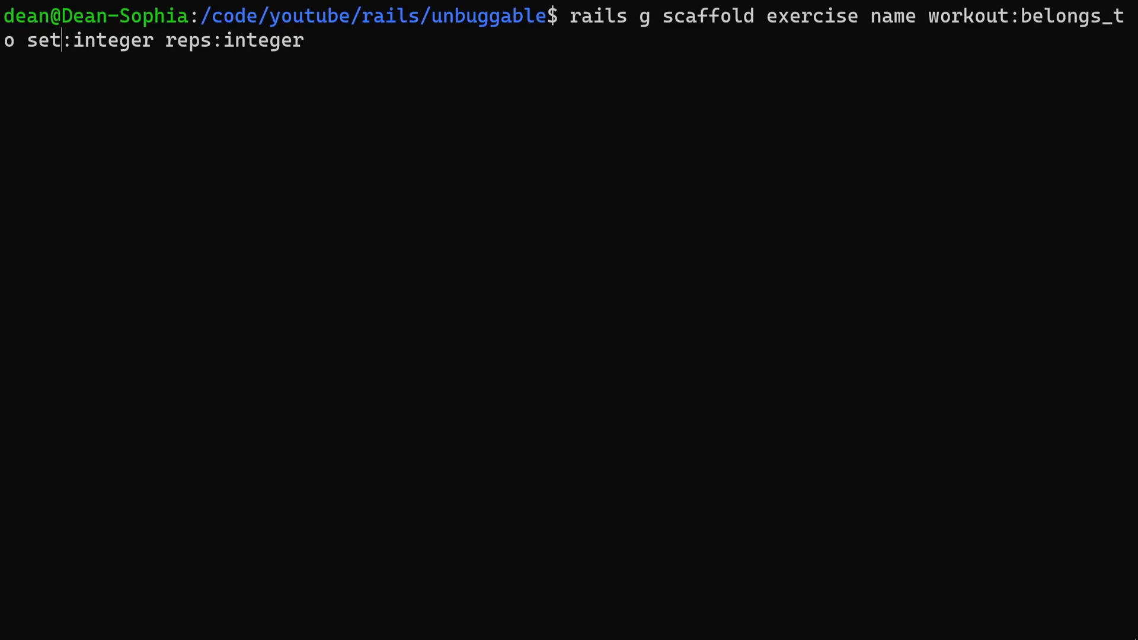
type("s")
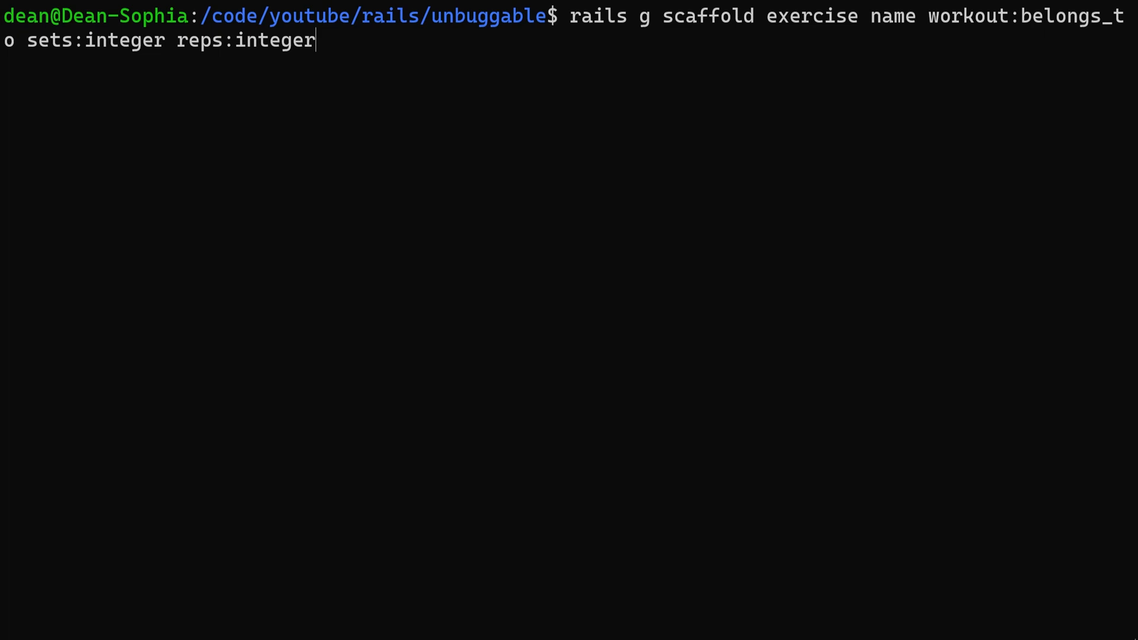
key("Return")
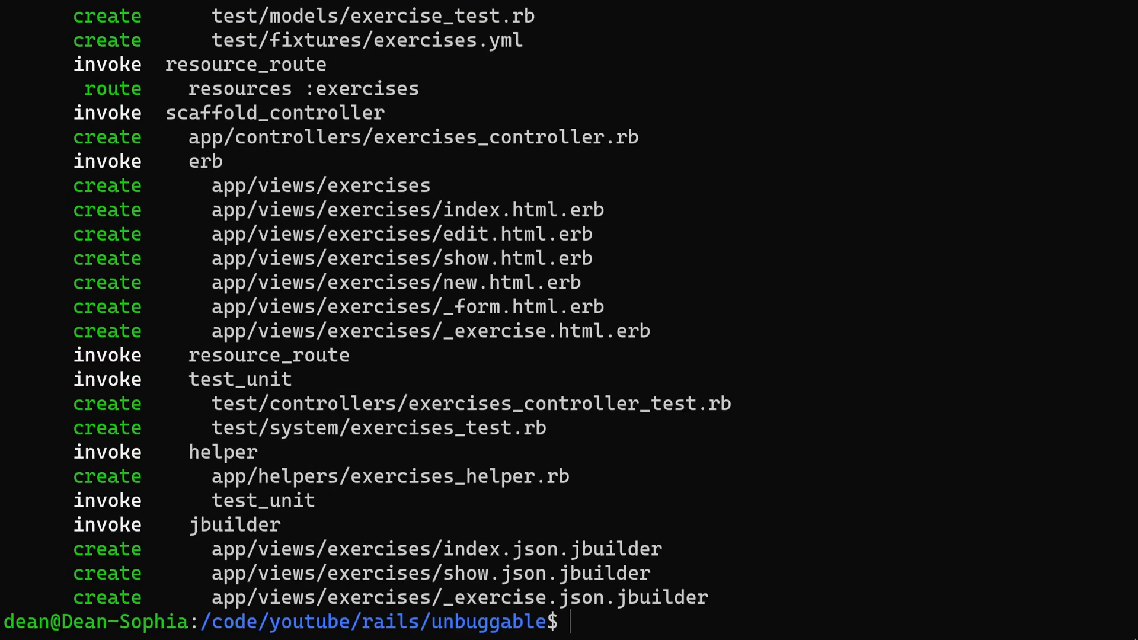
Run rails db:migrate to create the exercises table.
type("rai")
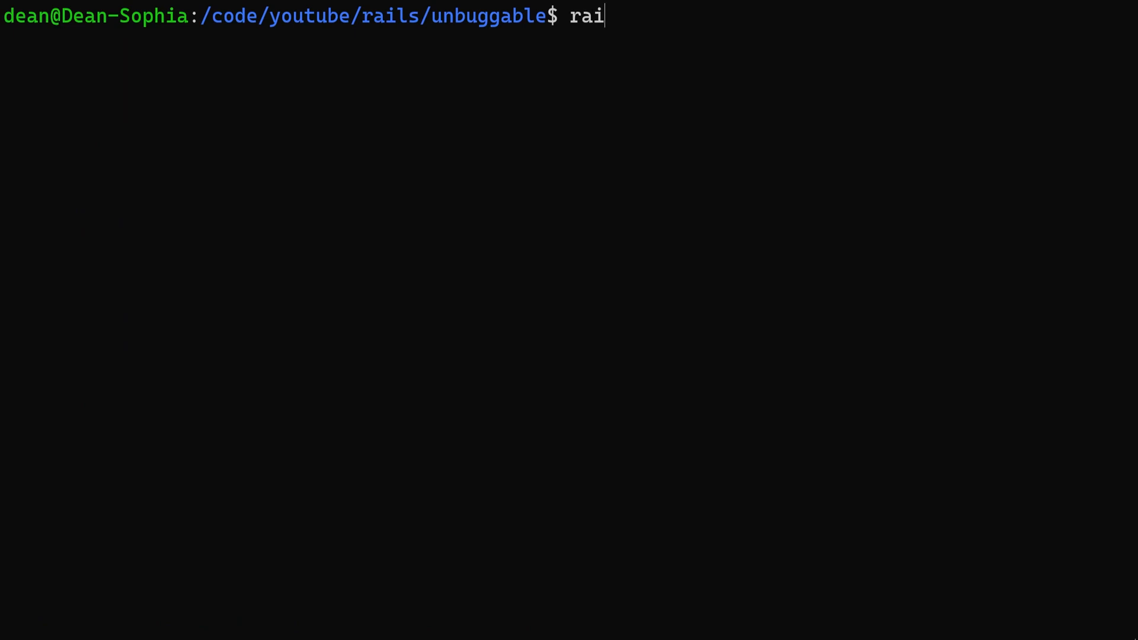
type("ls db:migrate")
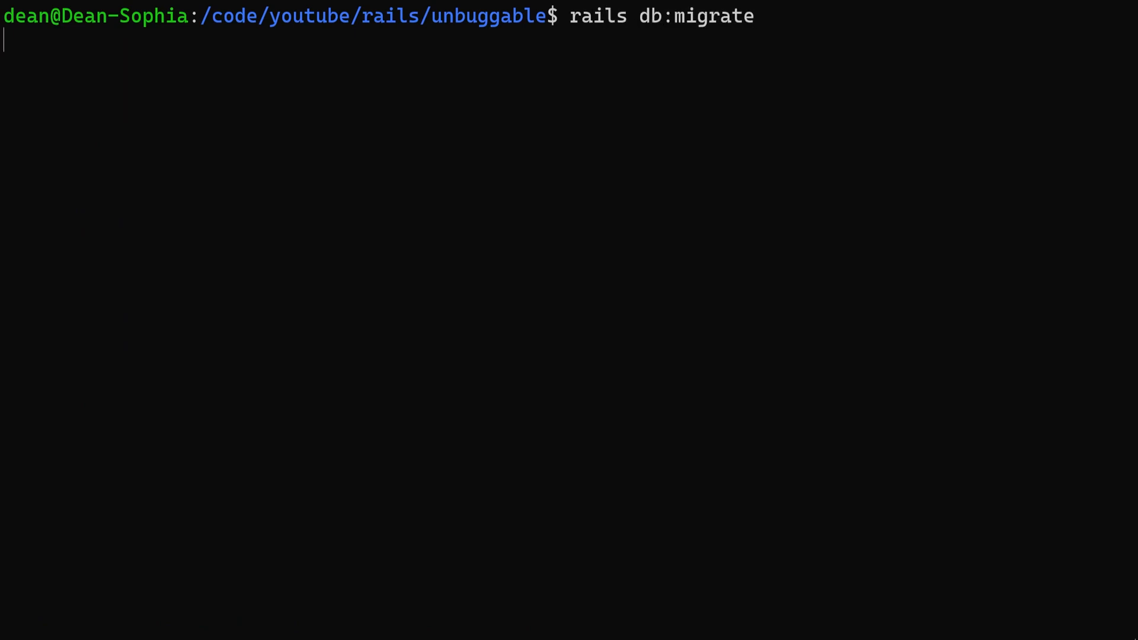
key("Return")
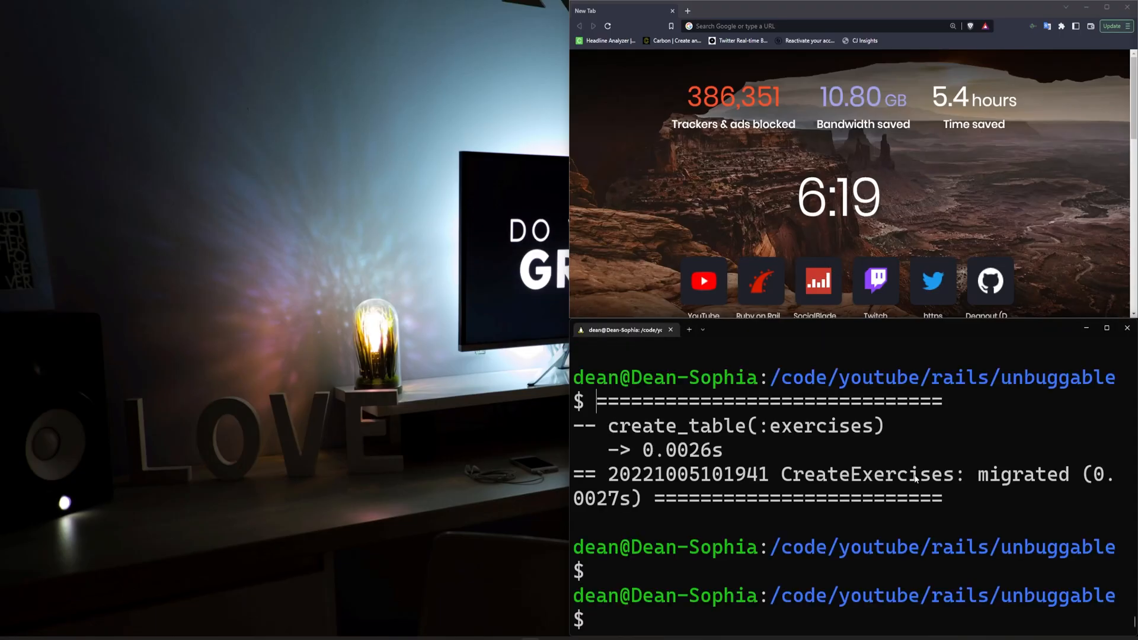
Open the project in VS Code with 'code .' and clear the terminal.
type("code .")
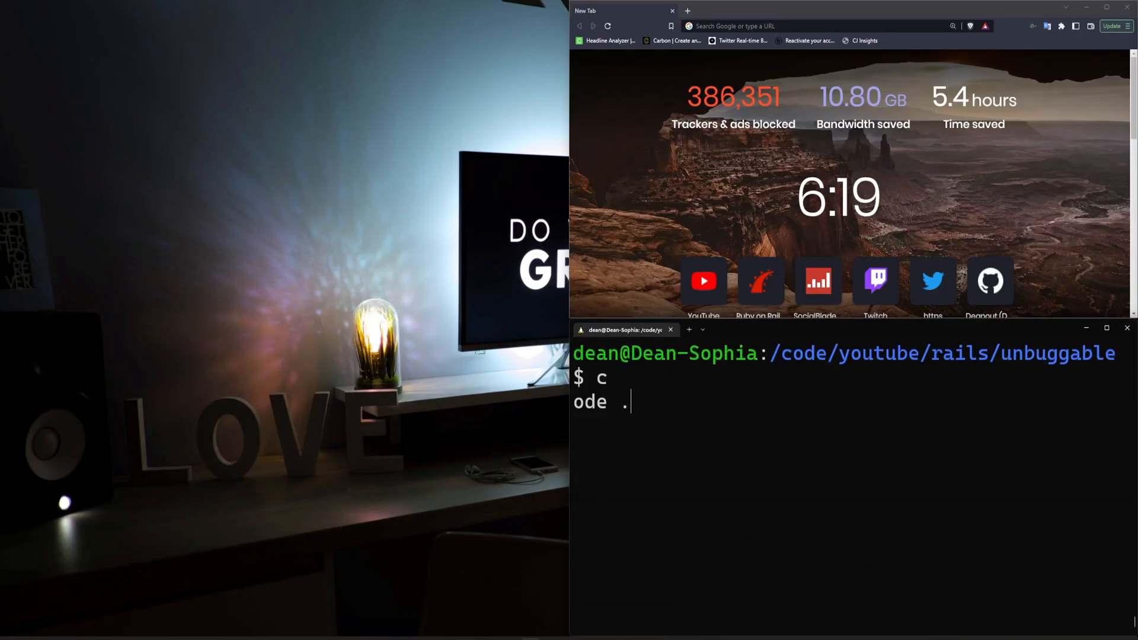
key("Return")
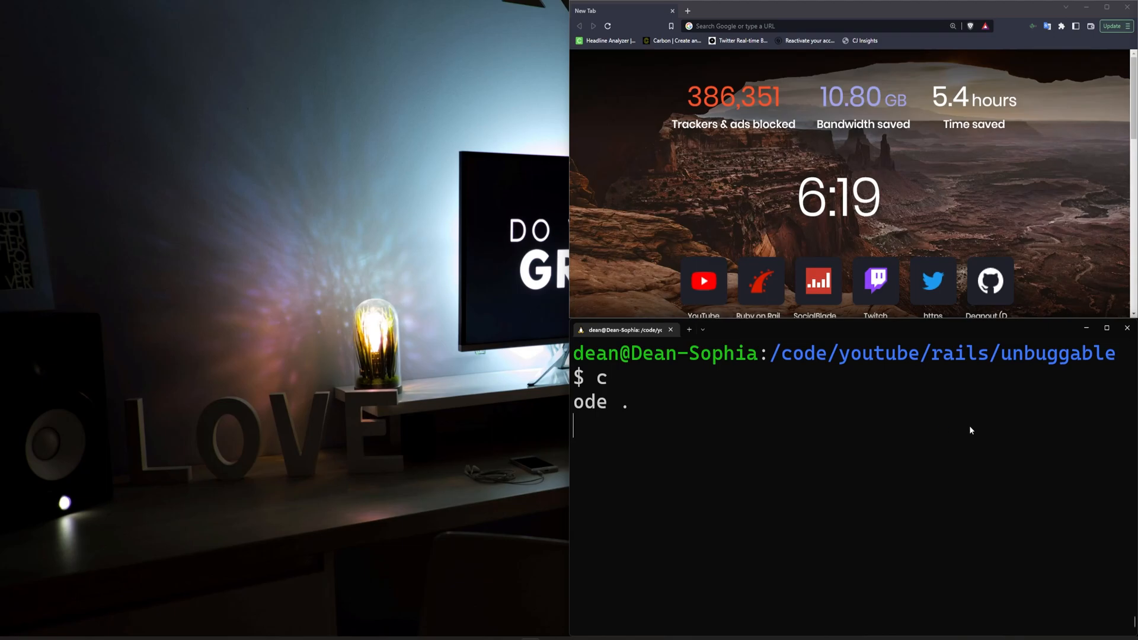
key("Return")
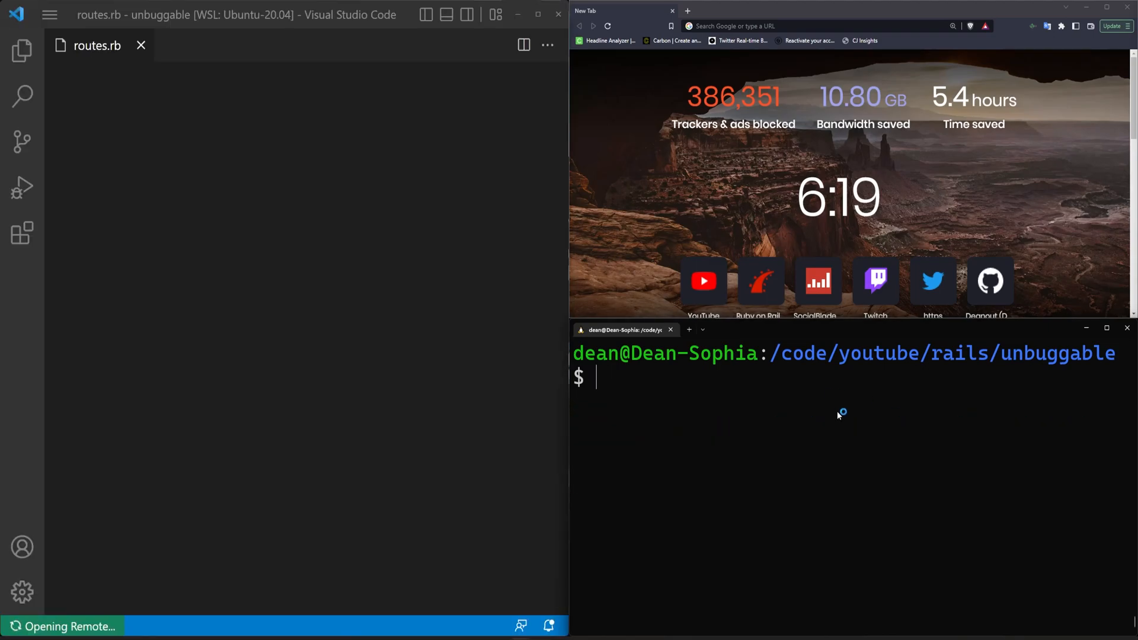
Start the Rails server with rails s and dismiss the extension notifications.
type("r")
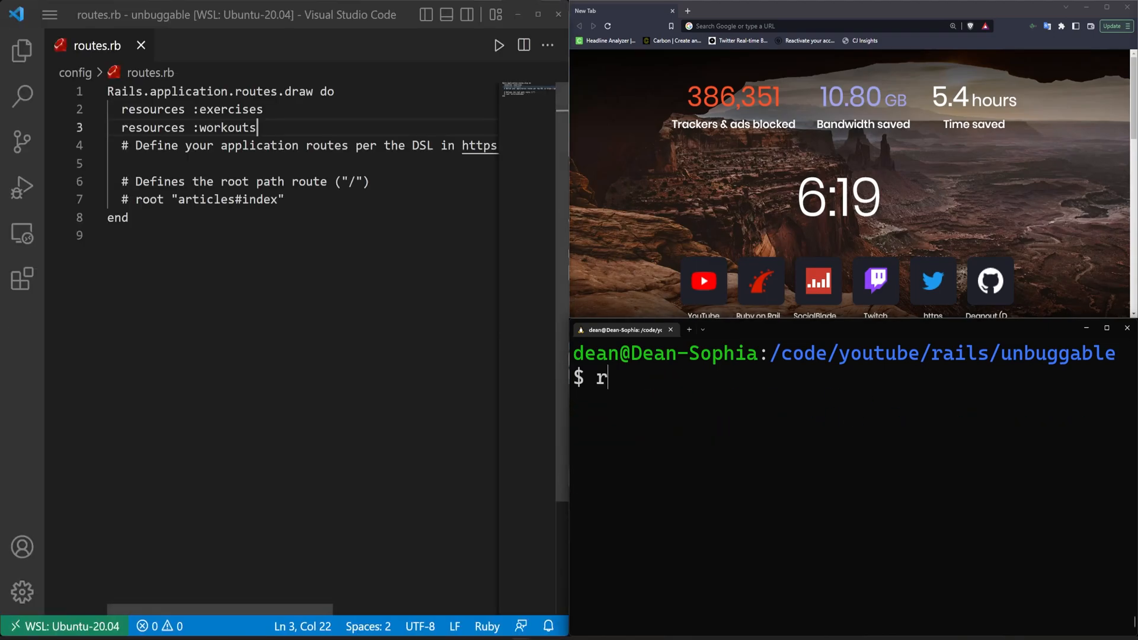
type("ails s")
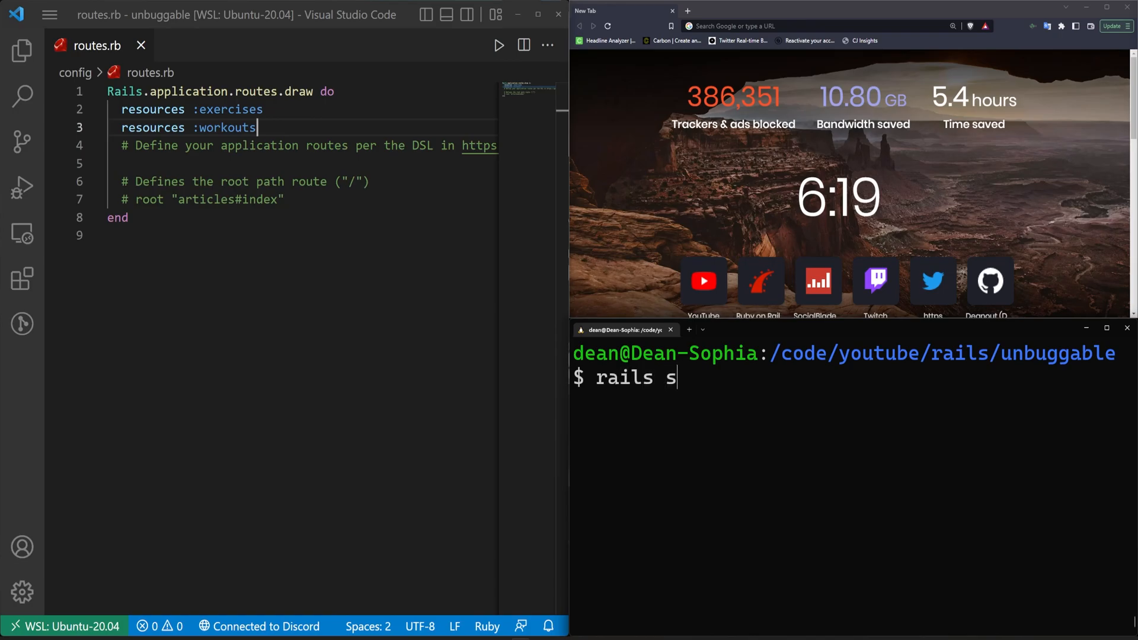
left_click(799, 27)
type("localhost:3000")
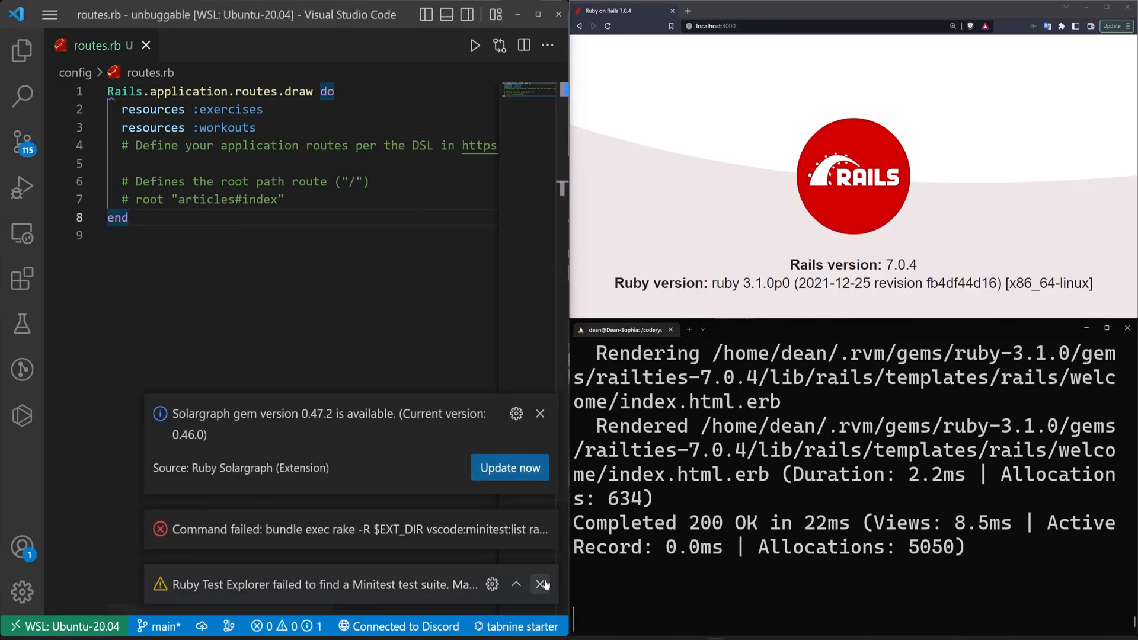
left_click(543, 584)
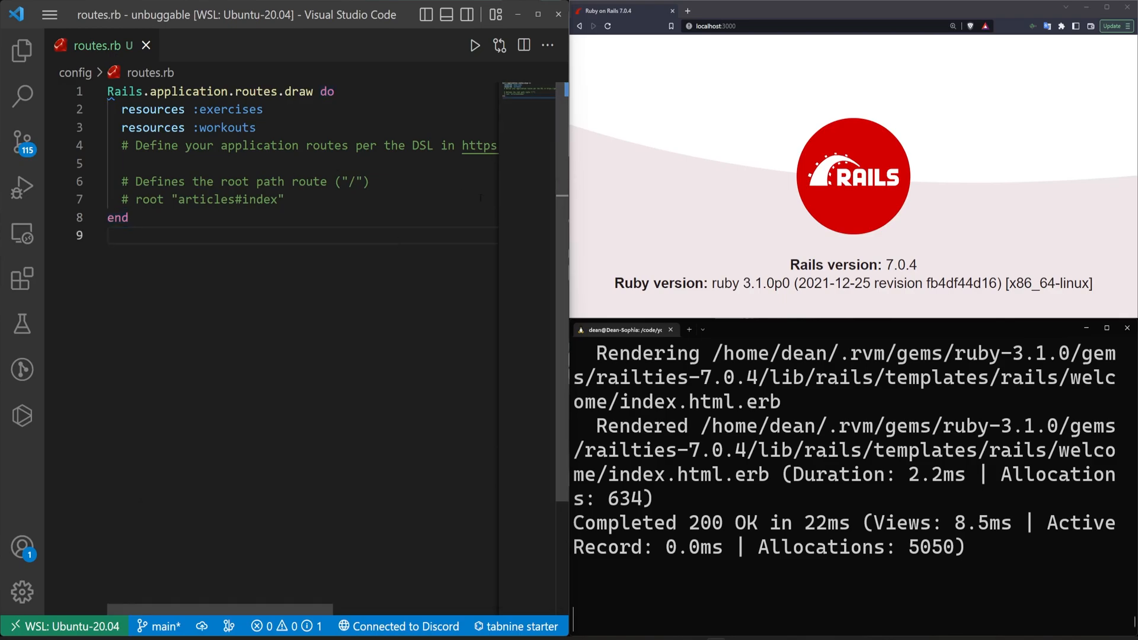
Set root "workouts#index" in routes.rb, save, and reload the browser.
left_click(333, 91)
type("root: \"")
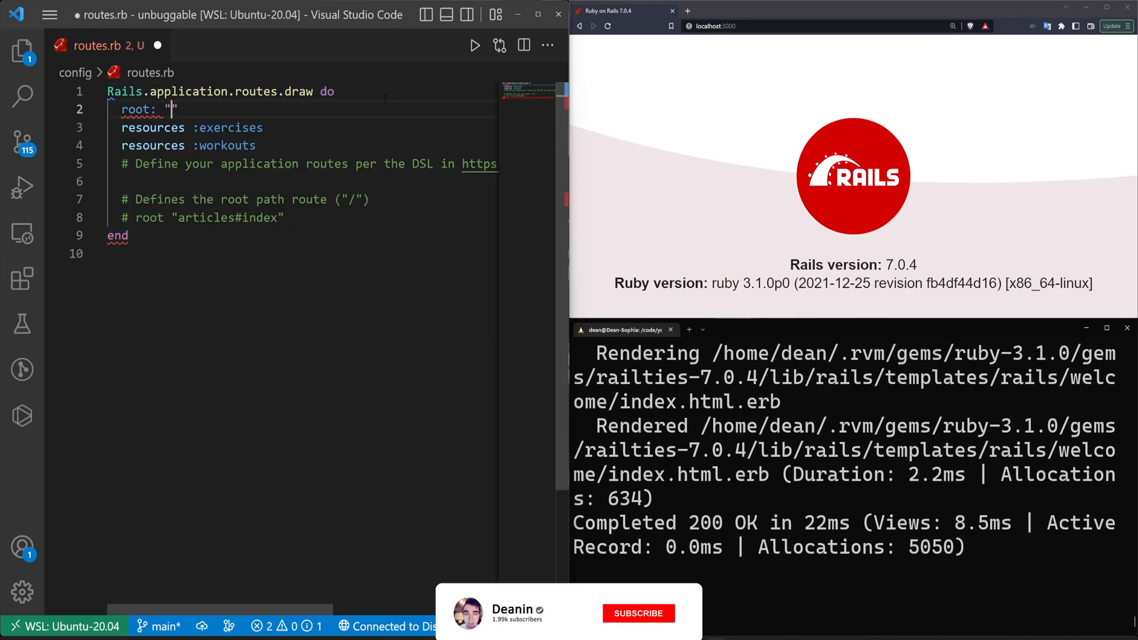
type("works")
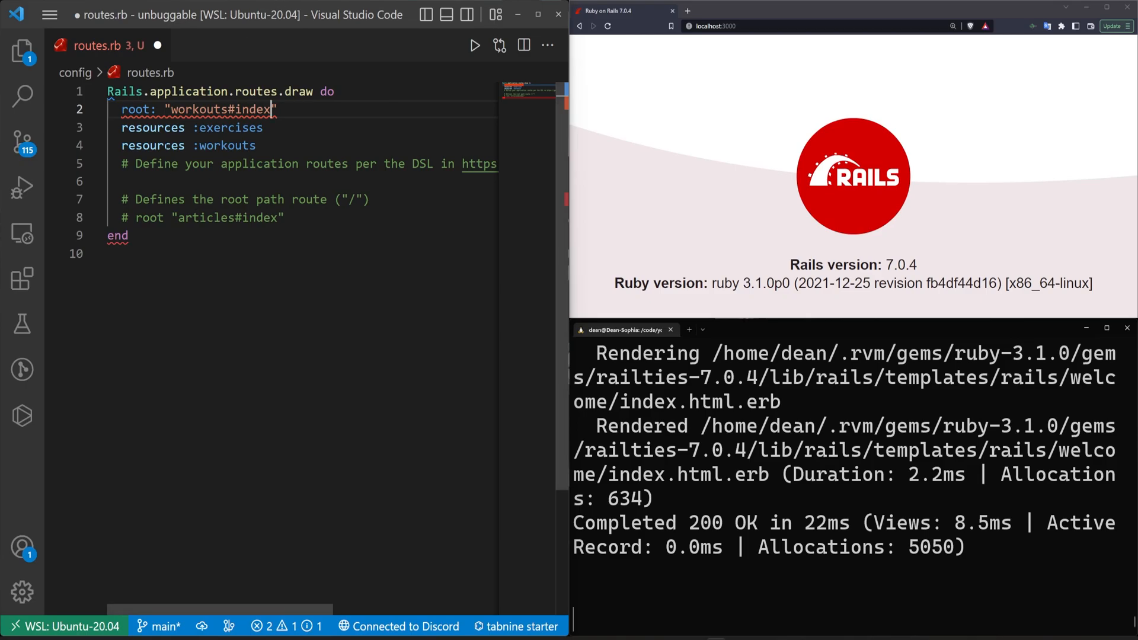
key("Backspace")
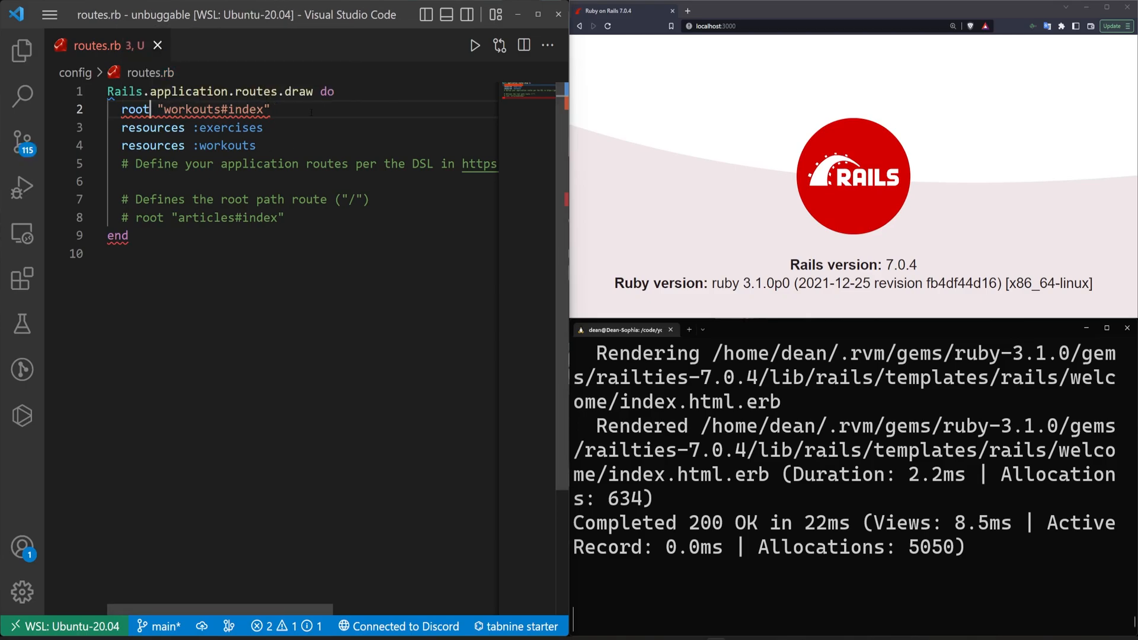
key("ctrl+s")
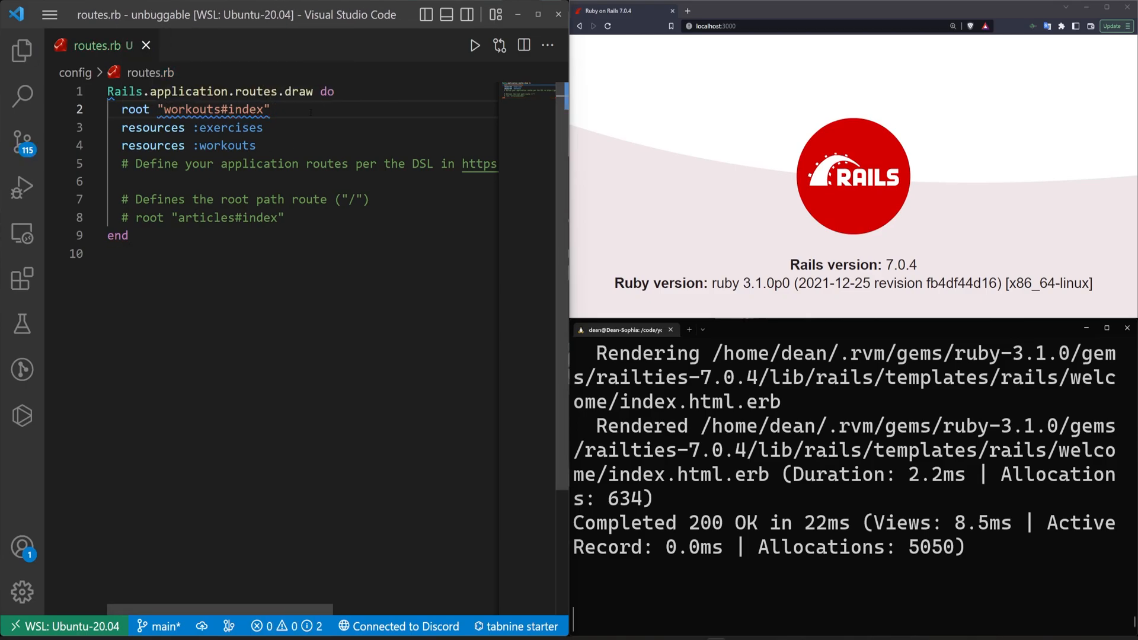
mouse_move(754, 208)
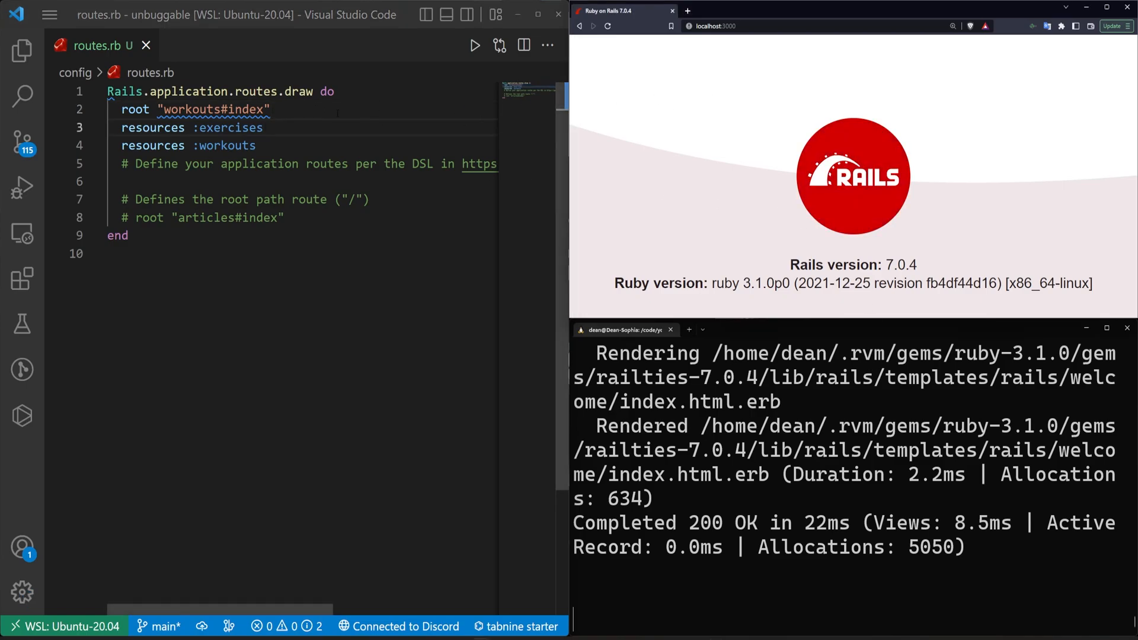
left_click(608, 25)
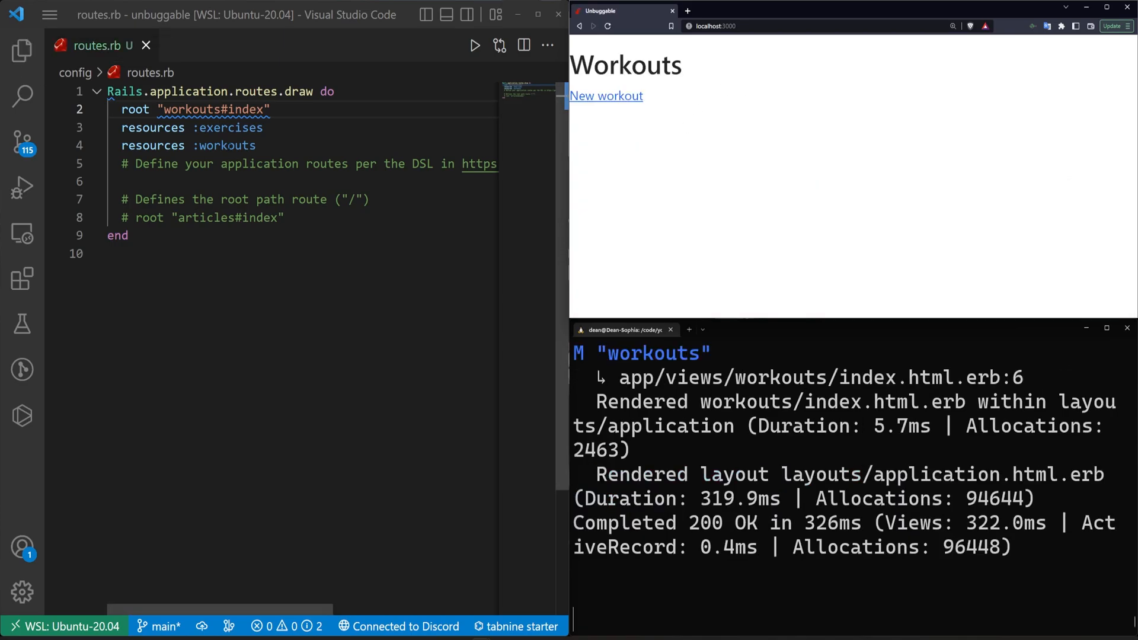
Expand app/views/workouts in the Explorer and close the empty untitled file.
left_click(22, 50)
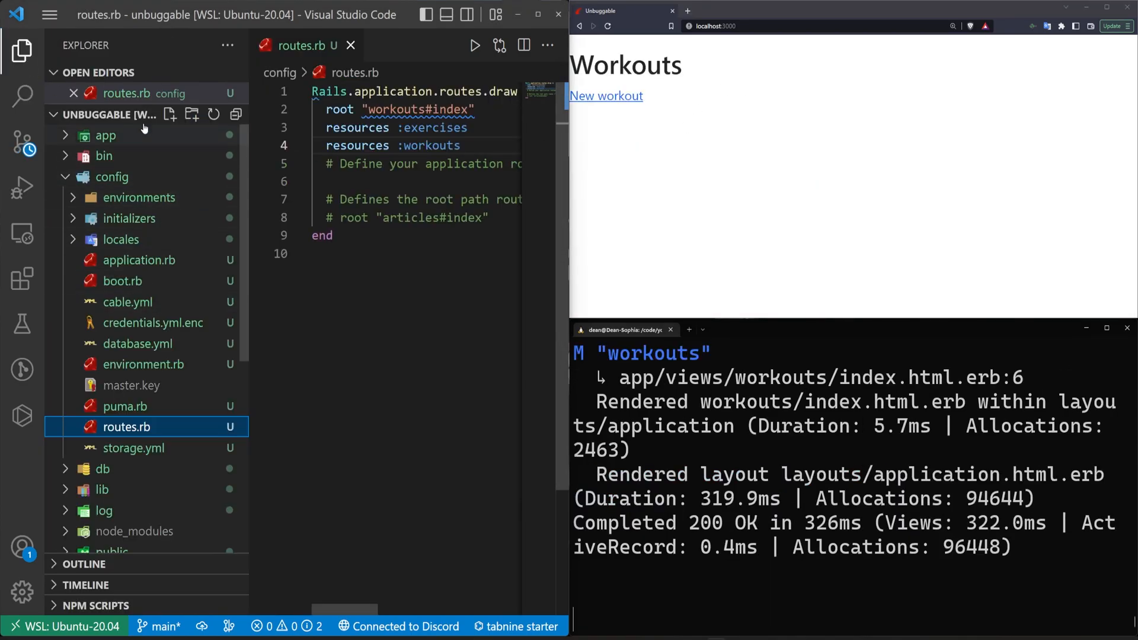
left_click(106, 135)
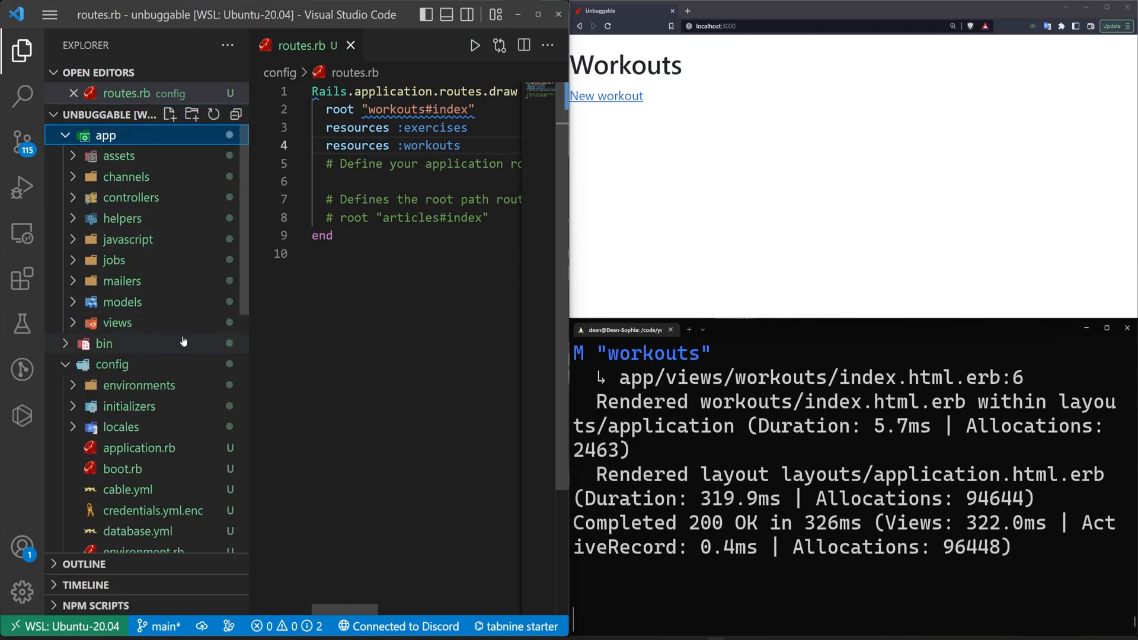
left_click(116, 323)
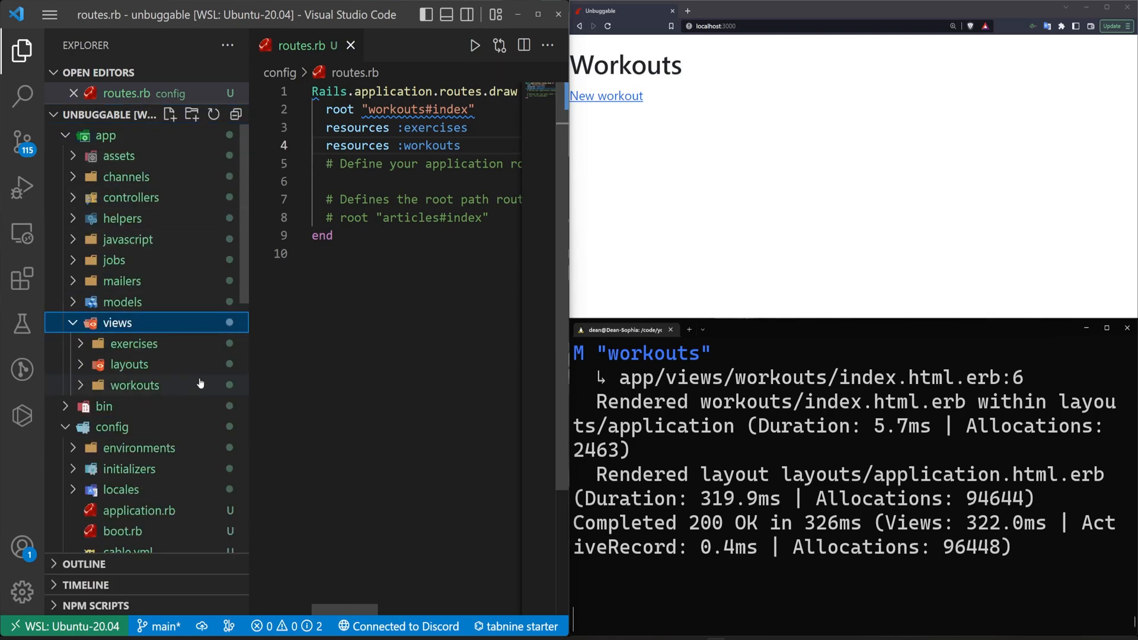
left_click(135, 385)
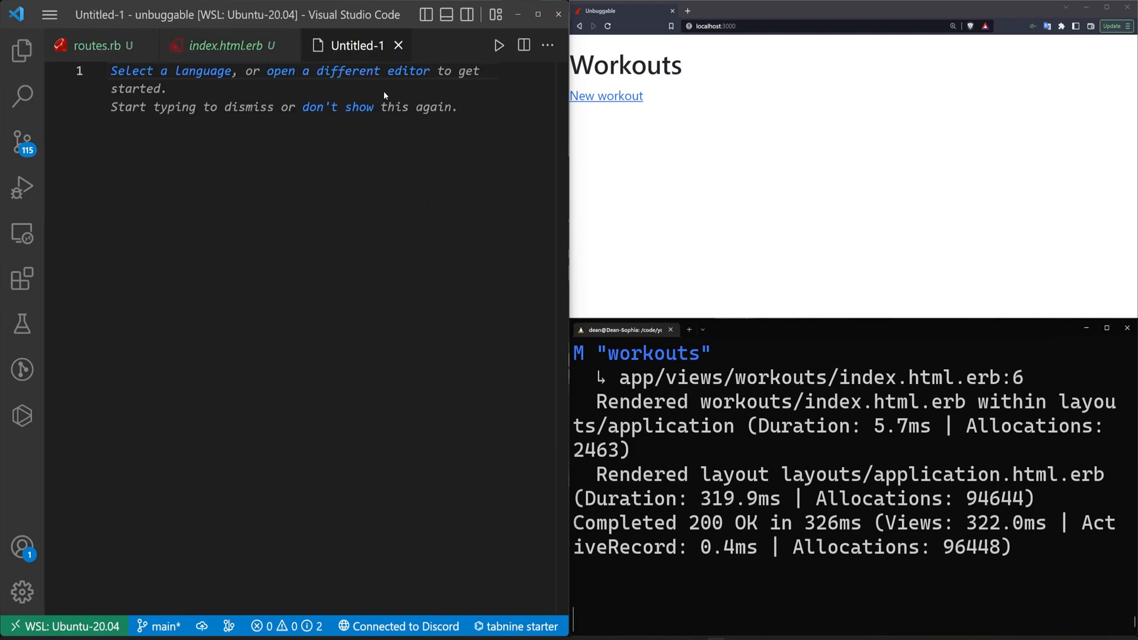
left_click(225, 45)
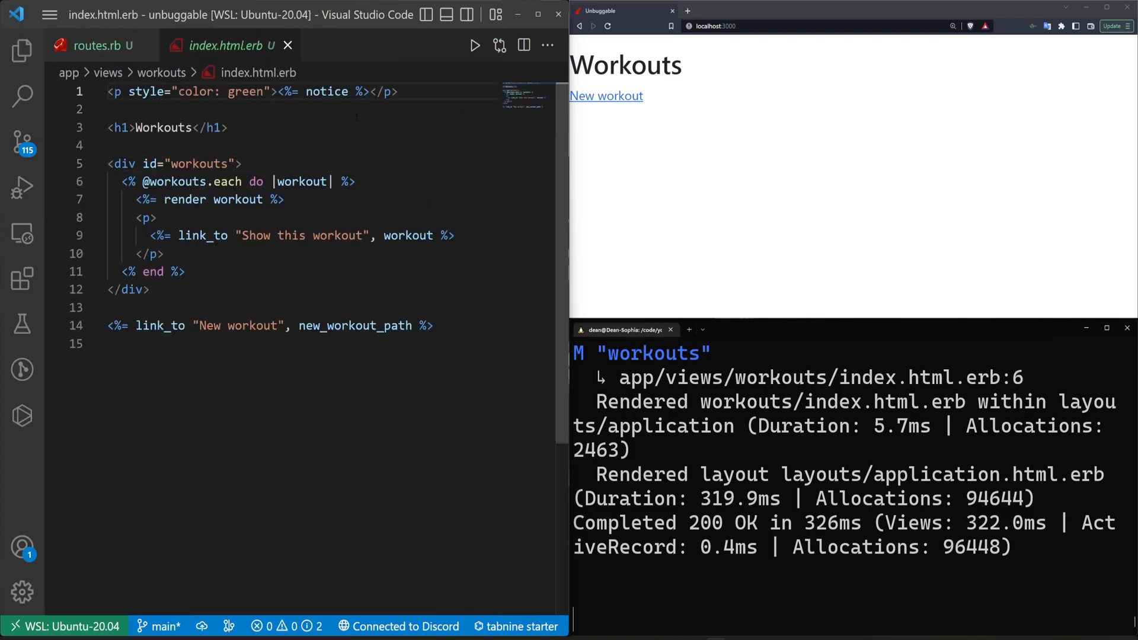
Wrap the index view in a div.container mt-5 with the notice above it, and save.
type(".container\">")
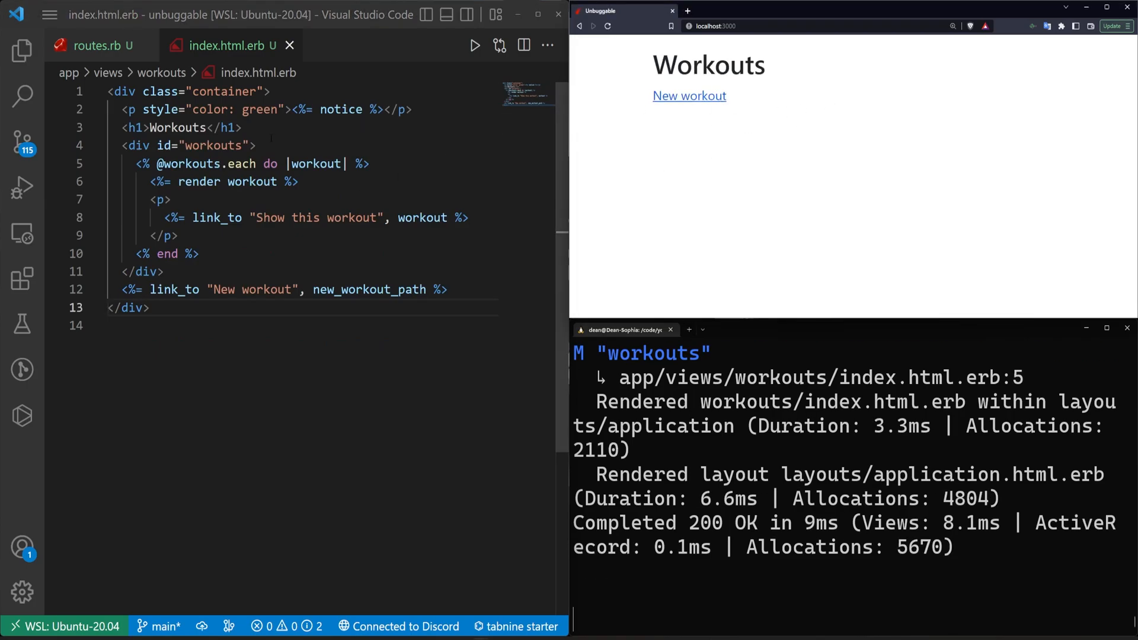
type("mt-5")
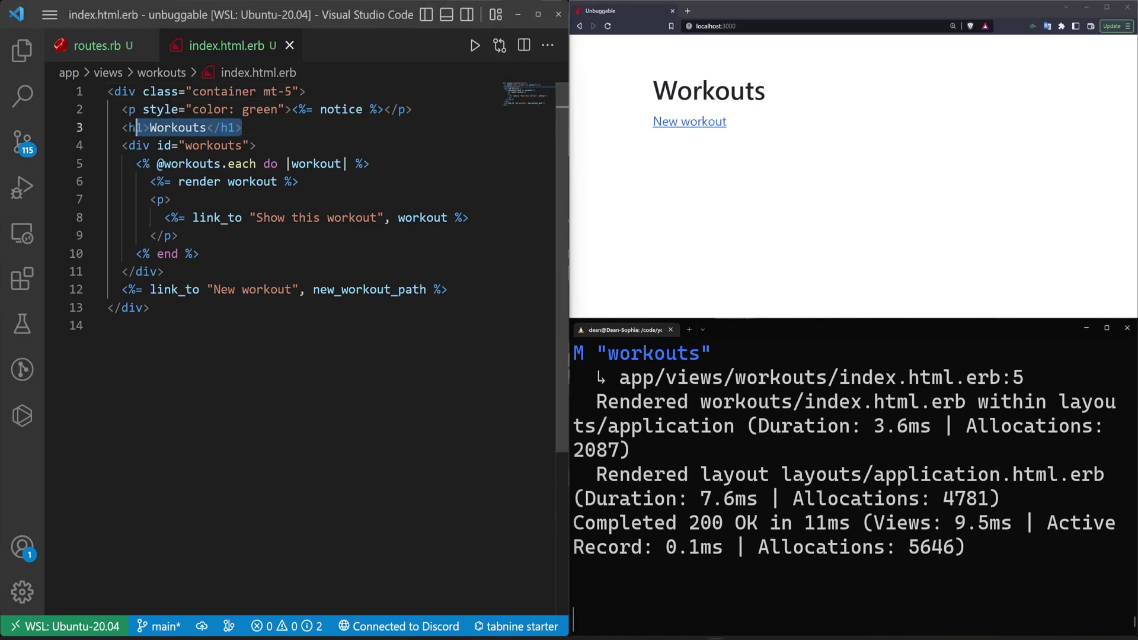
left_click(413, 110)
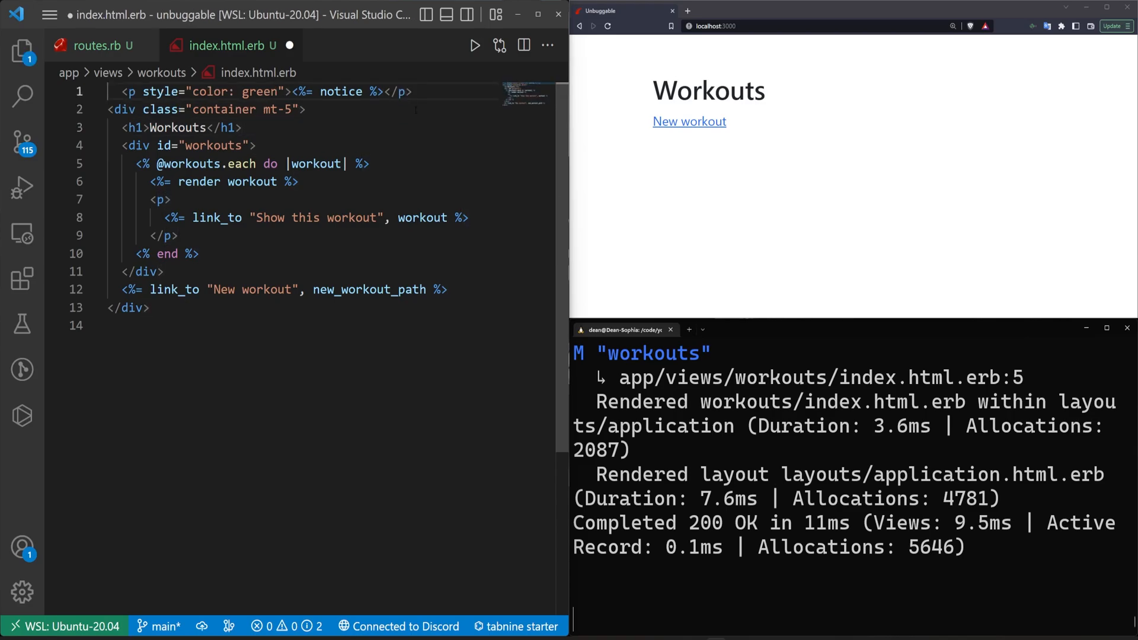
key("Enter")
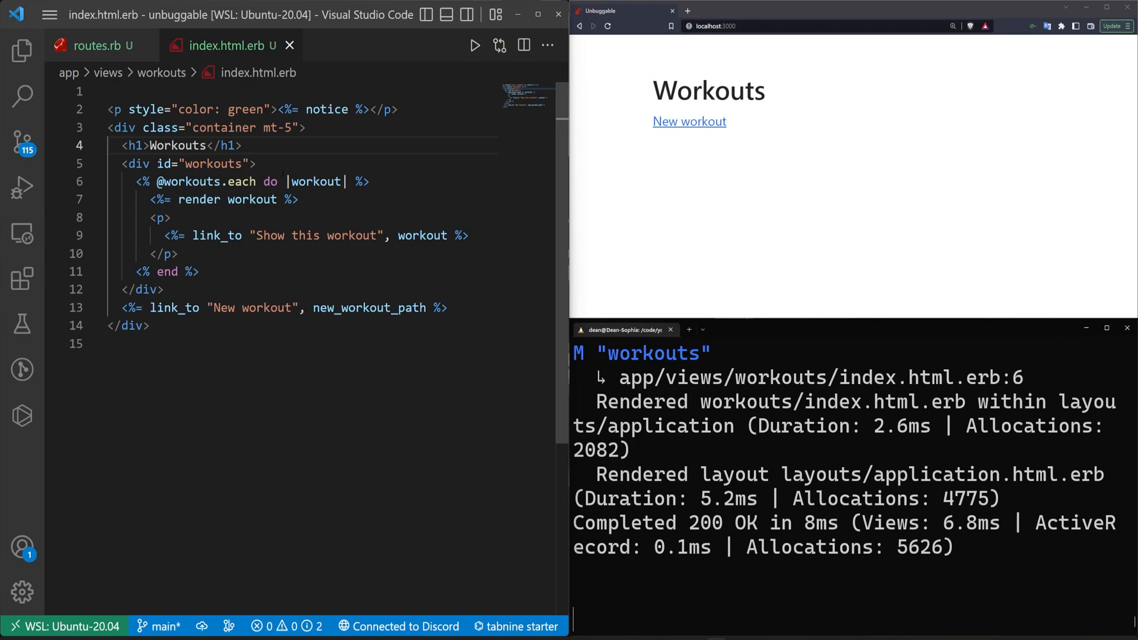
Create a workout named 'Today's Workout' through the New Workout form.
left_click(258, 164)
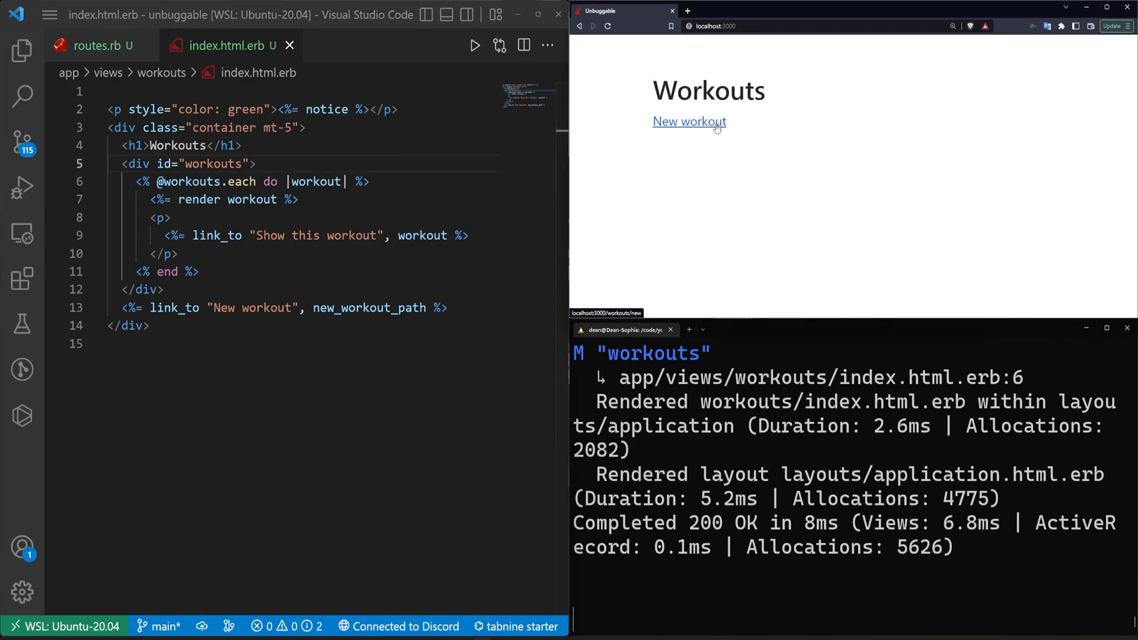
left_click(688, 121)
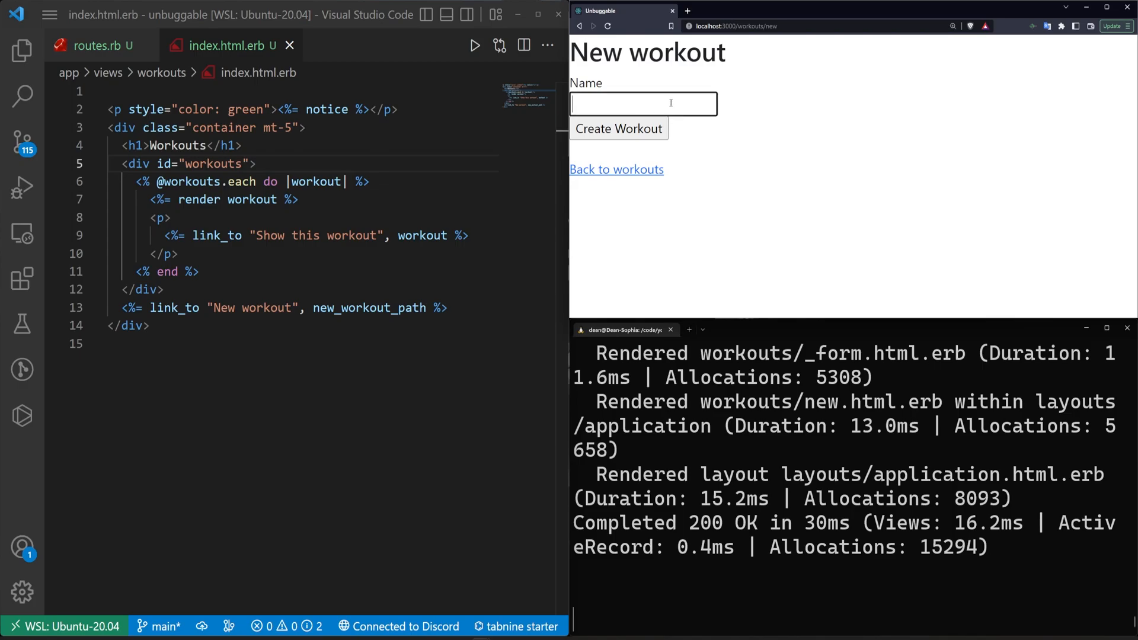
mouse_move(778, 252)
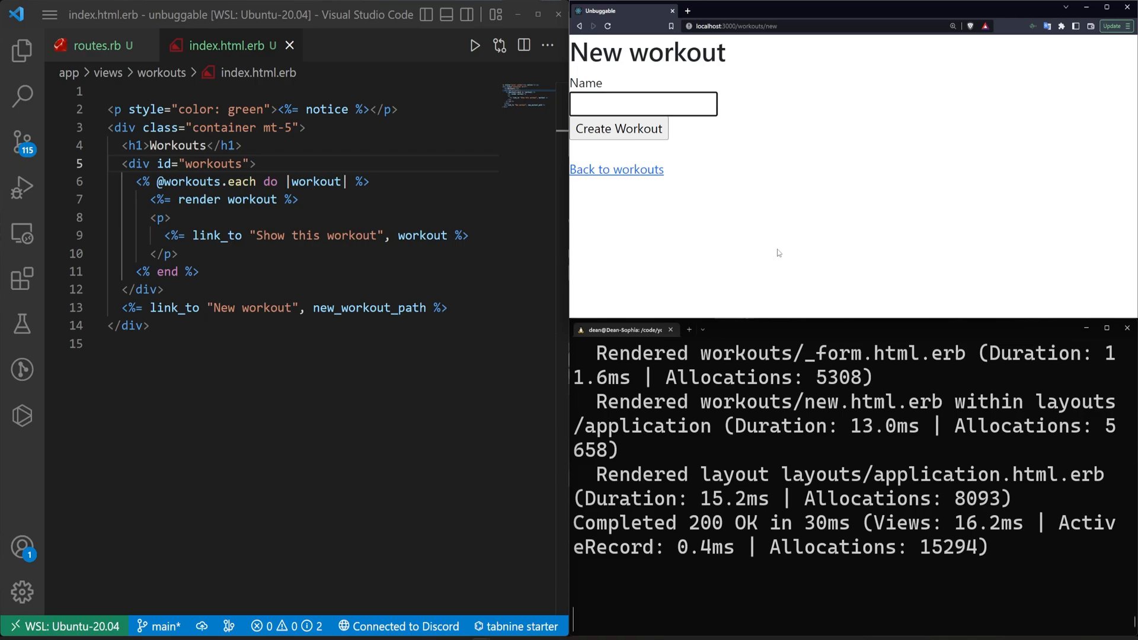
type("Today's Wo")
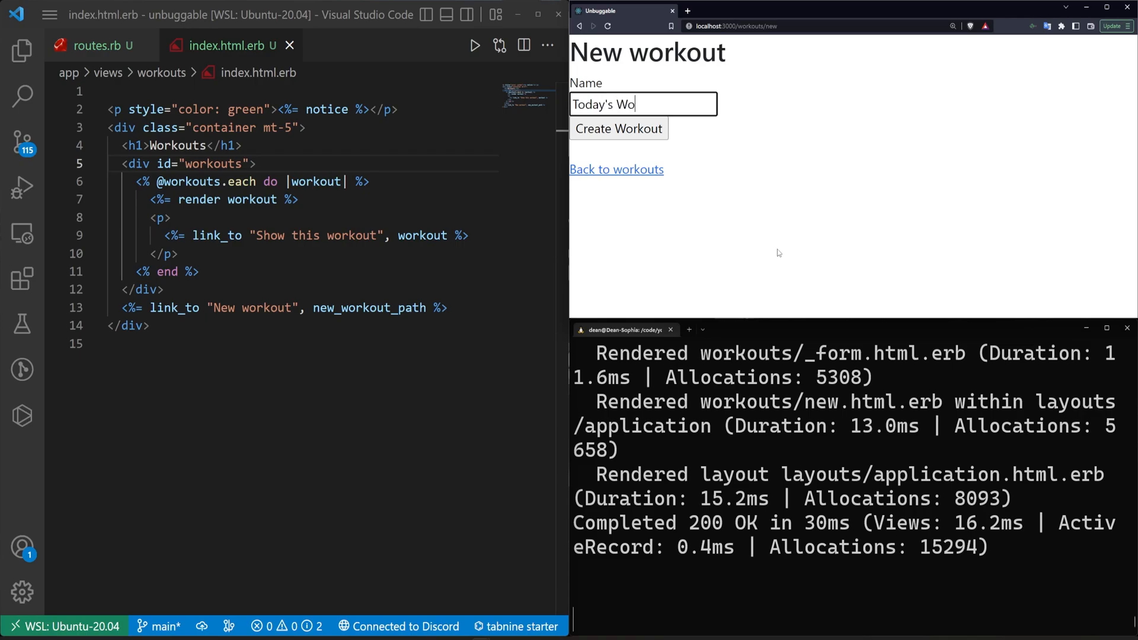
type("rkout")
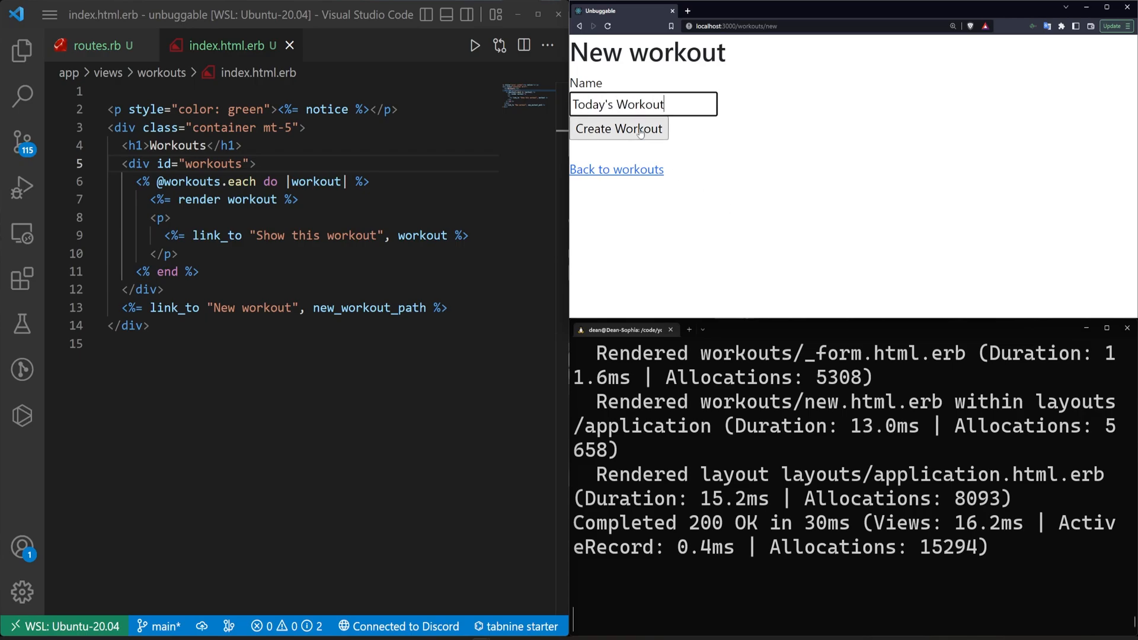
left_click(617, 129)
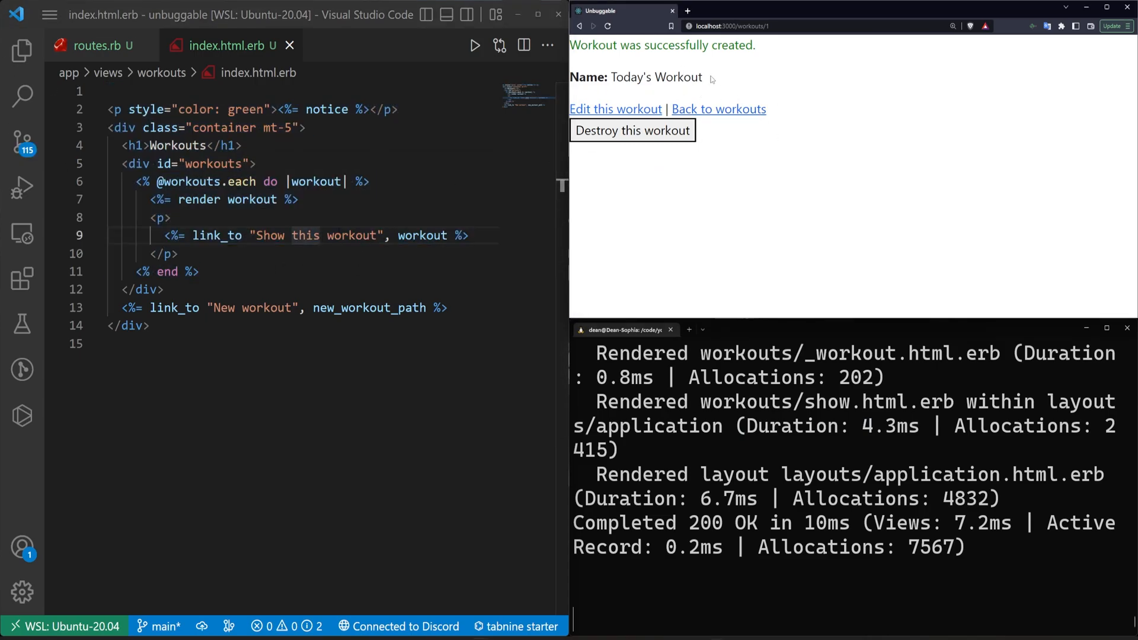
left_click(22, 49)
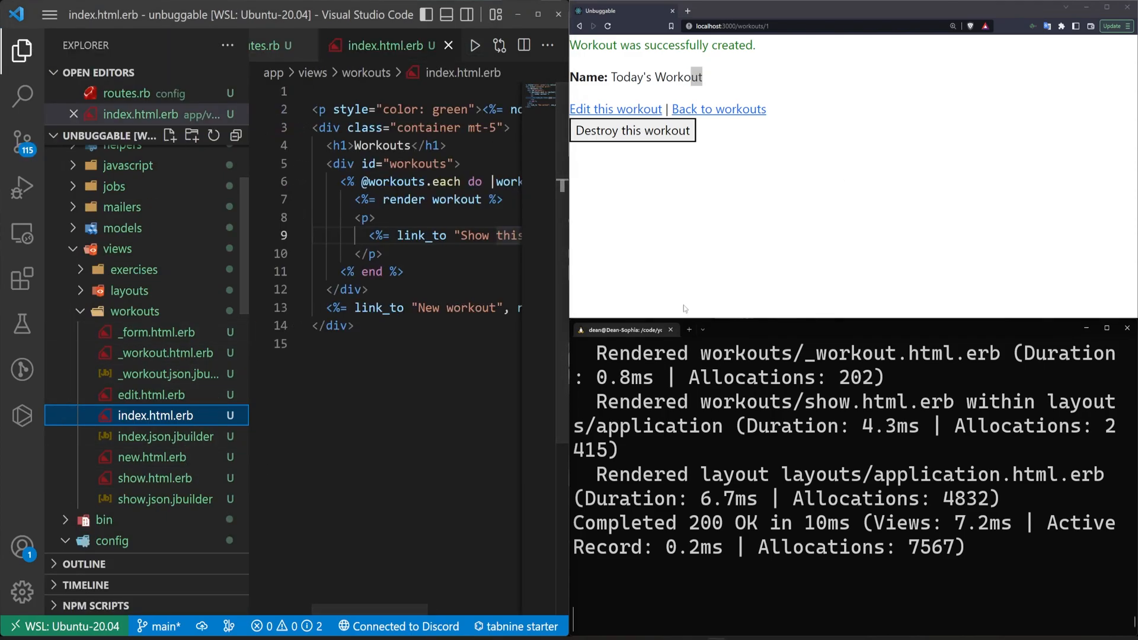
Add class="container" to the workout partial's div and save the tidied show page.
left_click(159, 353)
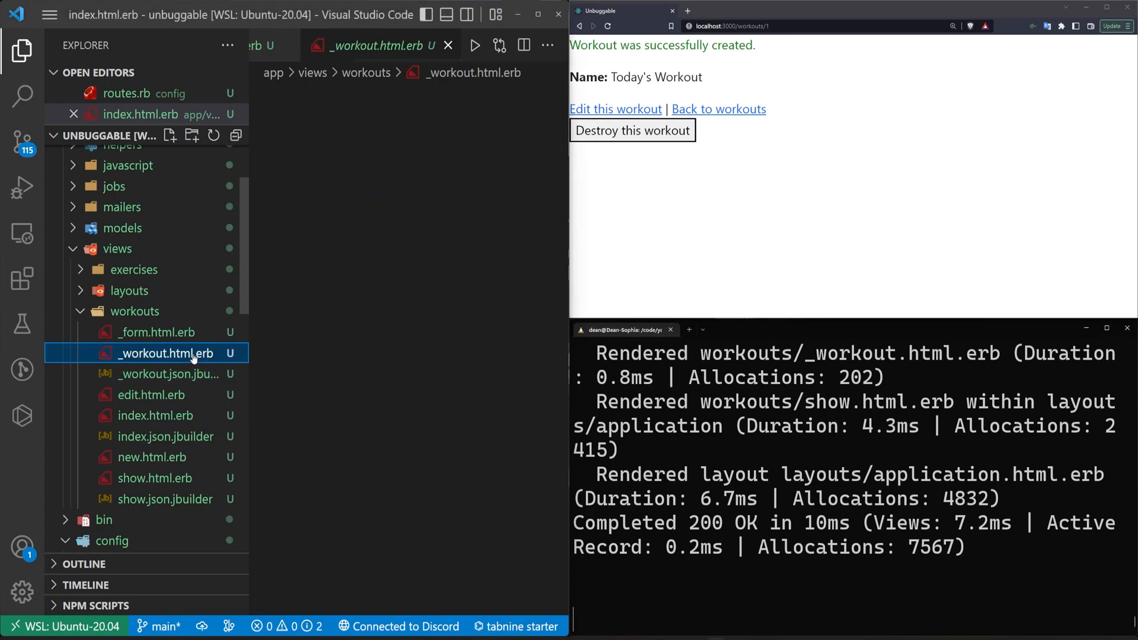
left_click(165, 353)
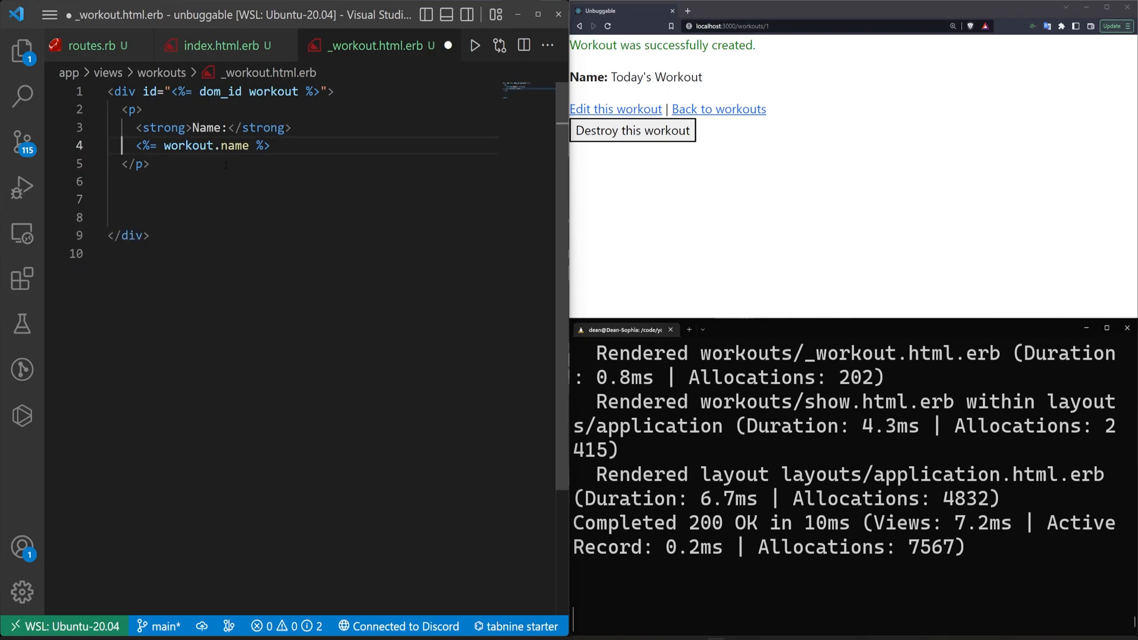
key("Enter")
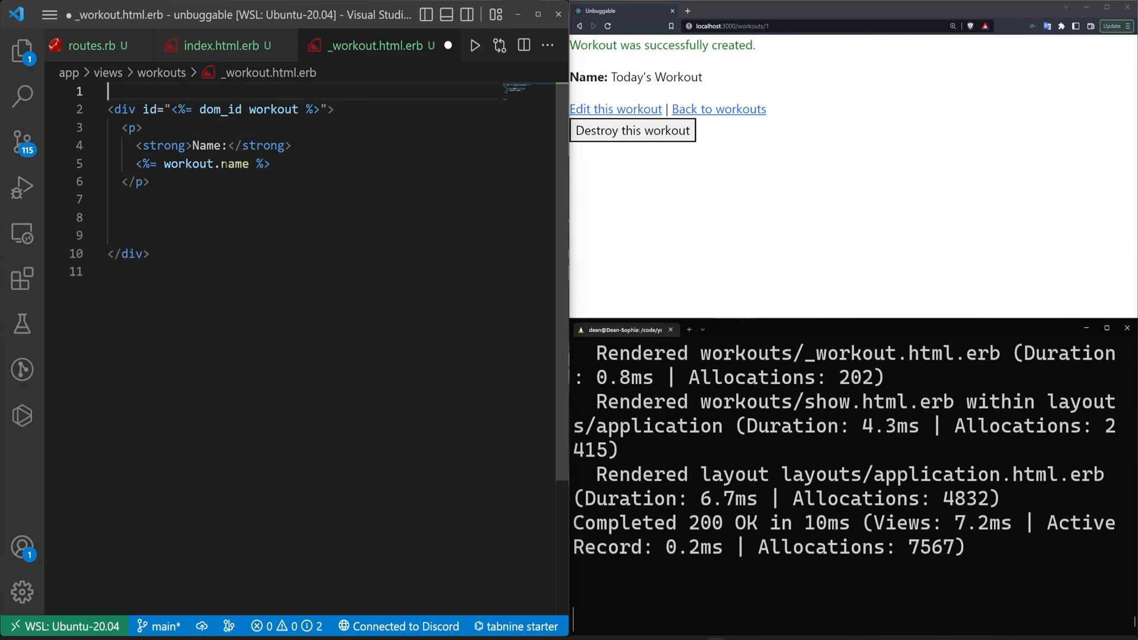
type("class")
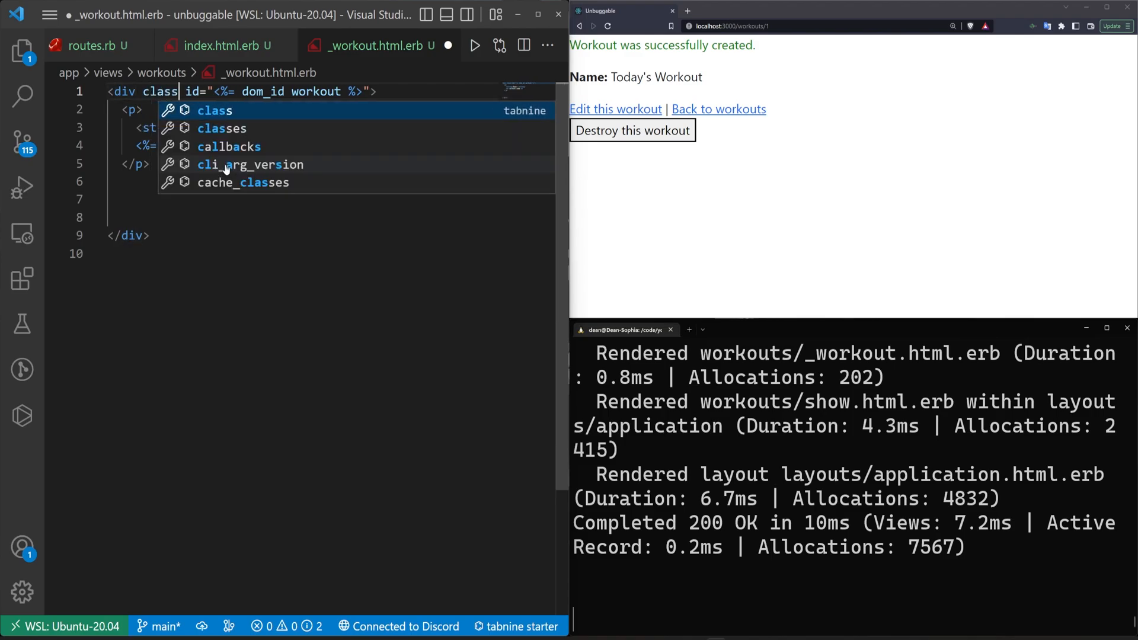
type("\"container\">")
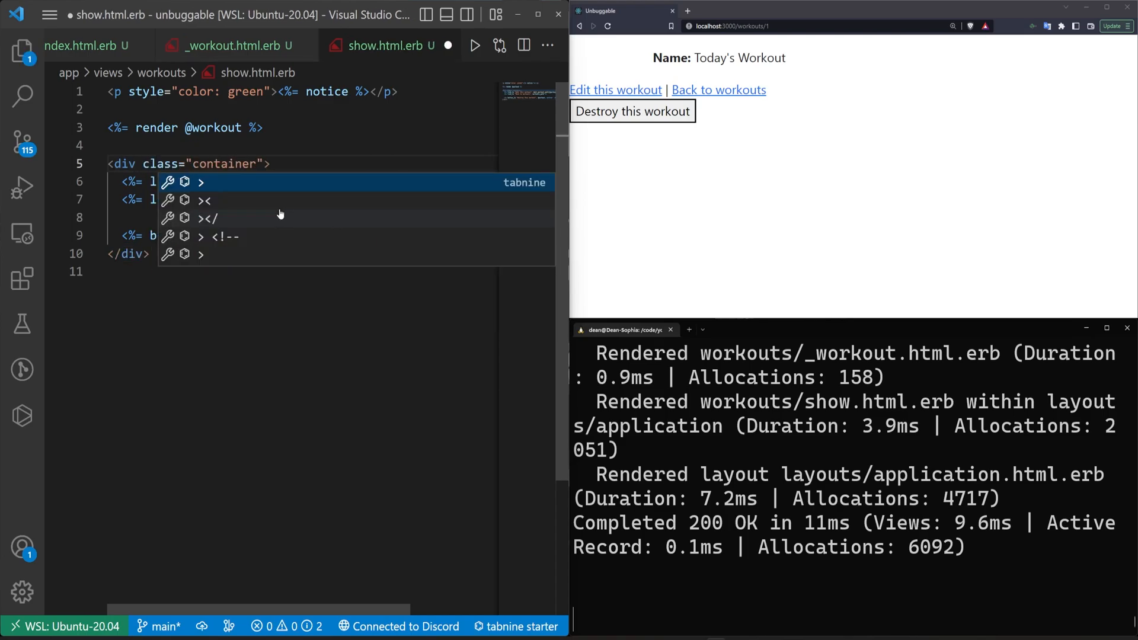
key("ctrl+s")
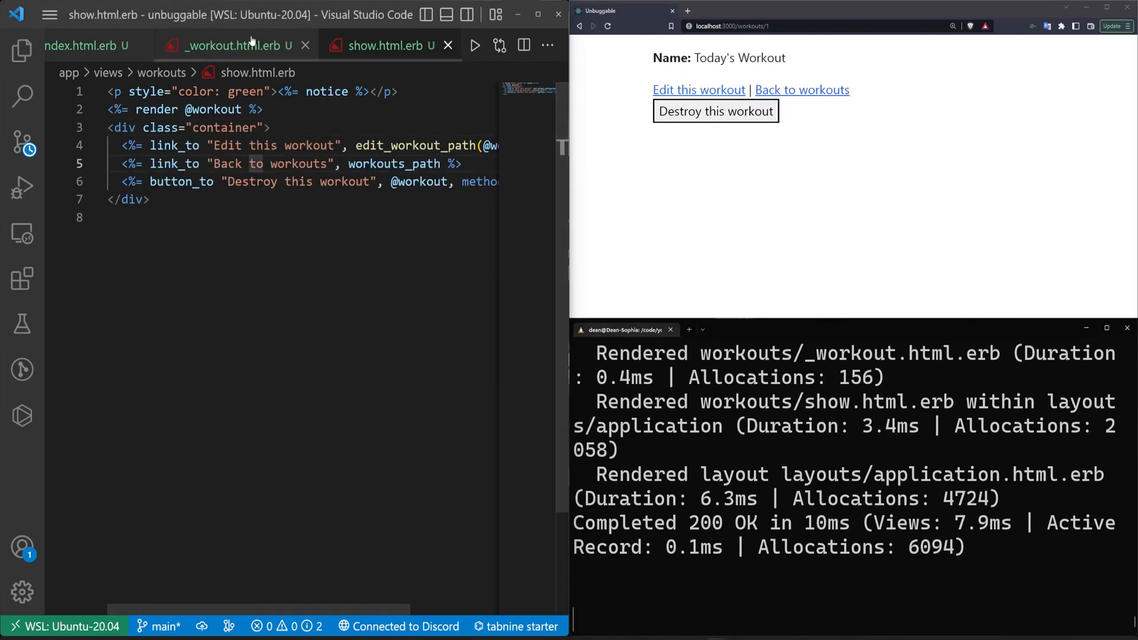
Start a form_with(model: Exercise.new) block after the name paragraph in the workout partial.
left_click(233, 45)
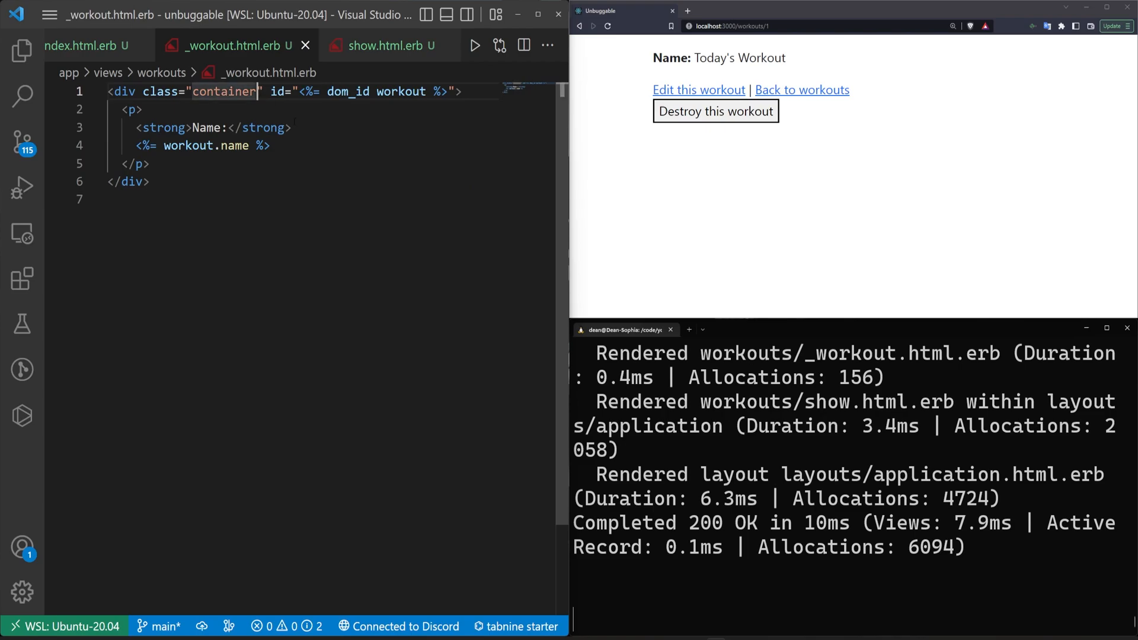
type("m")
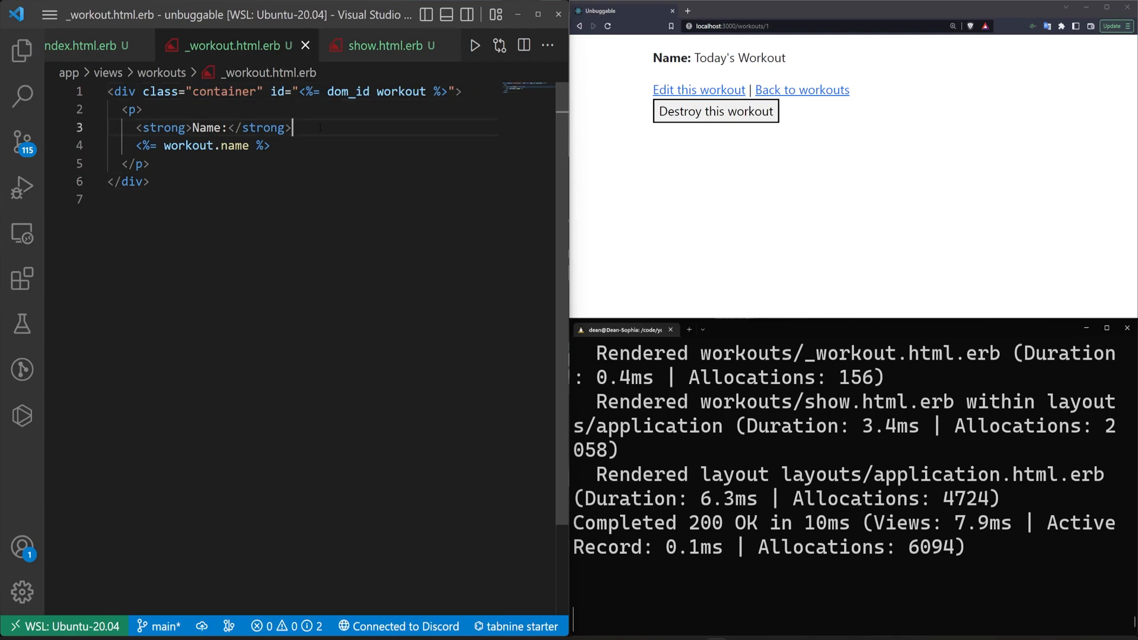
left_click(149, 163)
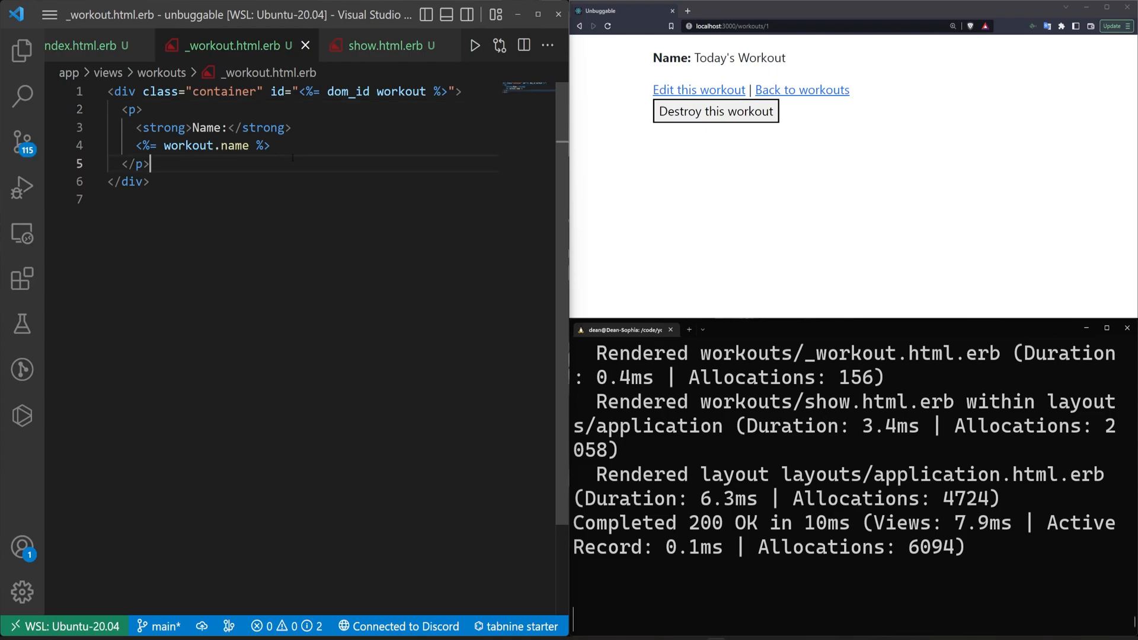
type("<p>")
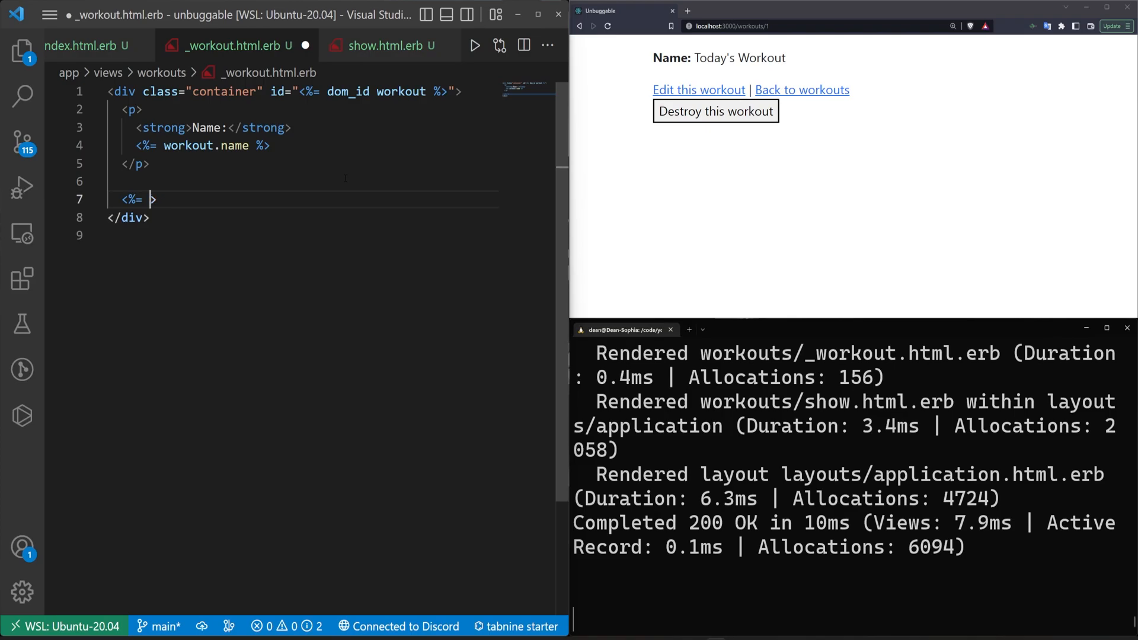
type("form")
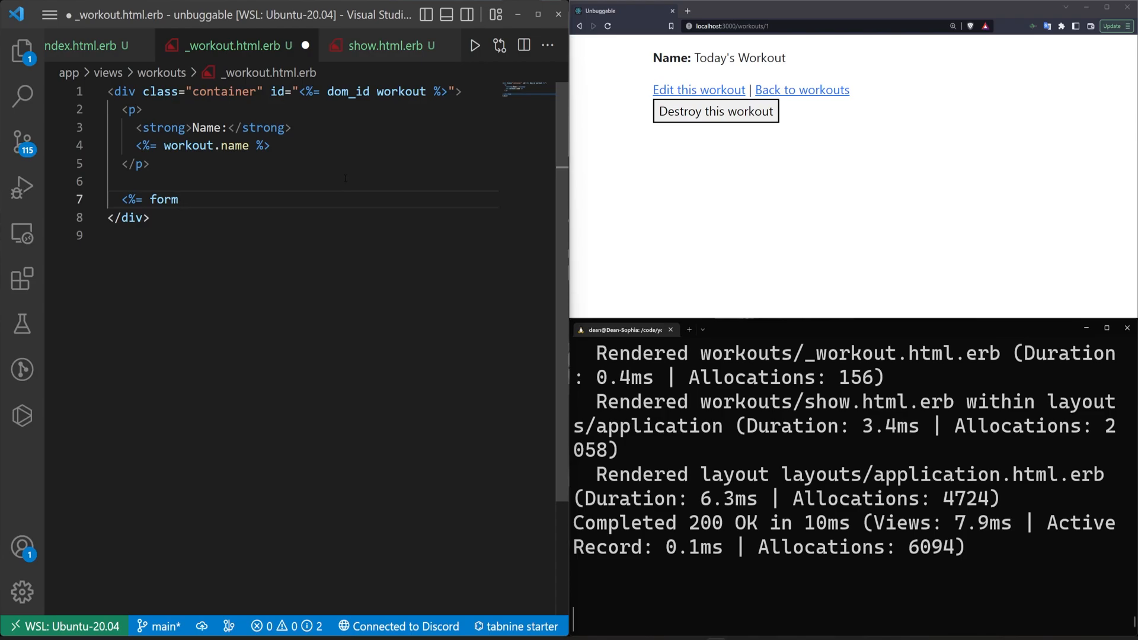
type("_with(model:")
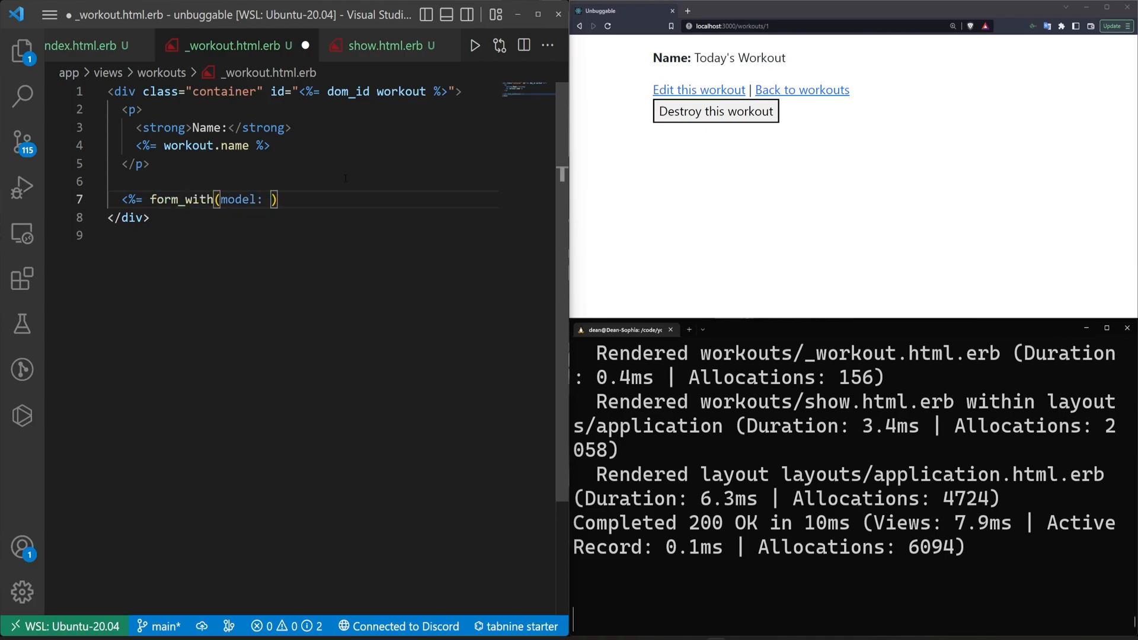
key("BackSpace")
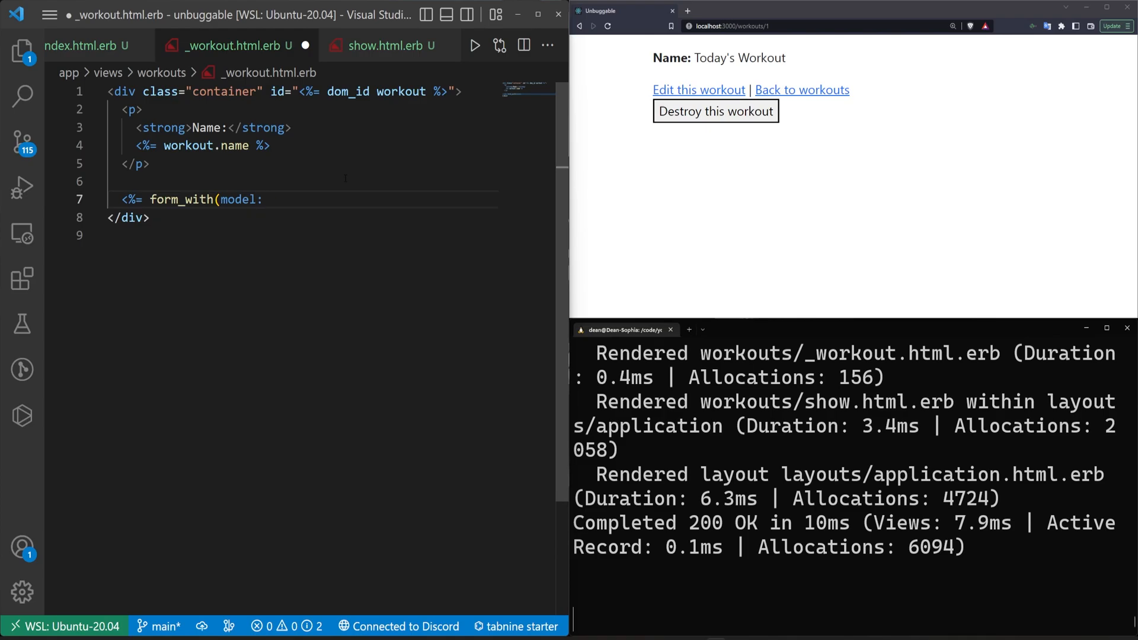
type("Exercise")
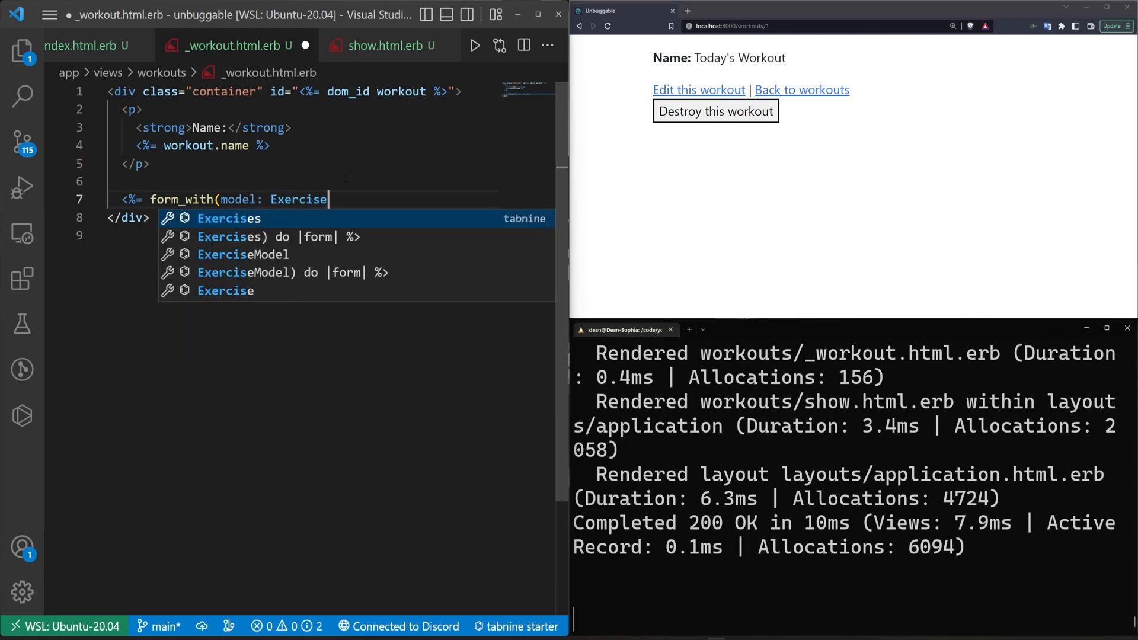
type(".new")
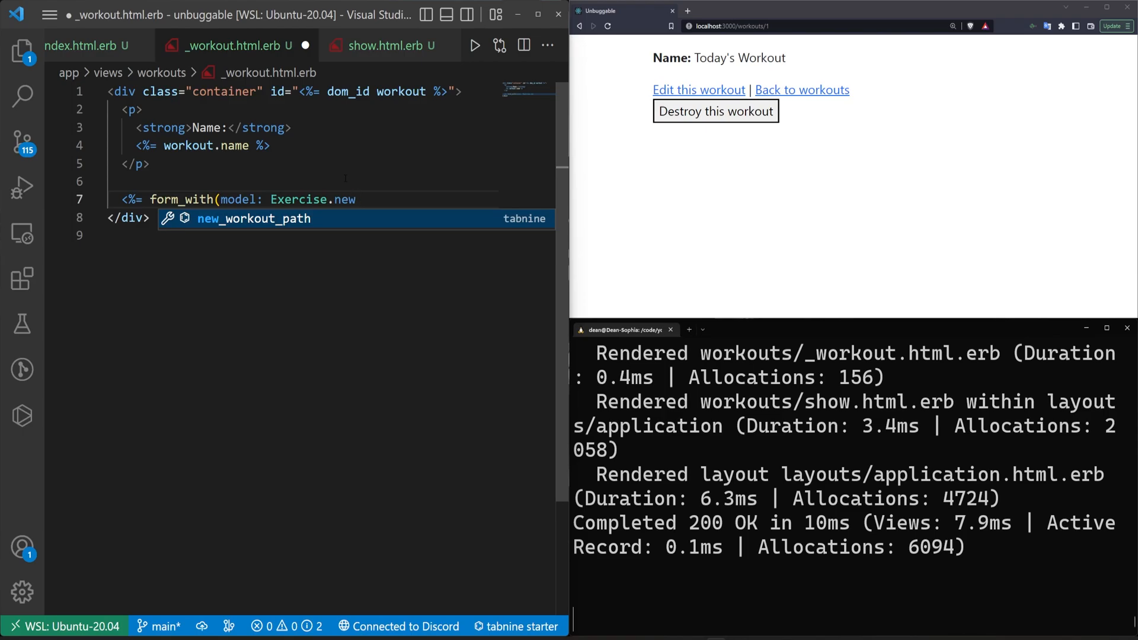
key("Tab")
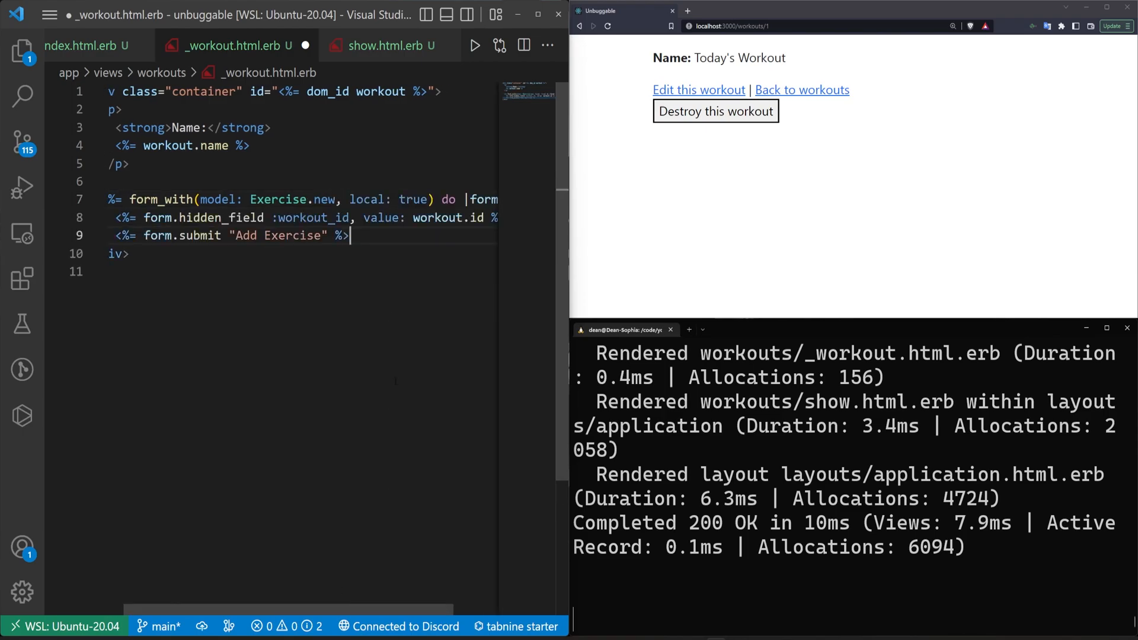
Remove local: true and add a hidden workout id plus sets and reps number fields.
double_click(387, 199)
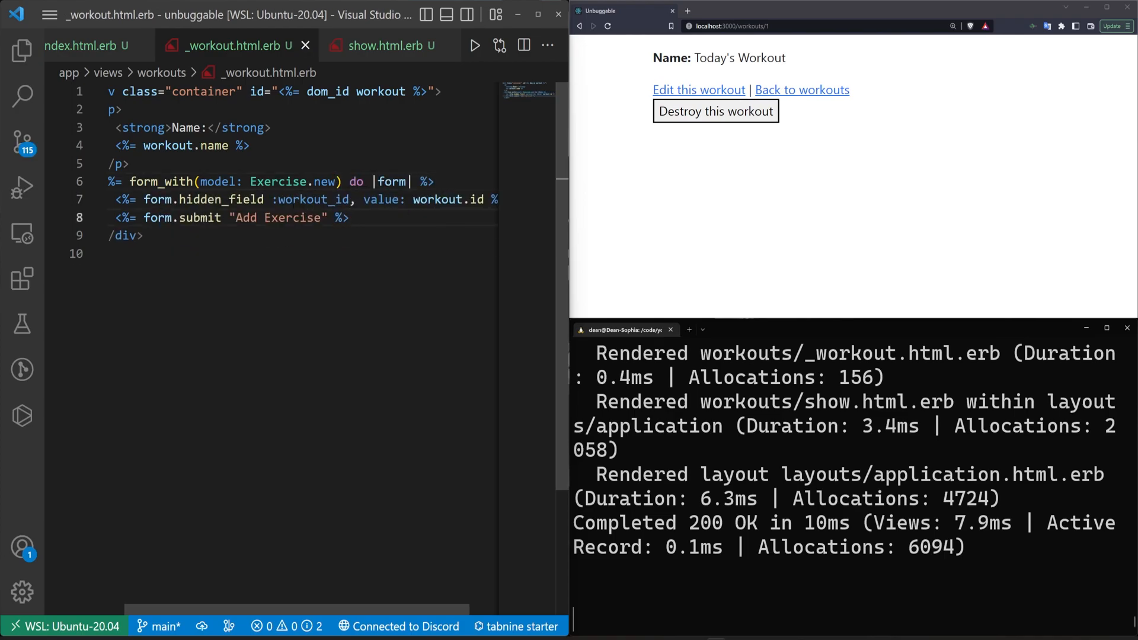
double_click(450, 199)
type("<%%>")
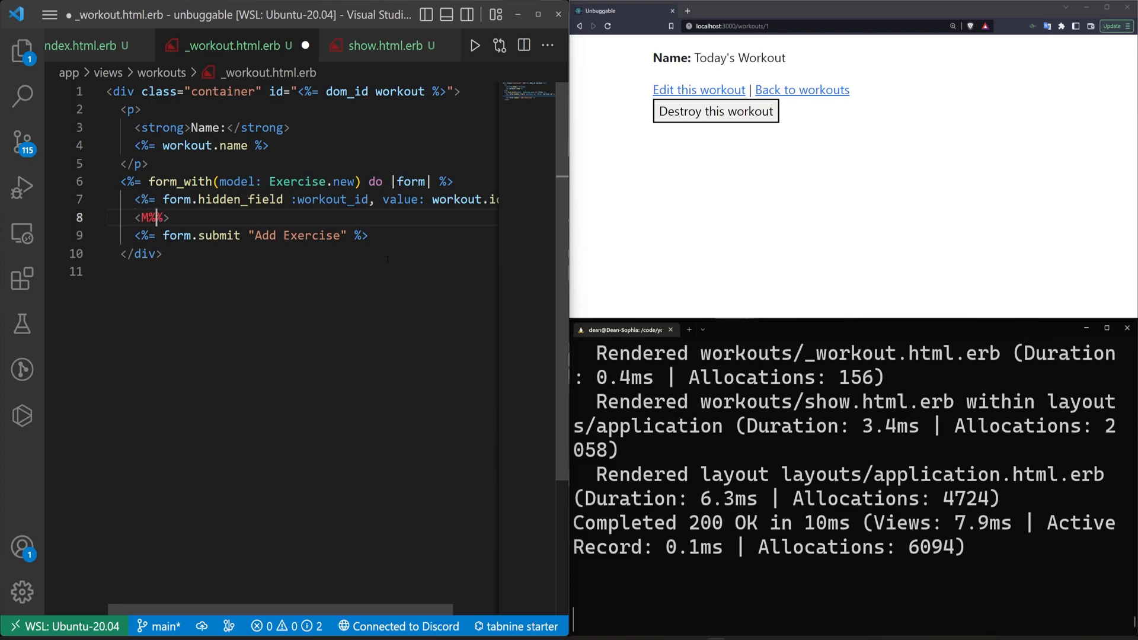
type("form.")
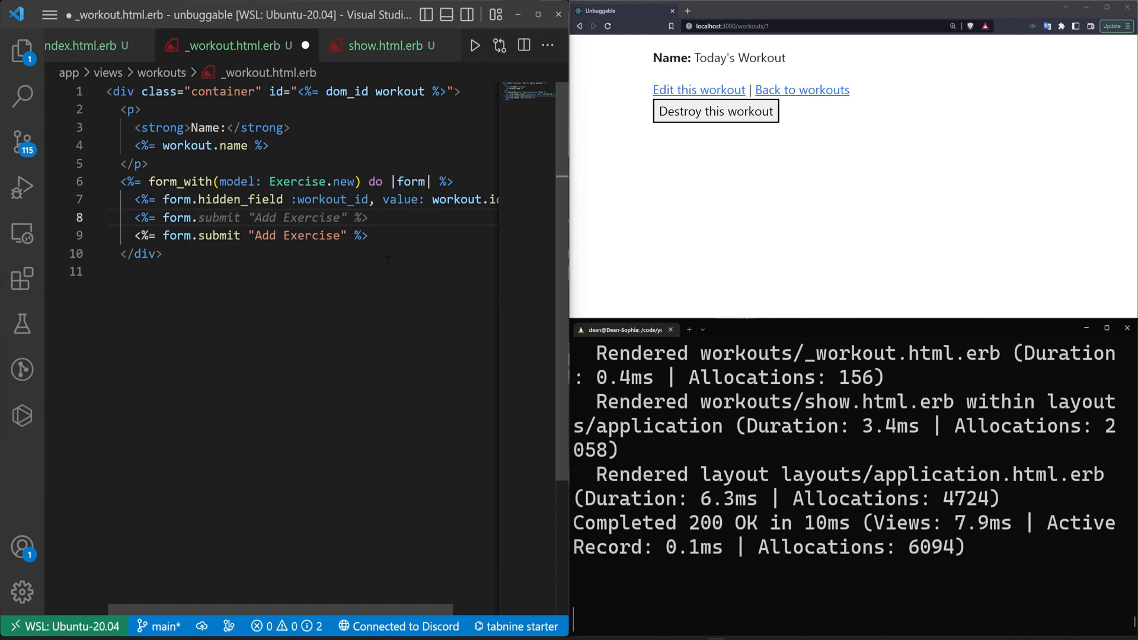
type("number_field")
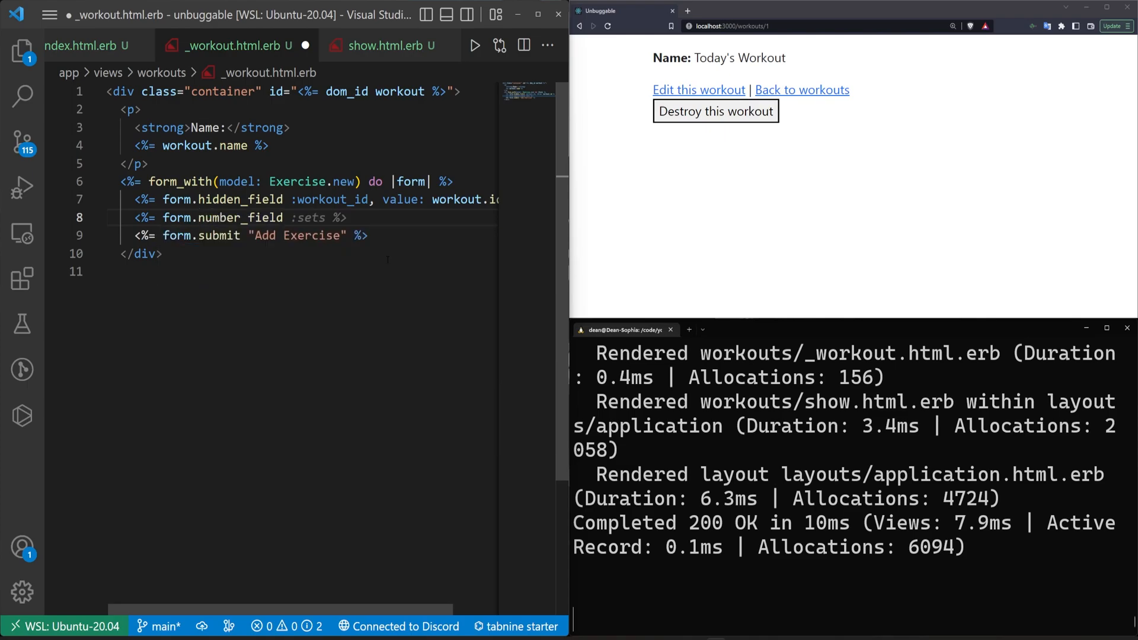
key("enter")
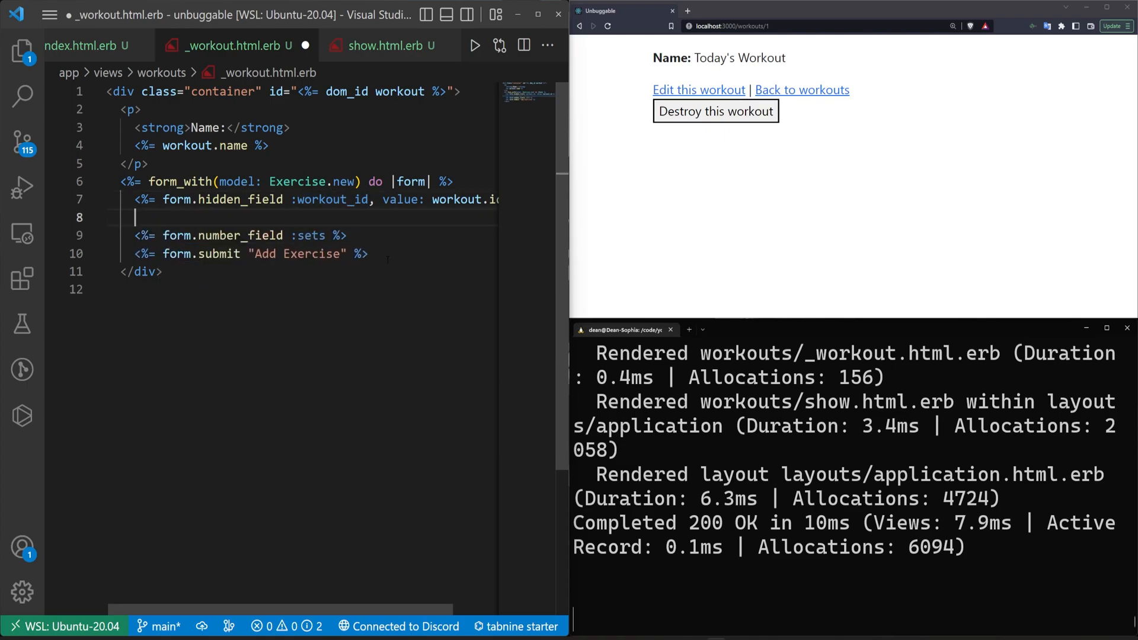
type("<%=  %>")
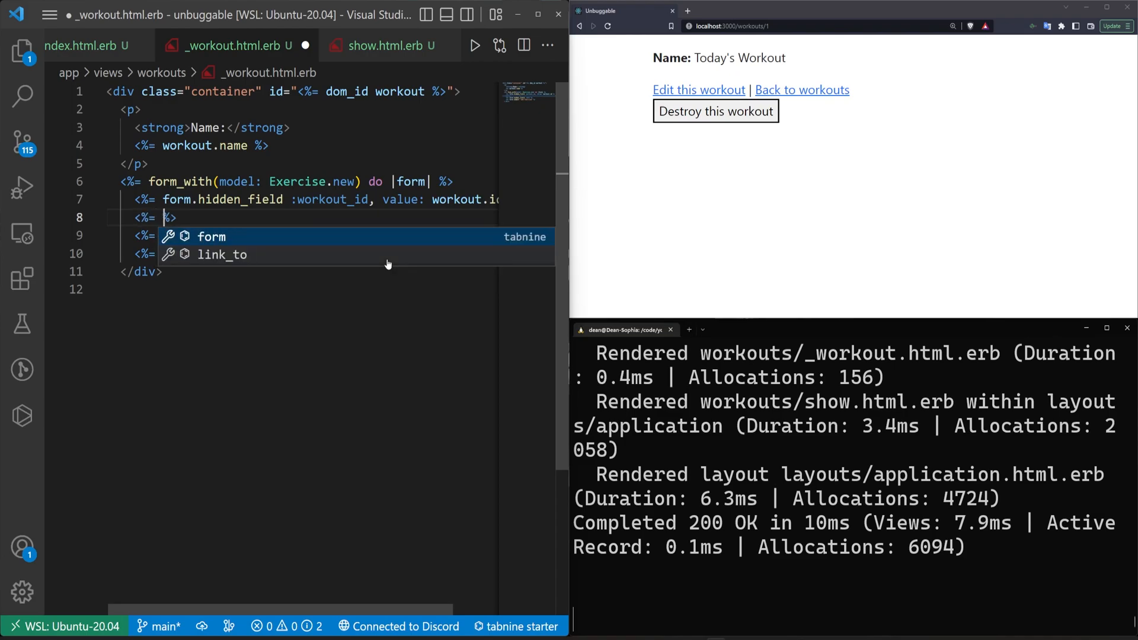
type("form.number_field for")
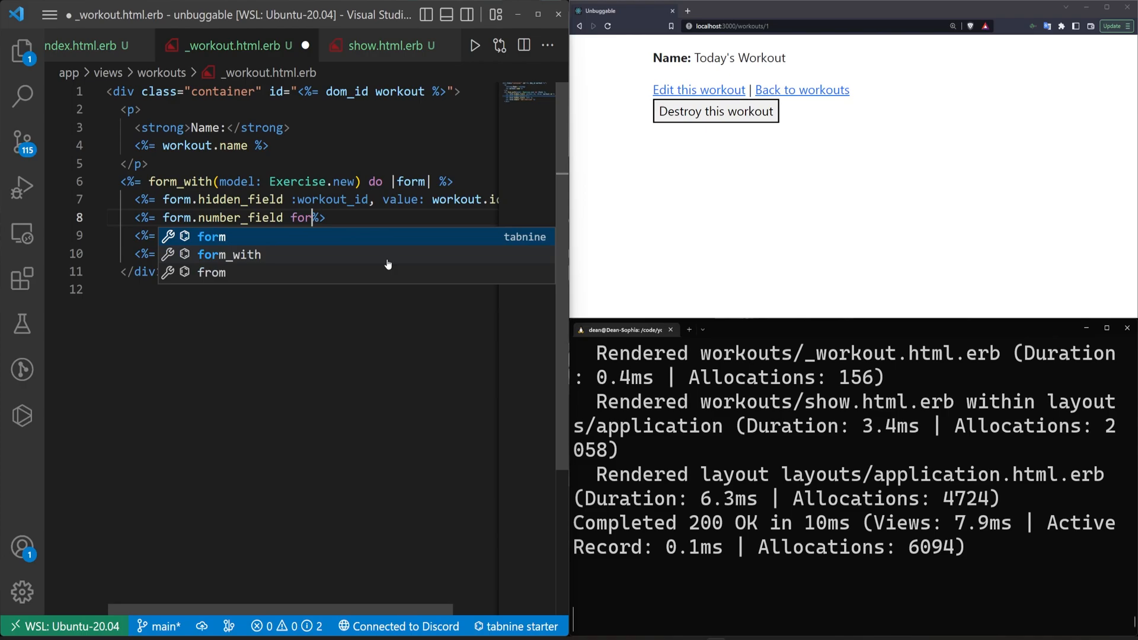
type(":reps")
type(":sets ")
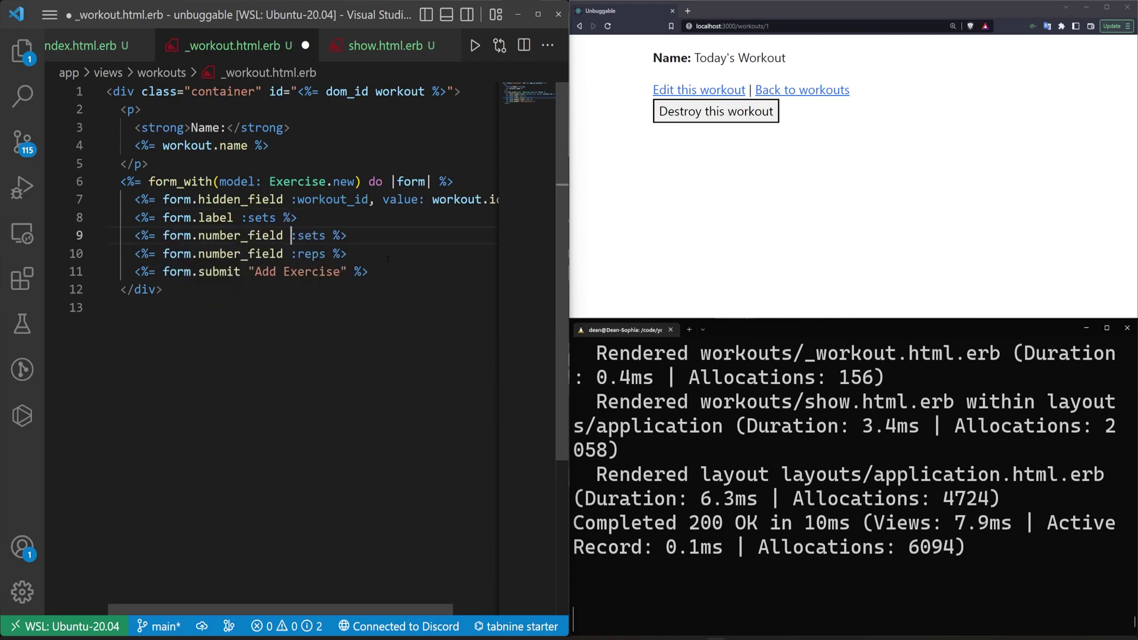
Group the form's fields inside form-control divs.
type("form.label :reps %>")
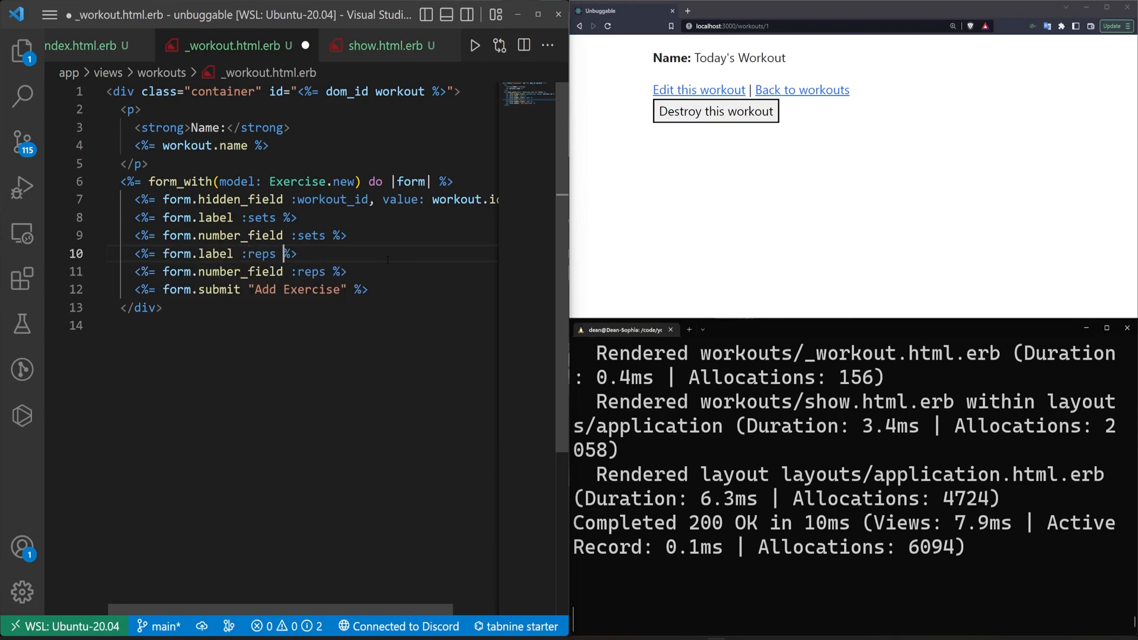
key("Enter")
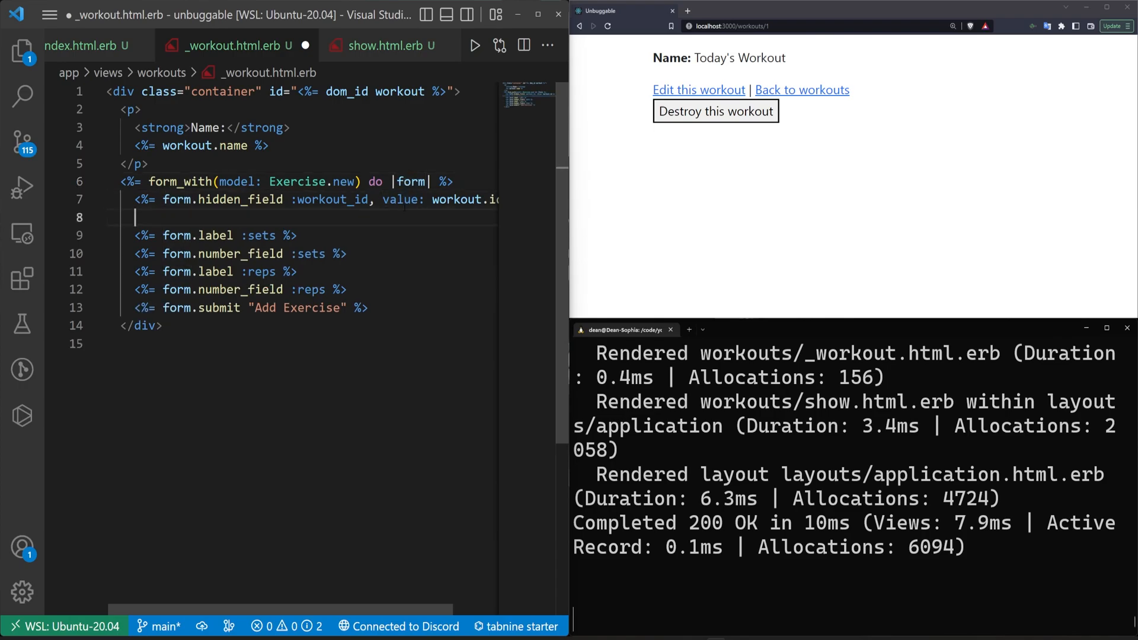
type(".")
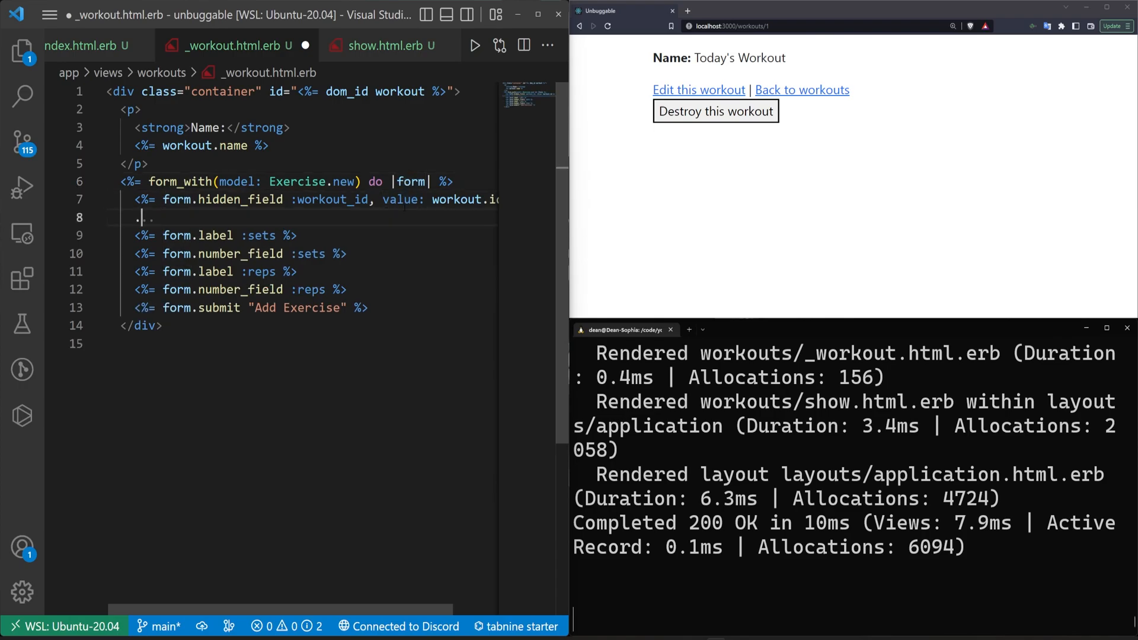
type("form-control\">")
type("</div>")
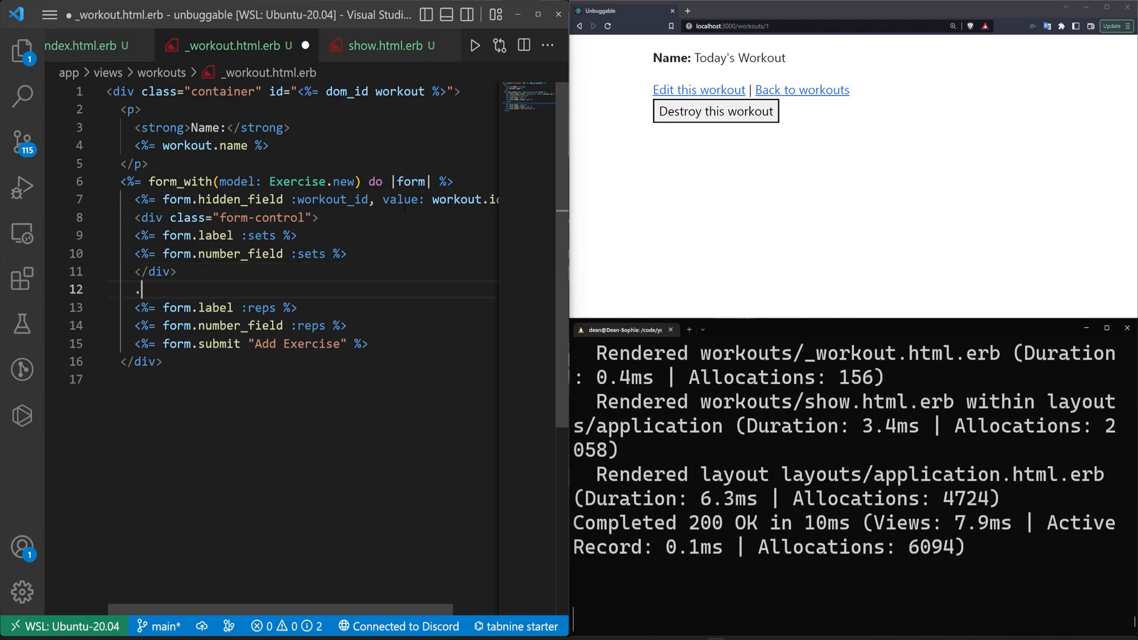
type("form-cc")
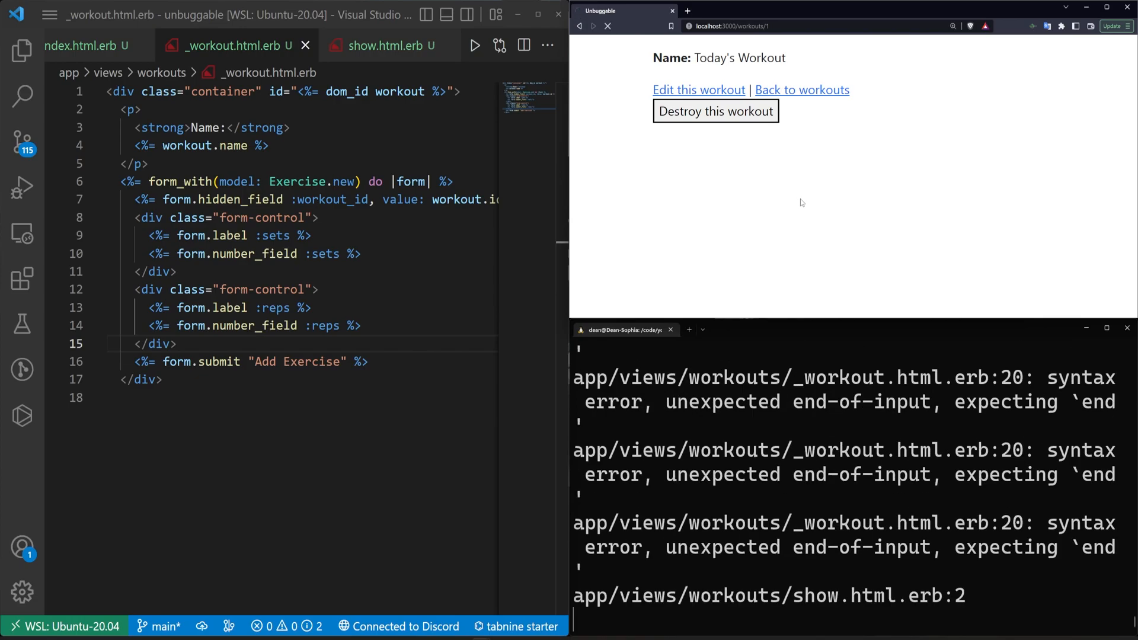
Close the form block with <% end %> and submit a 12-set, 3-rep exercise.
left_click(607, 26)
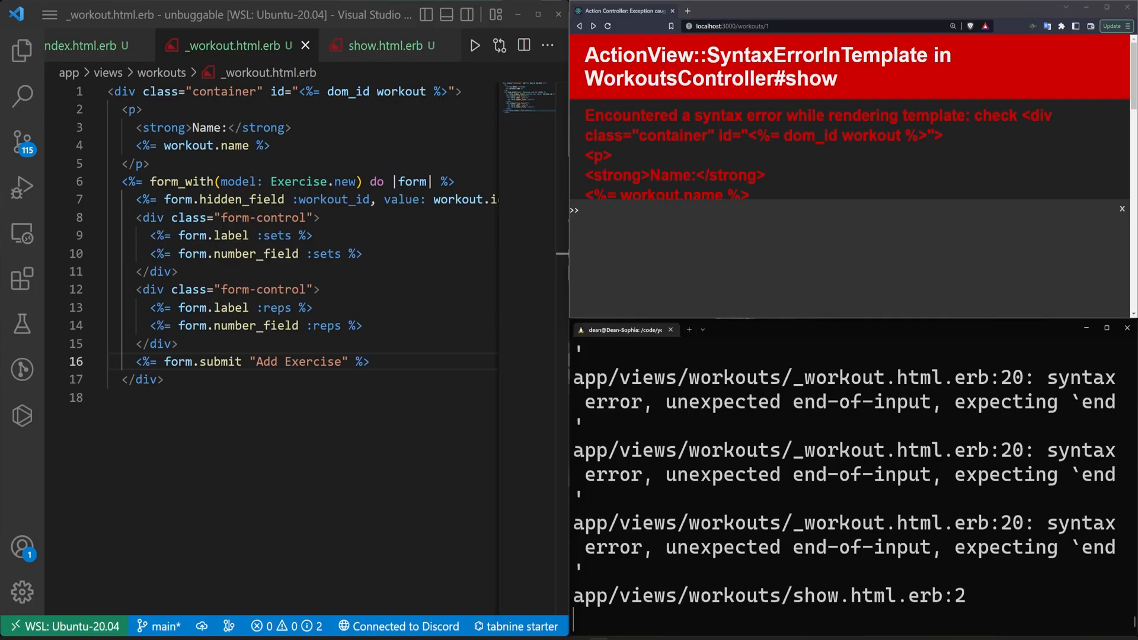
left_click(370, 362)
type("<% end %>")
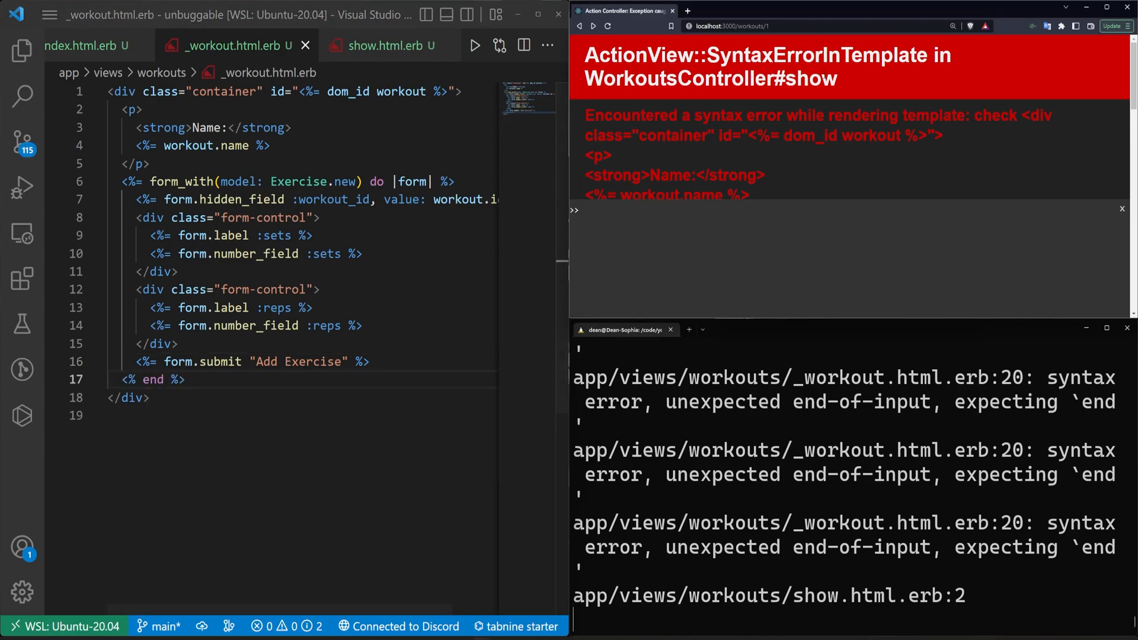
left_click(608, 26)
type("3")
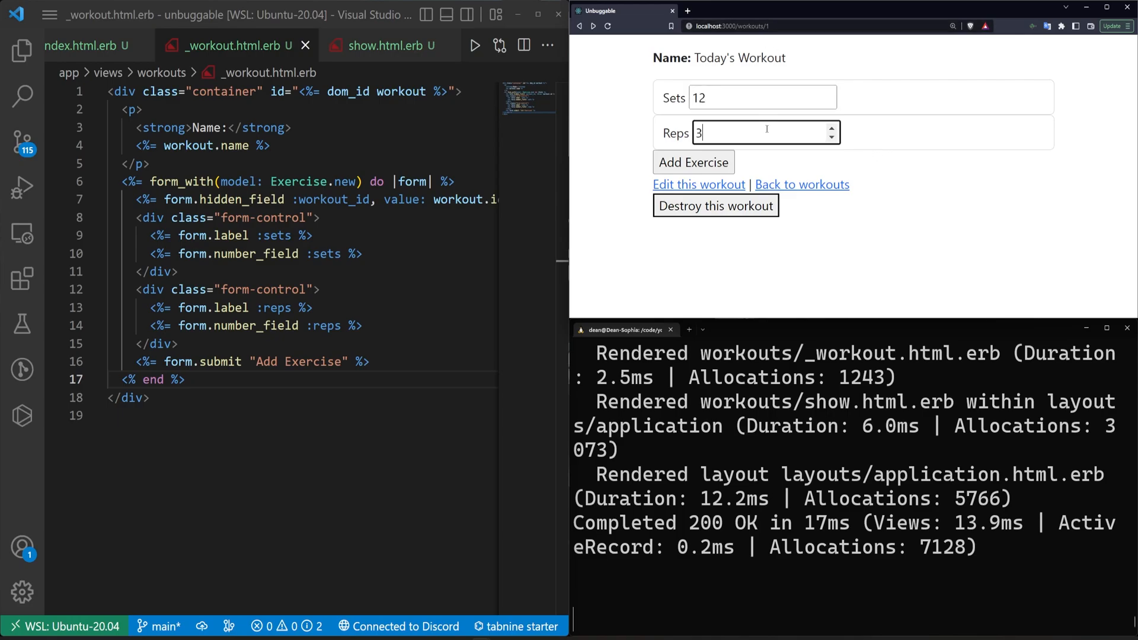
left_click(692, 162)
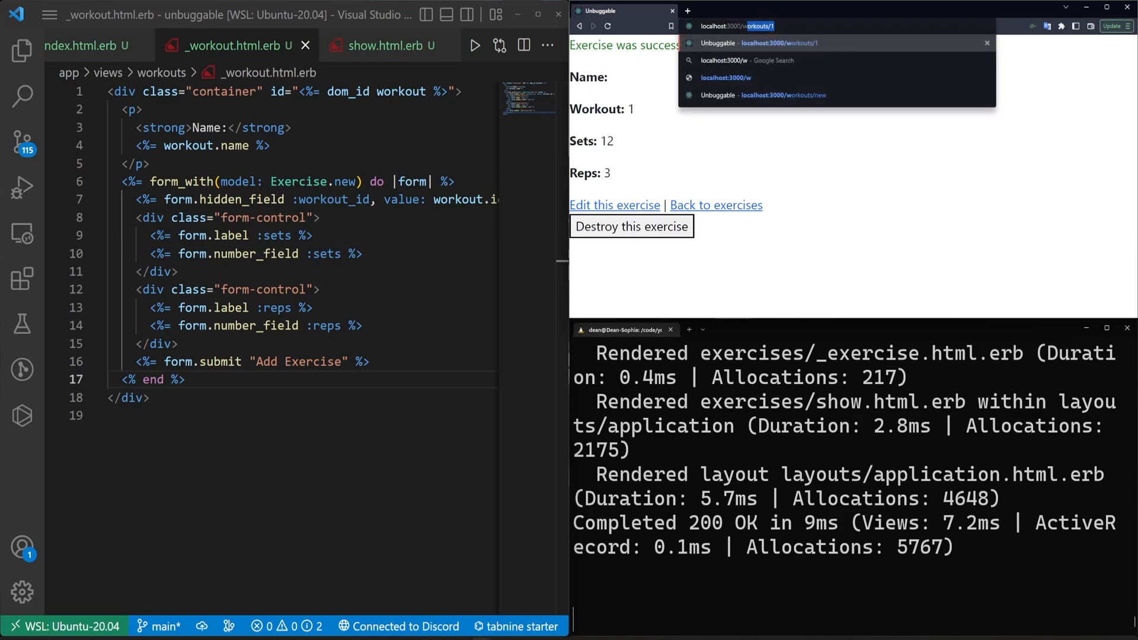
Go back to the list of all workouts and open index.html.erb.
left_click(762, 43)
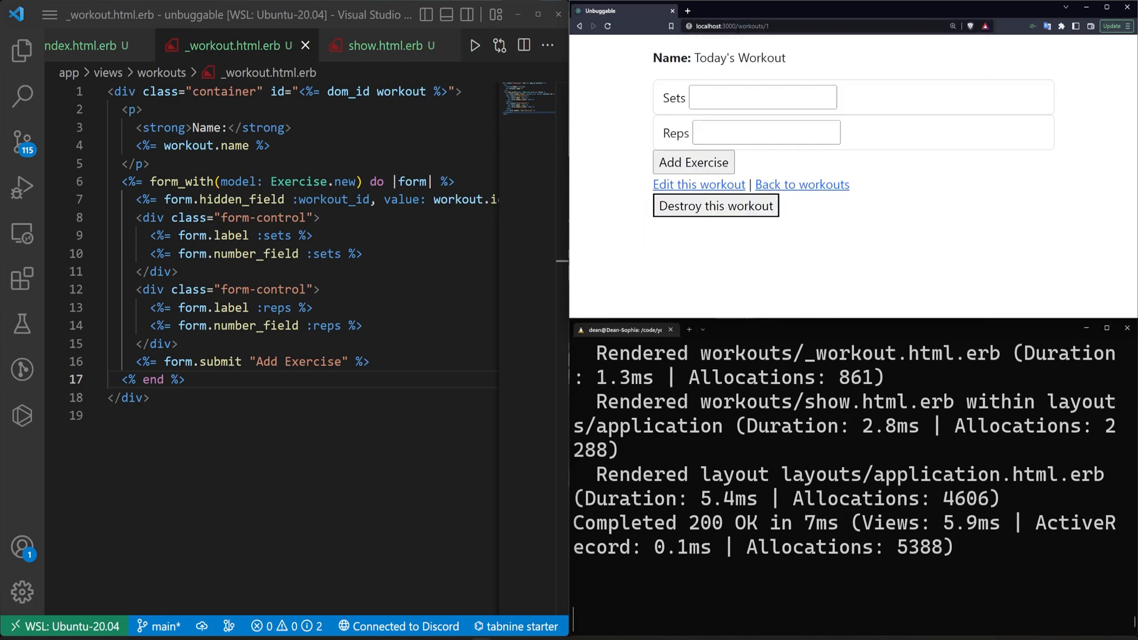
left_click(801, 185)
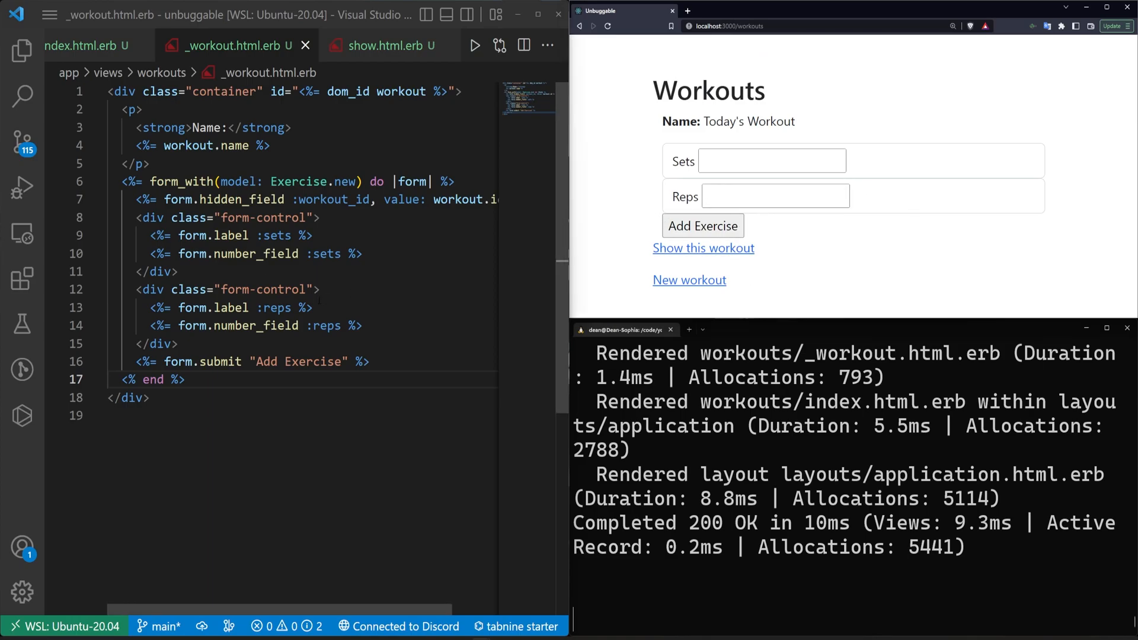
left_click(102, 45)
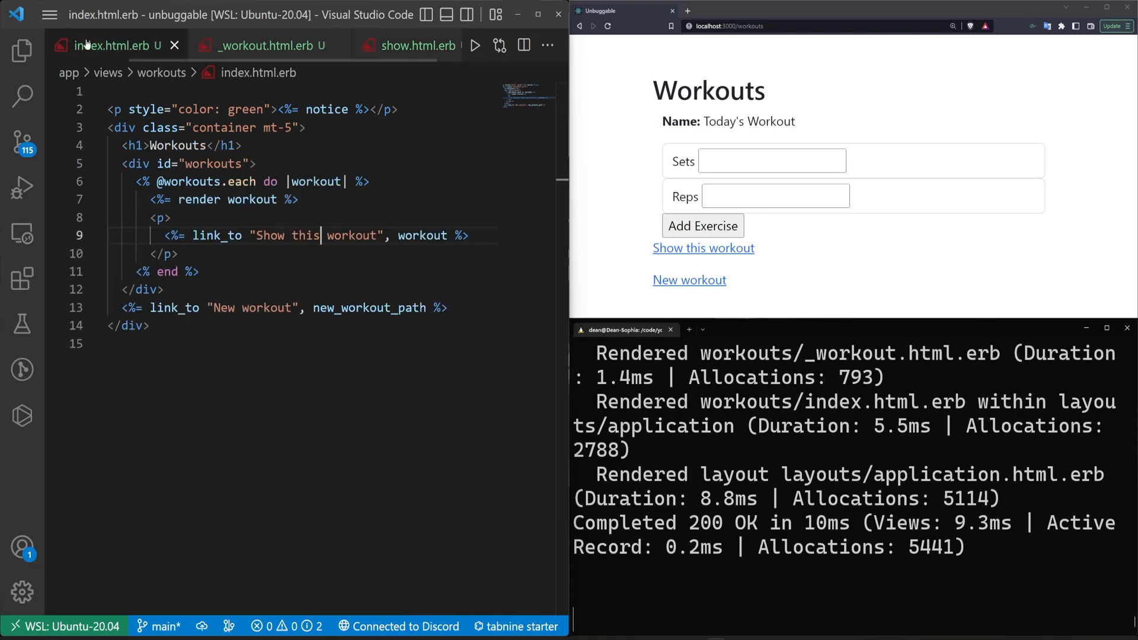
Add a workout.exercises.each loop showing each exercise name and sets of reps, then save.
left_click(267, 45)
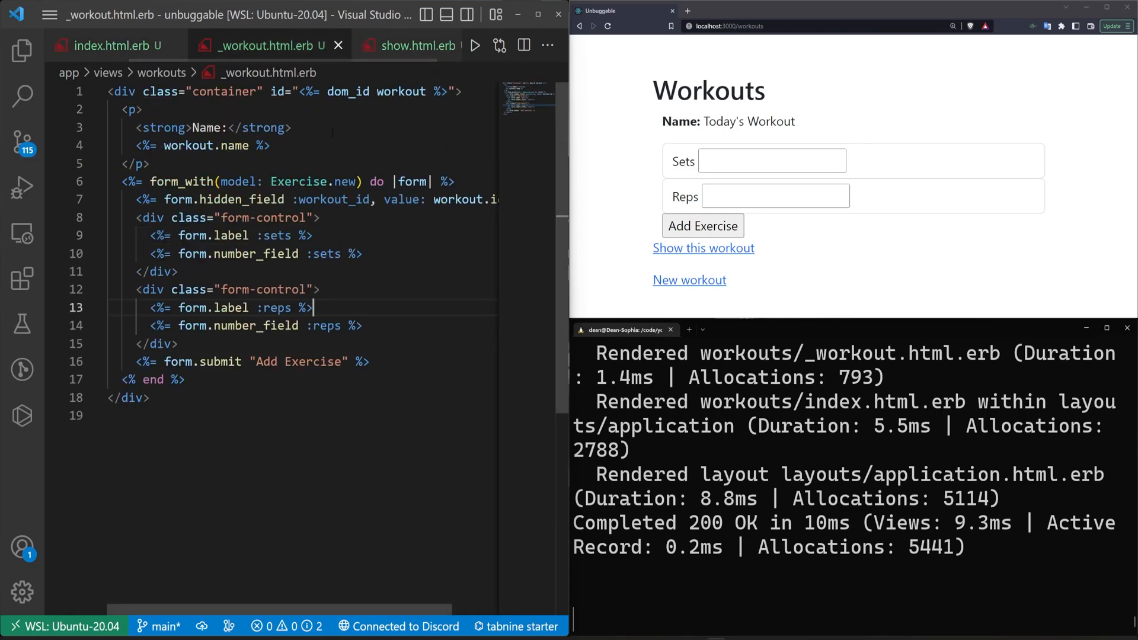
left_click(149, 163)
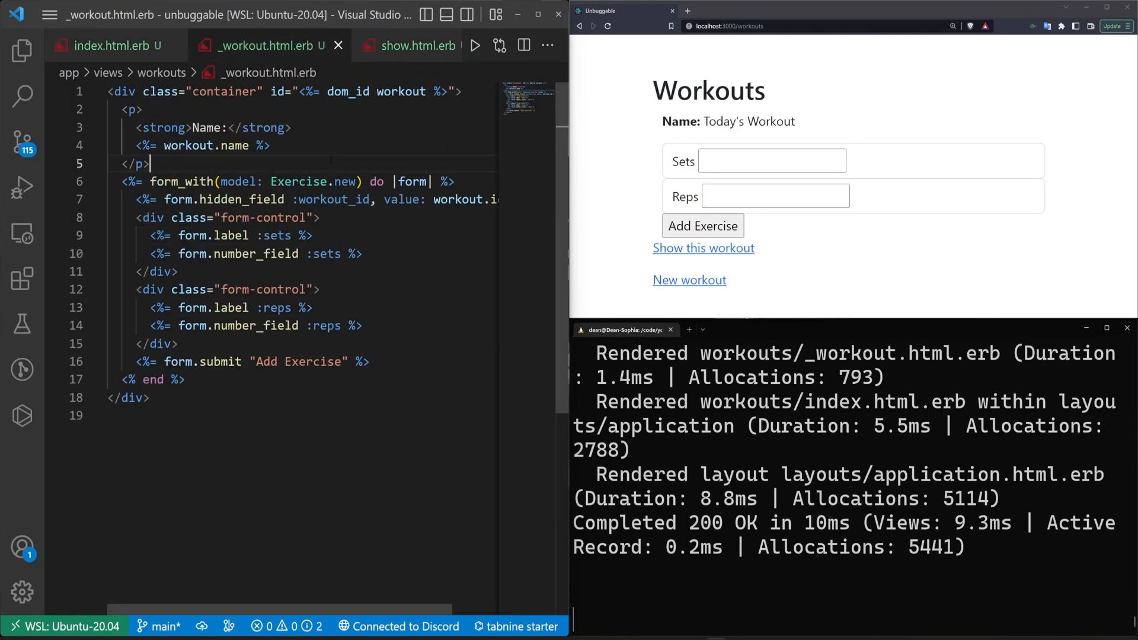
type("<% %>")
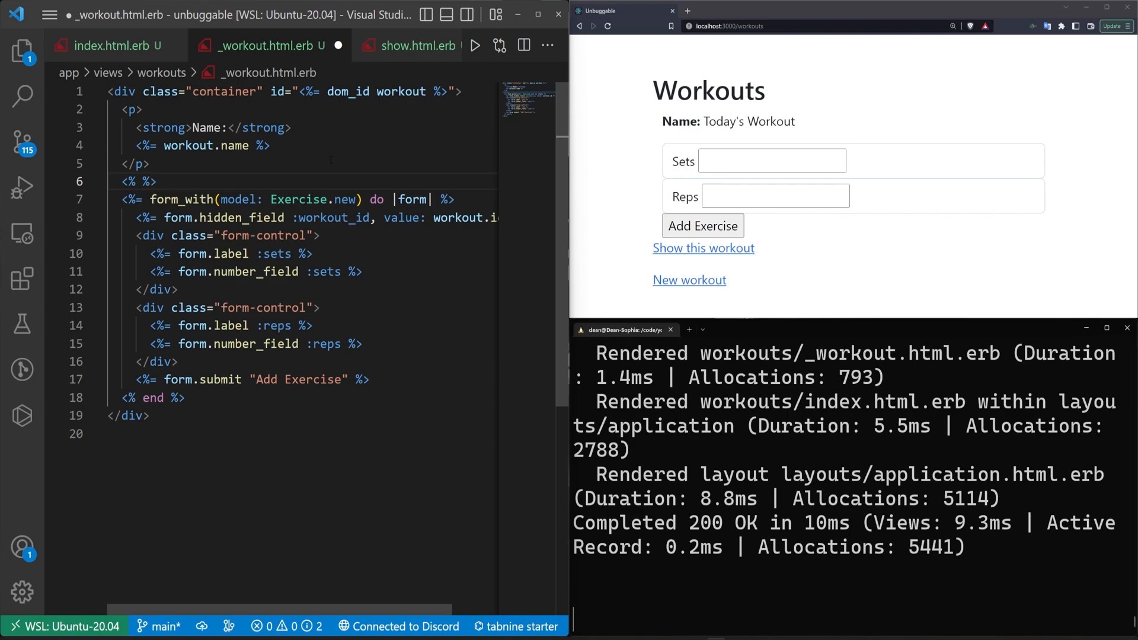
type("workout.exercise")
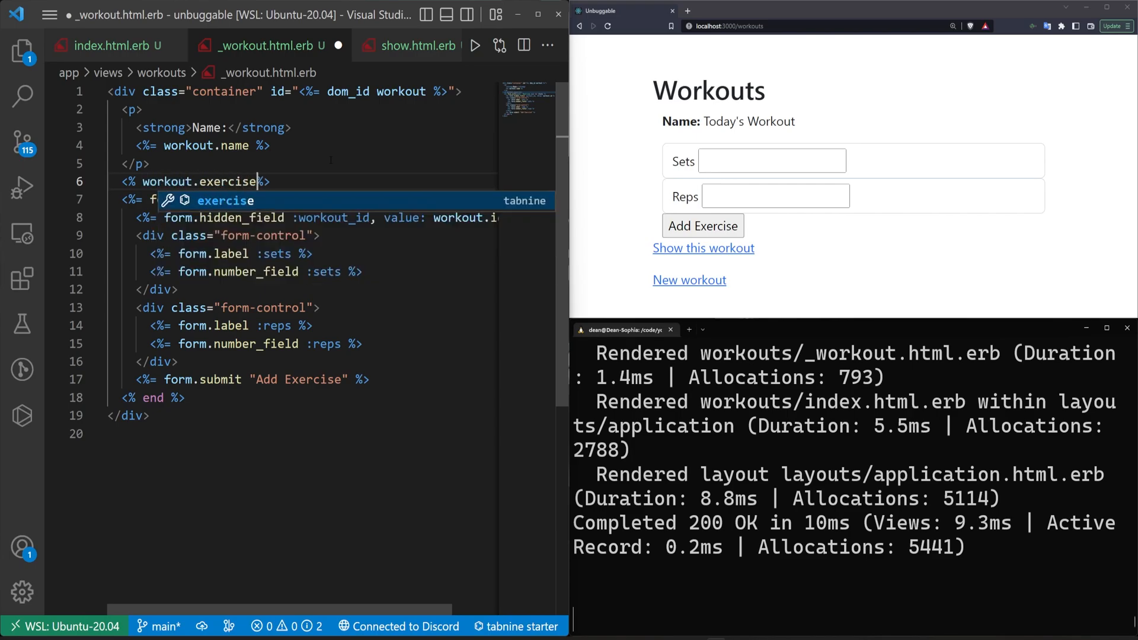
type("s.each do |exercise|")
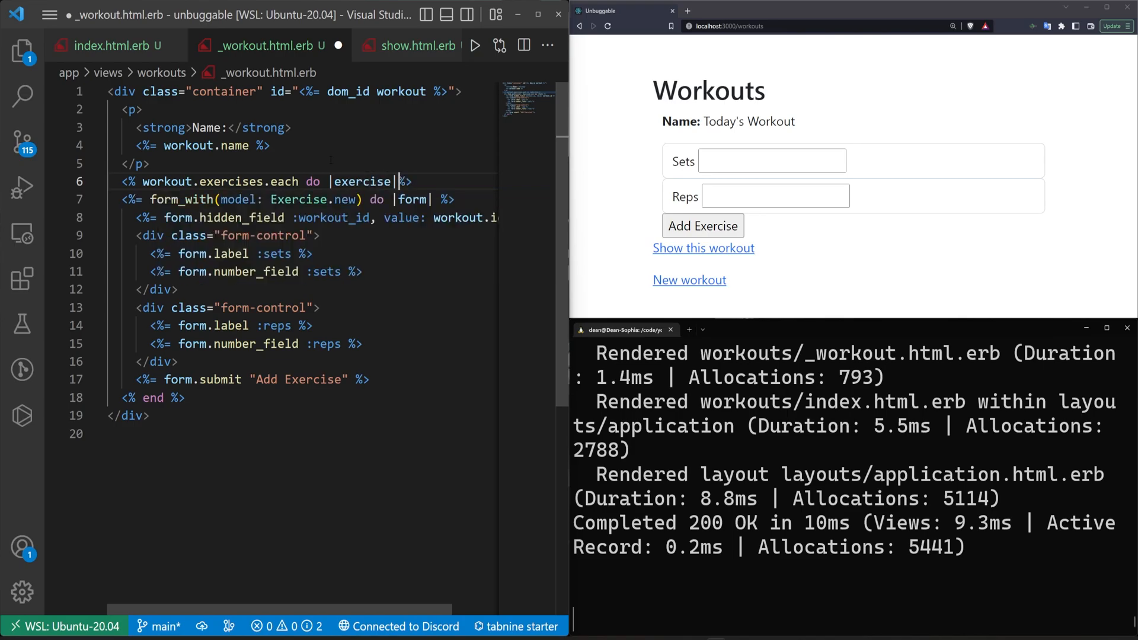
key("enter")
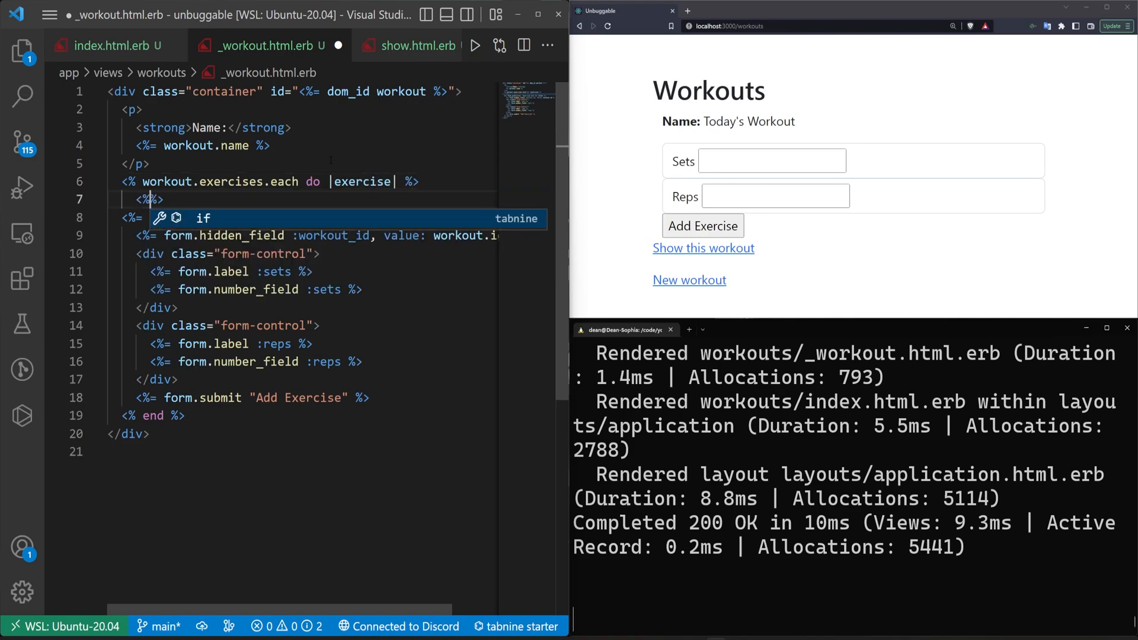
type("w")
type("= exercise.name ")
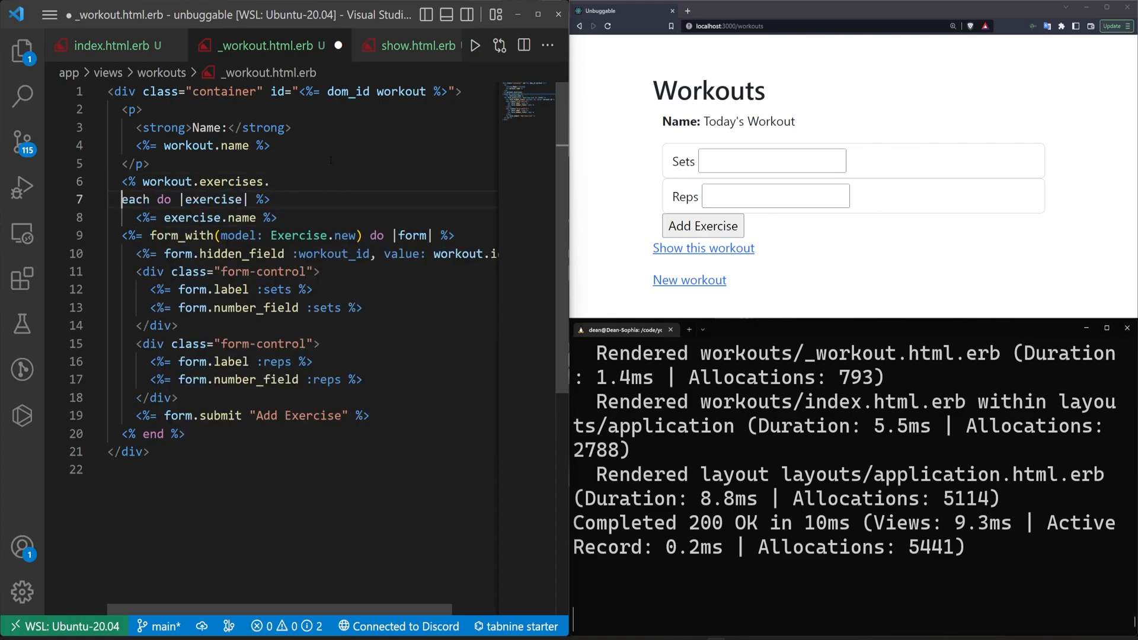
type("p>")
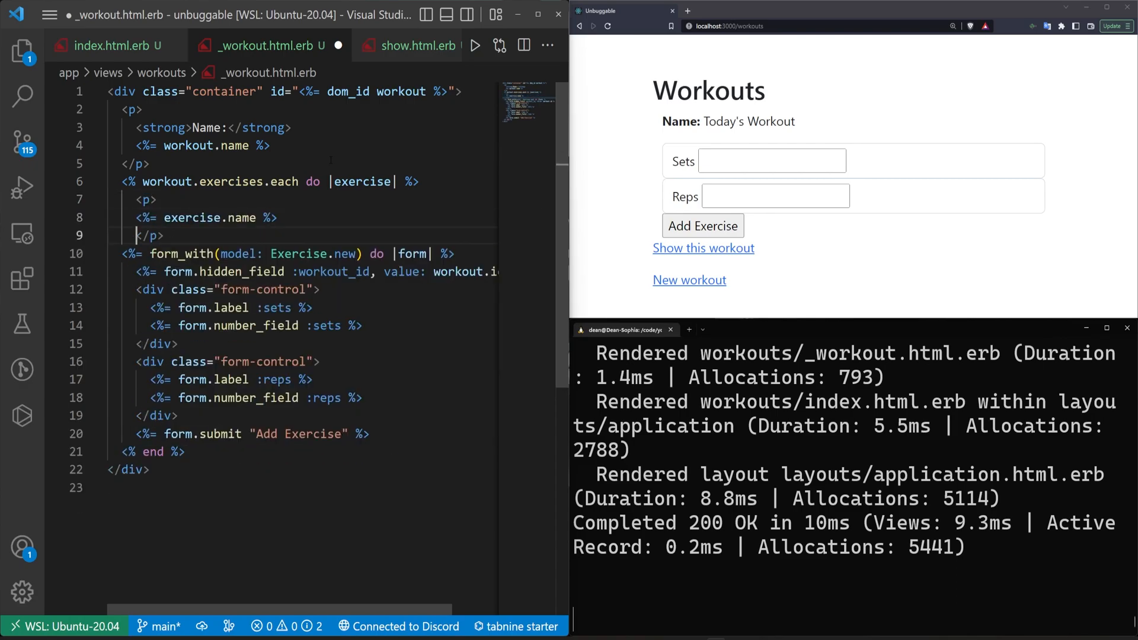
type(".c")
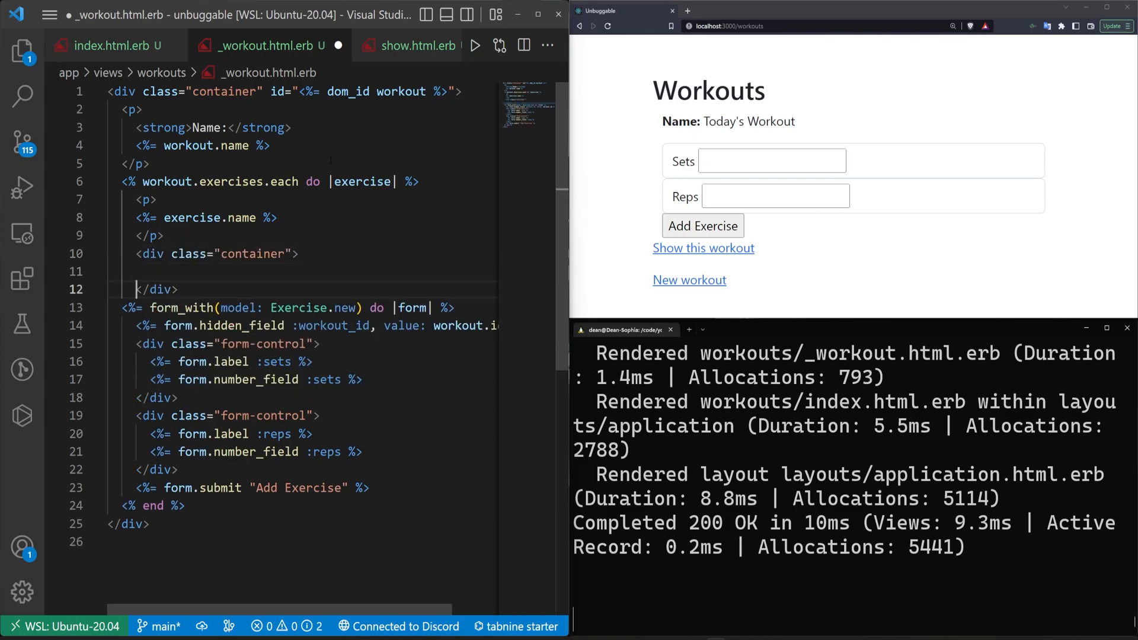
type("M")
type("<% end %>")
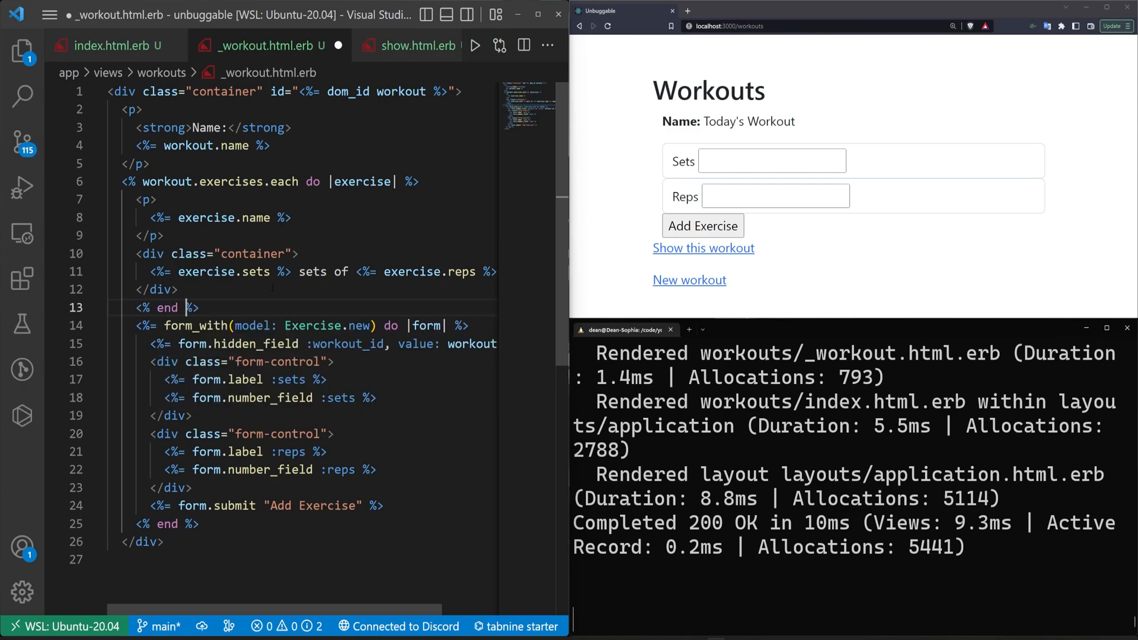
key("ctrl+s")
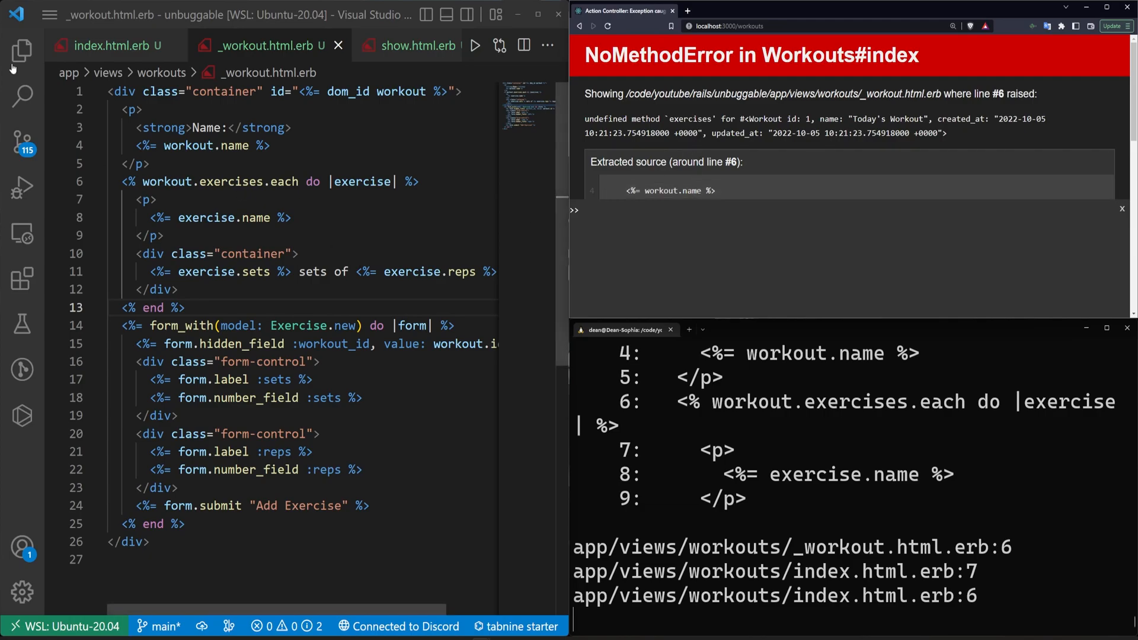
Add has_many :exercises to app/models/workout.rb and refresh the workouts page.
left_click(21, 51)
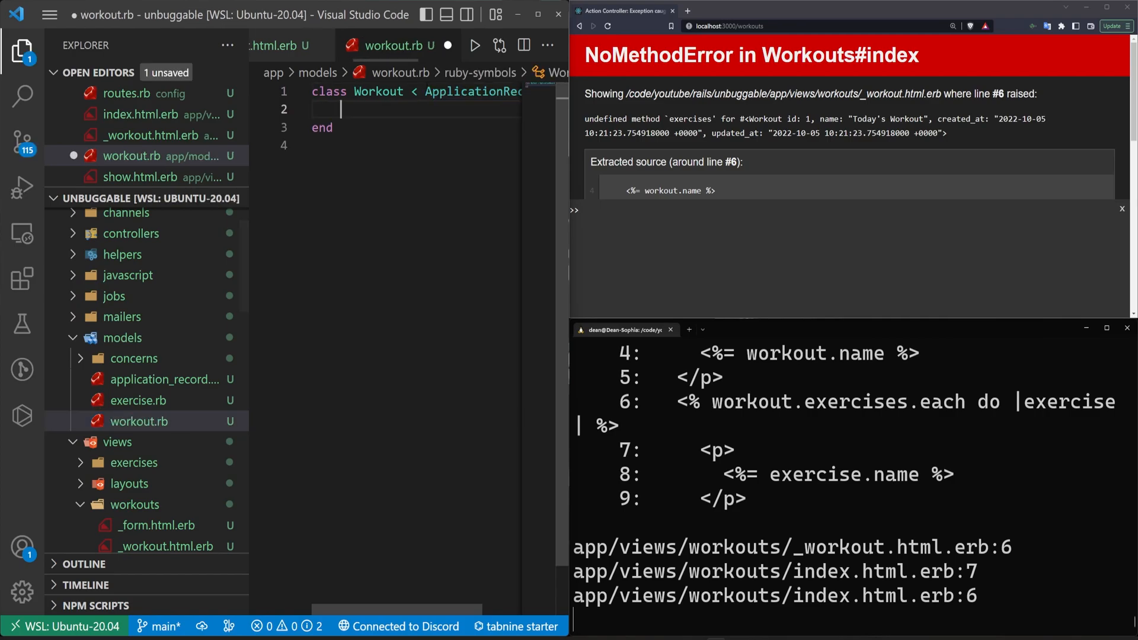
type("has_many :exercises")
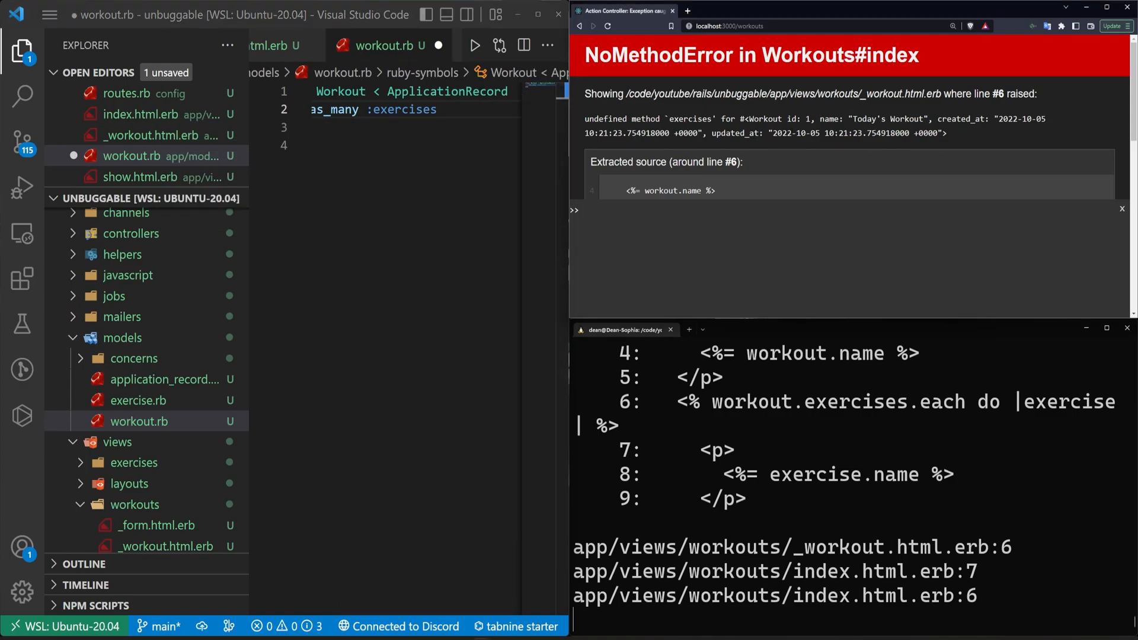
left_click(608, 26)
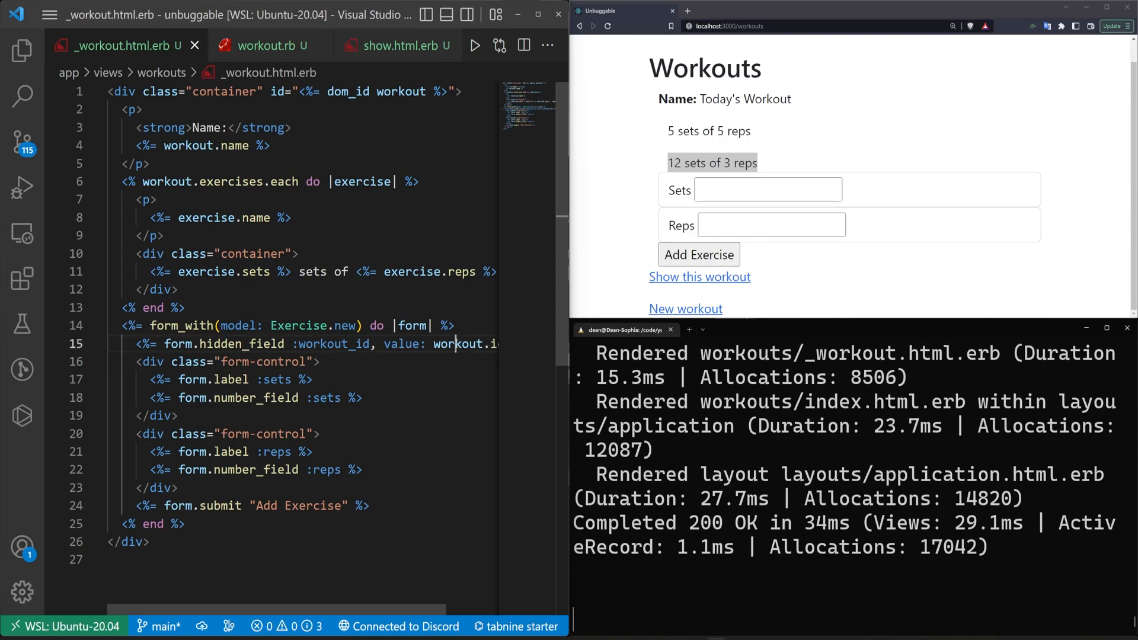
Add a Name text field to the form and submit a 'Push ups' exercise.
type("/fopr")
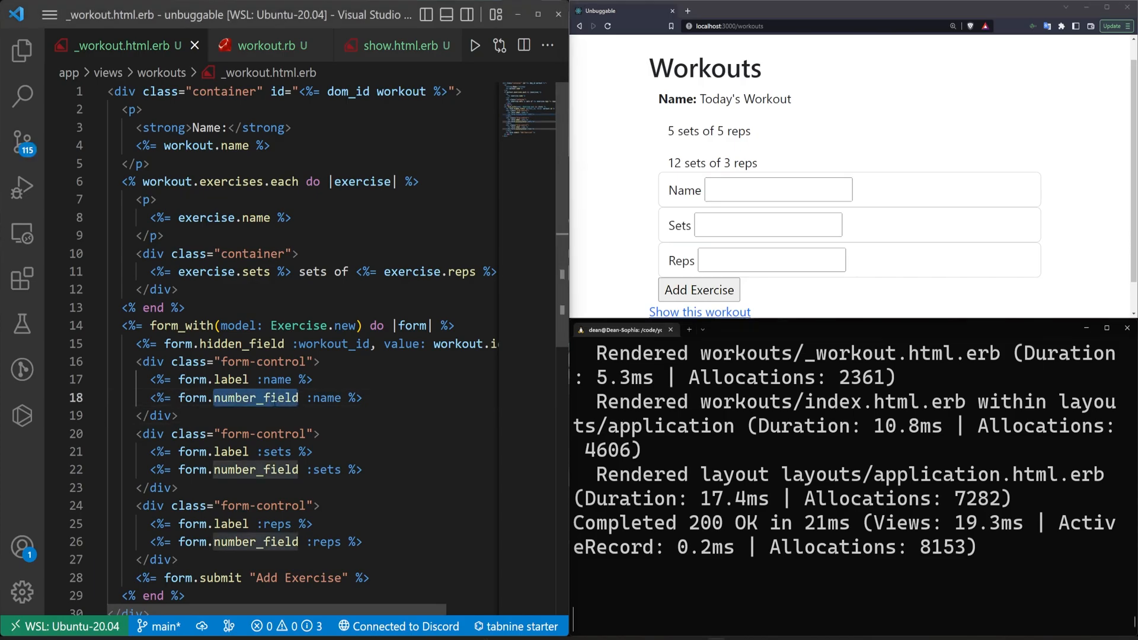
type("text_fiel")
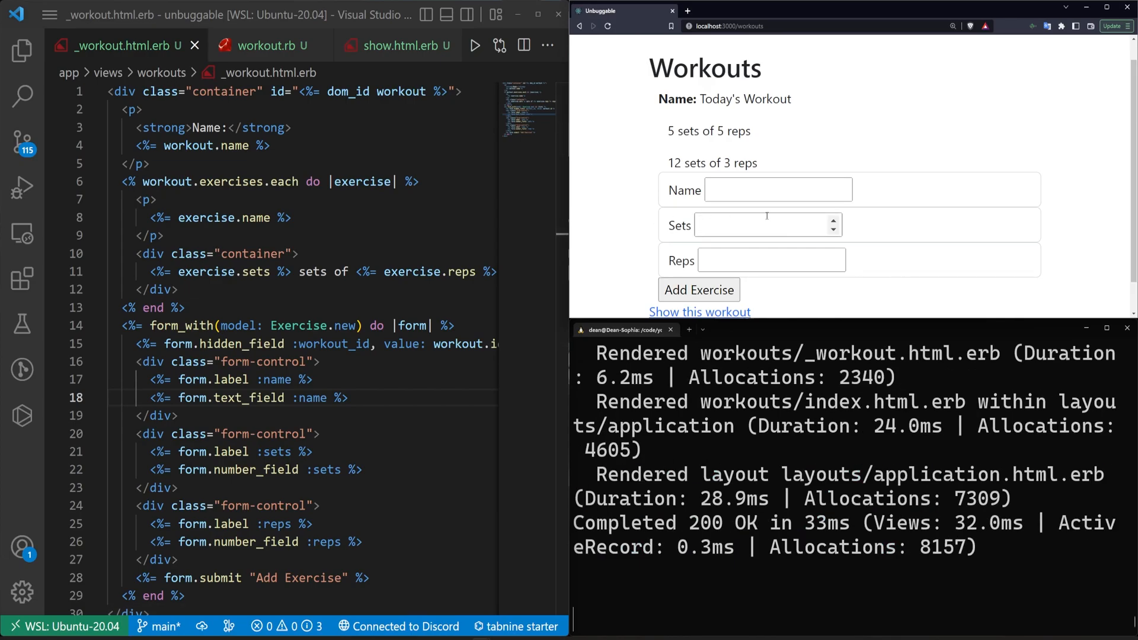
left_click(777, 189)
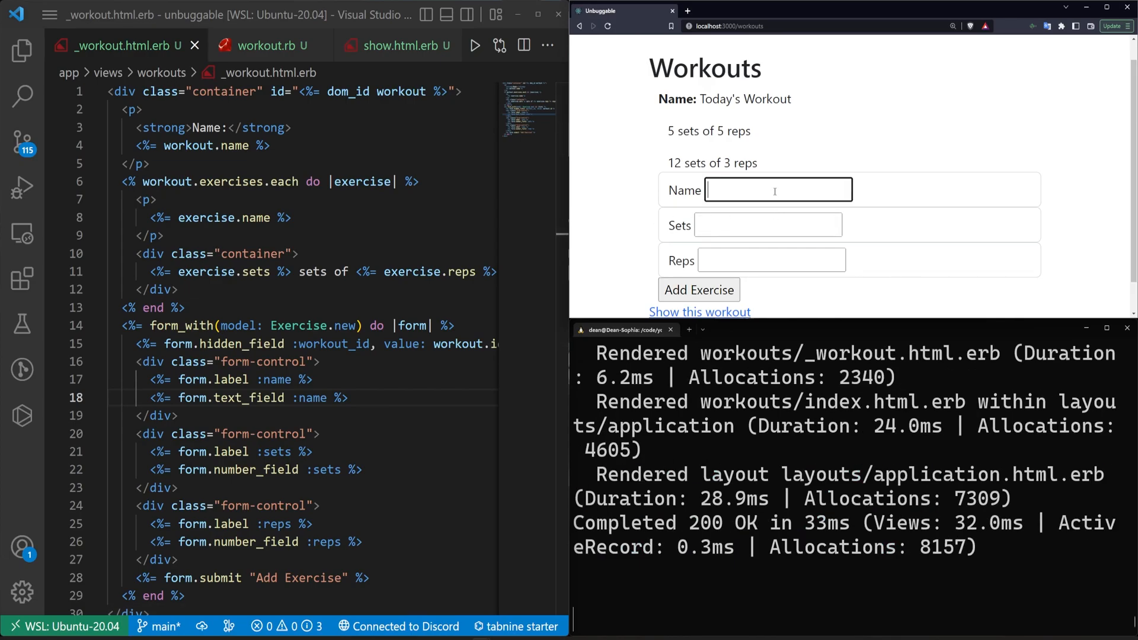
type("Push ups")
left_click(768, 224)
type("3")
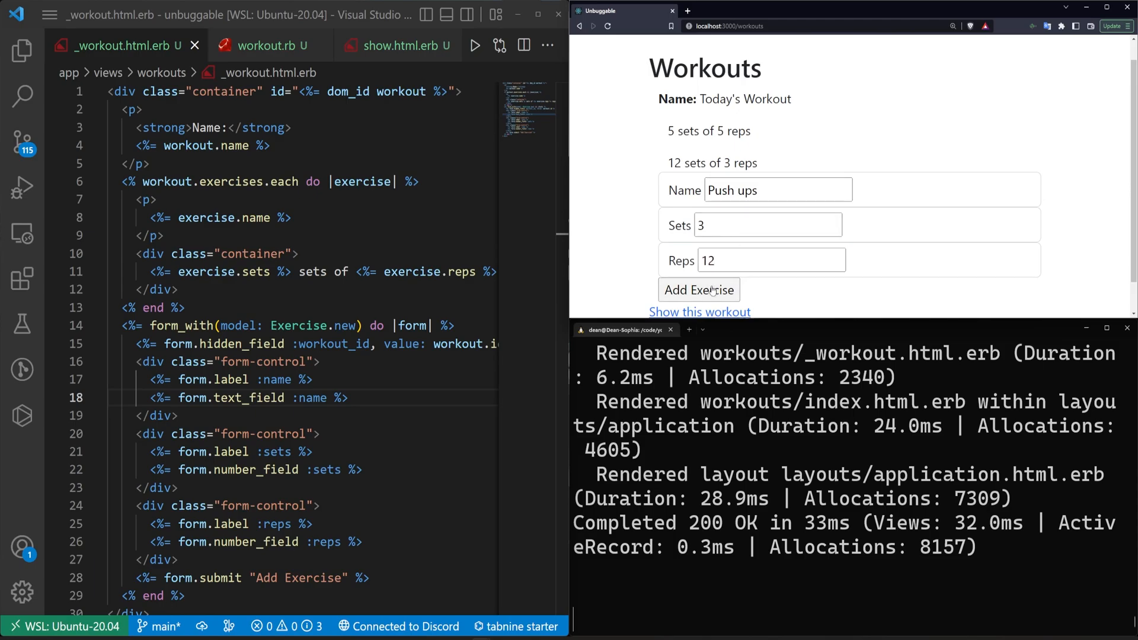
left_click(697, 290)
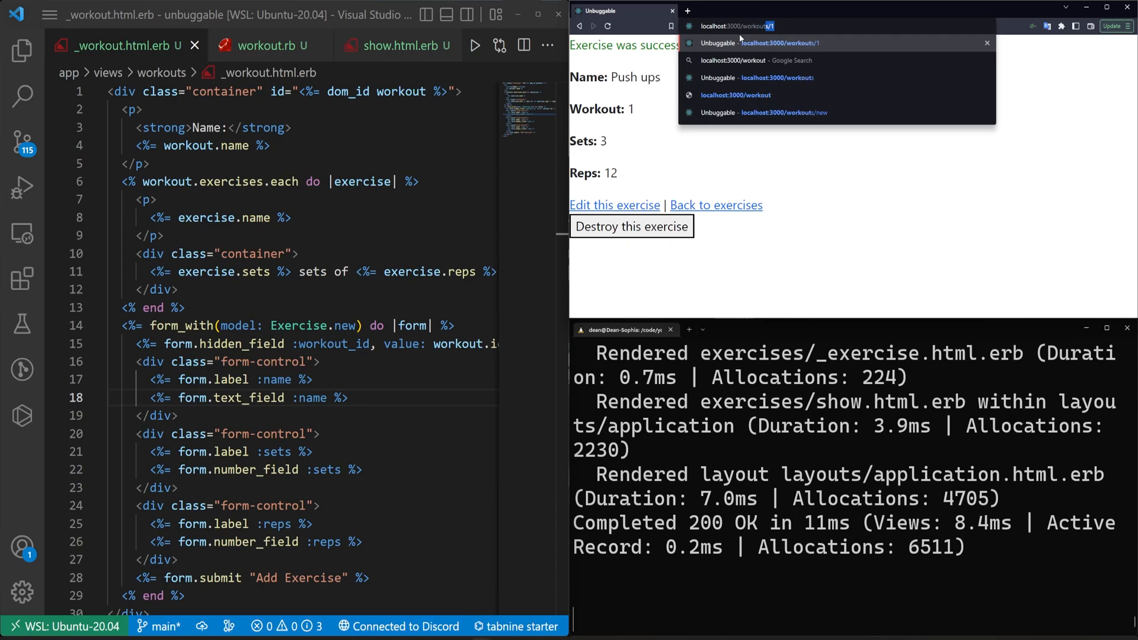
Return to the workouts list and review the partial's code.
left_click(748, 78)
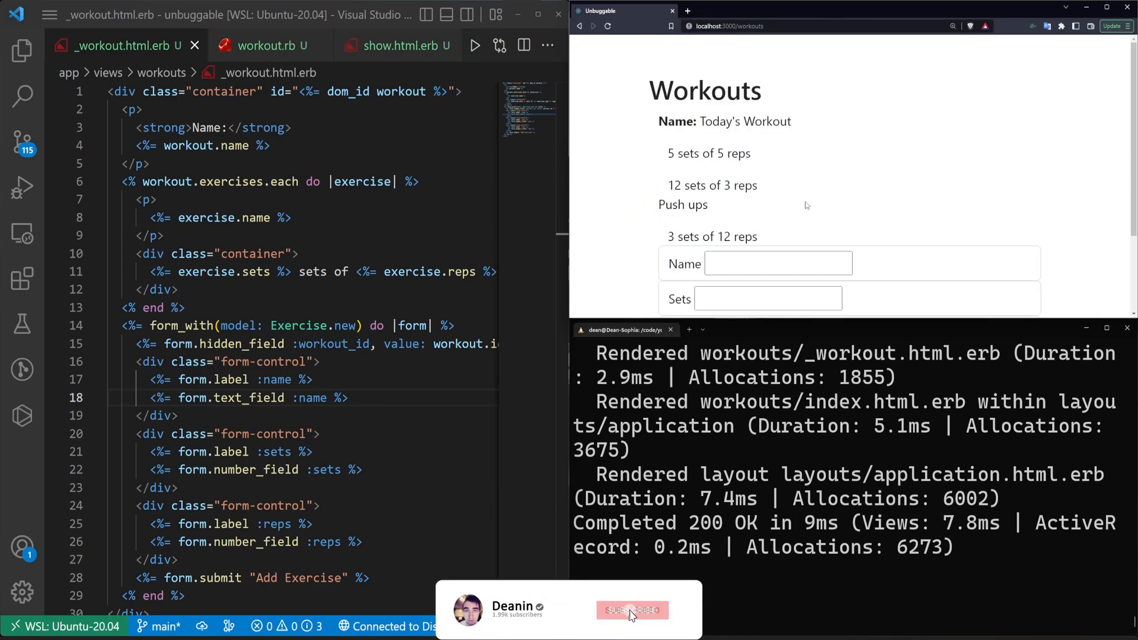
left_click(631, 610)
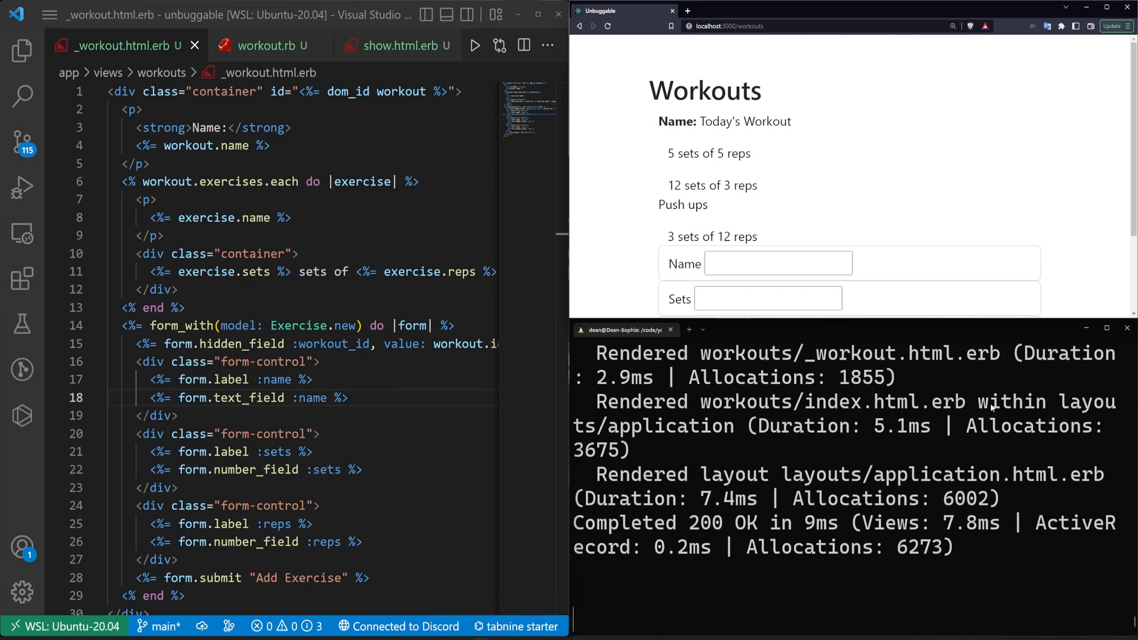
scroll("down", 3)
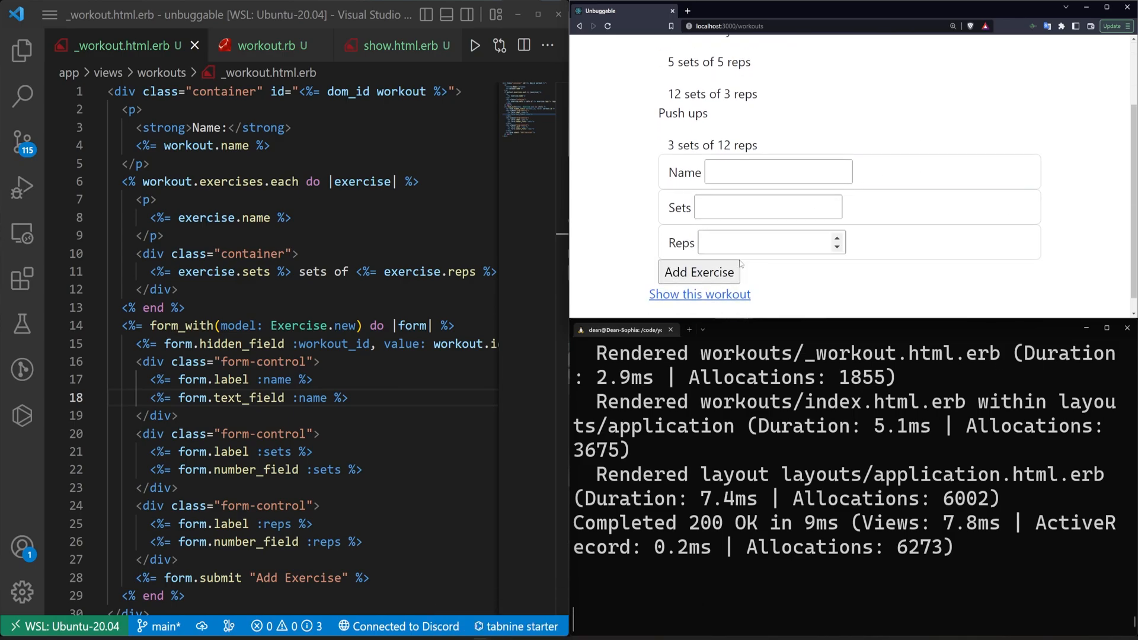
key("ctrl+a")
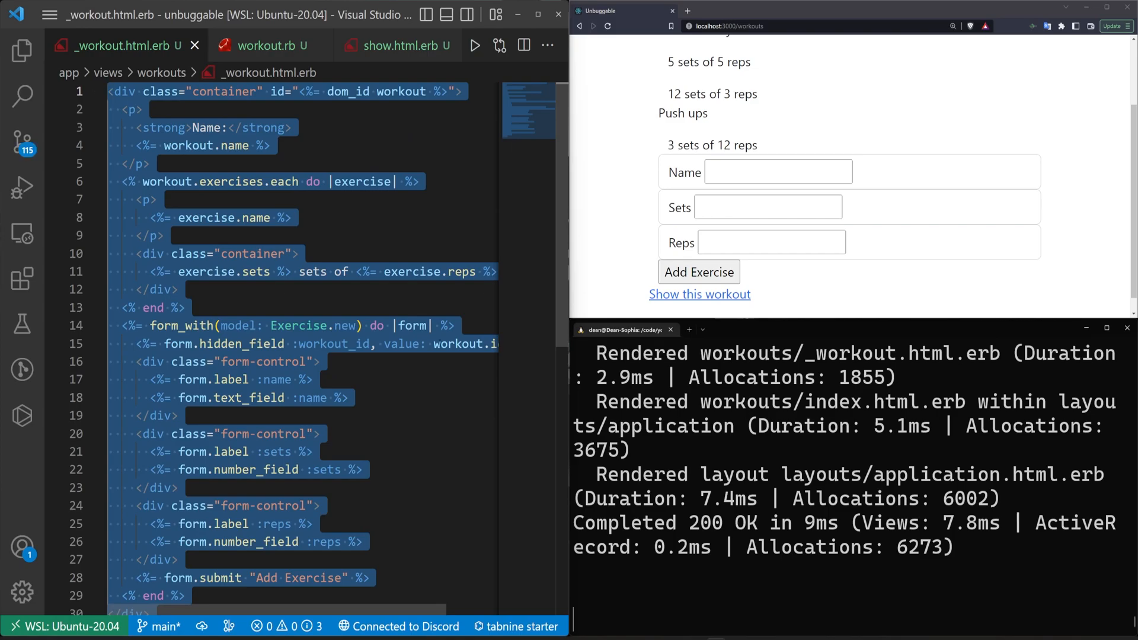
left_click(185, 307)
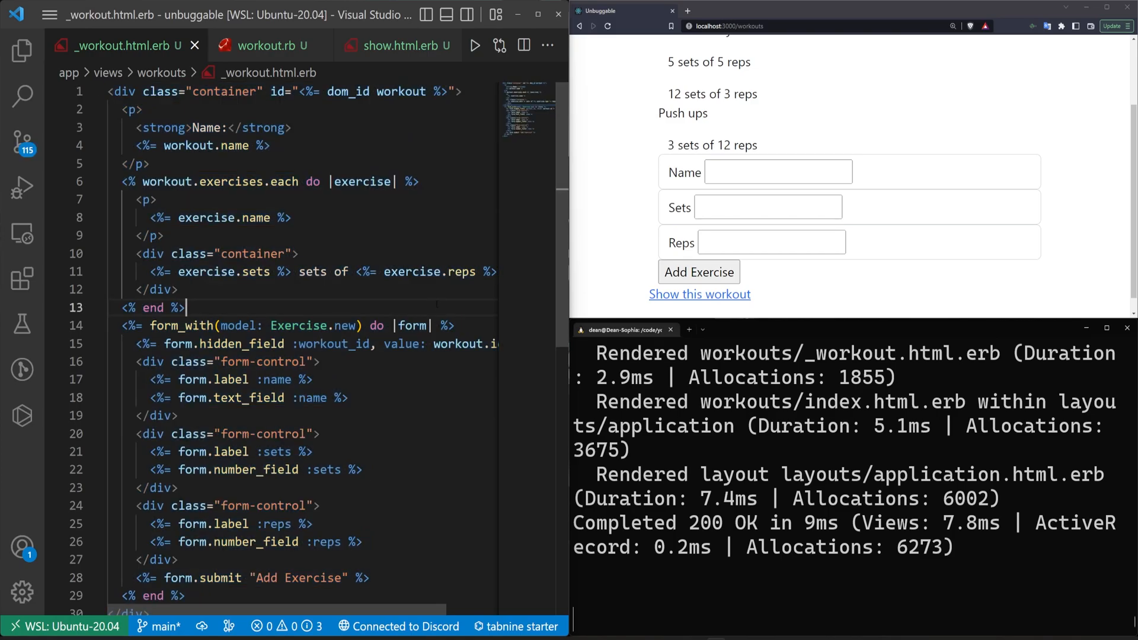